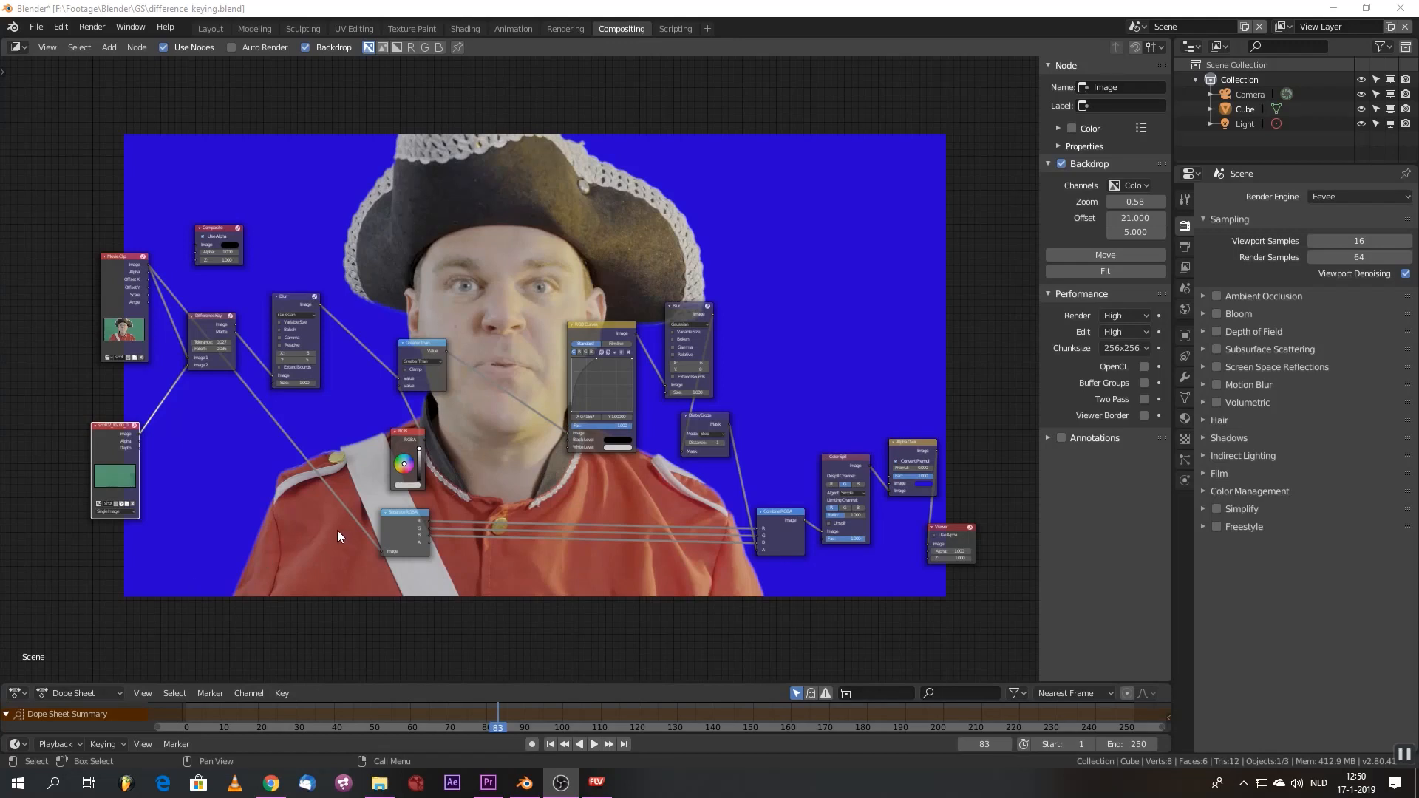
{"action": "mouse_move", "coordinate": [32, 523]}
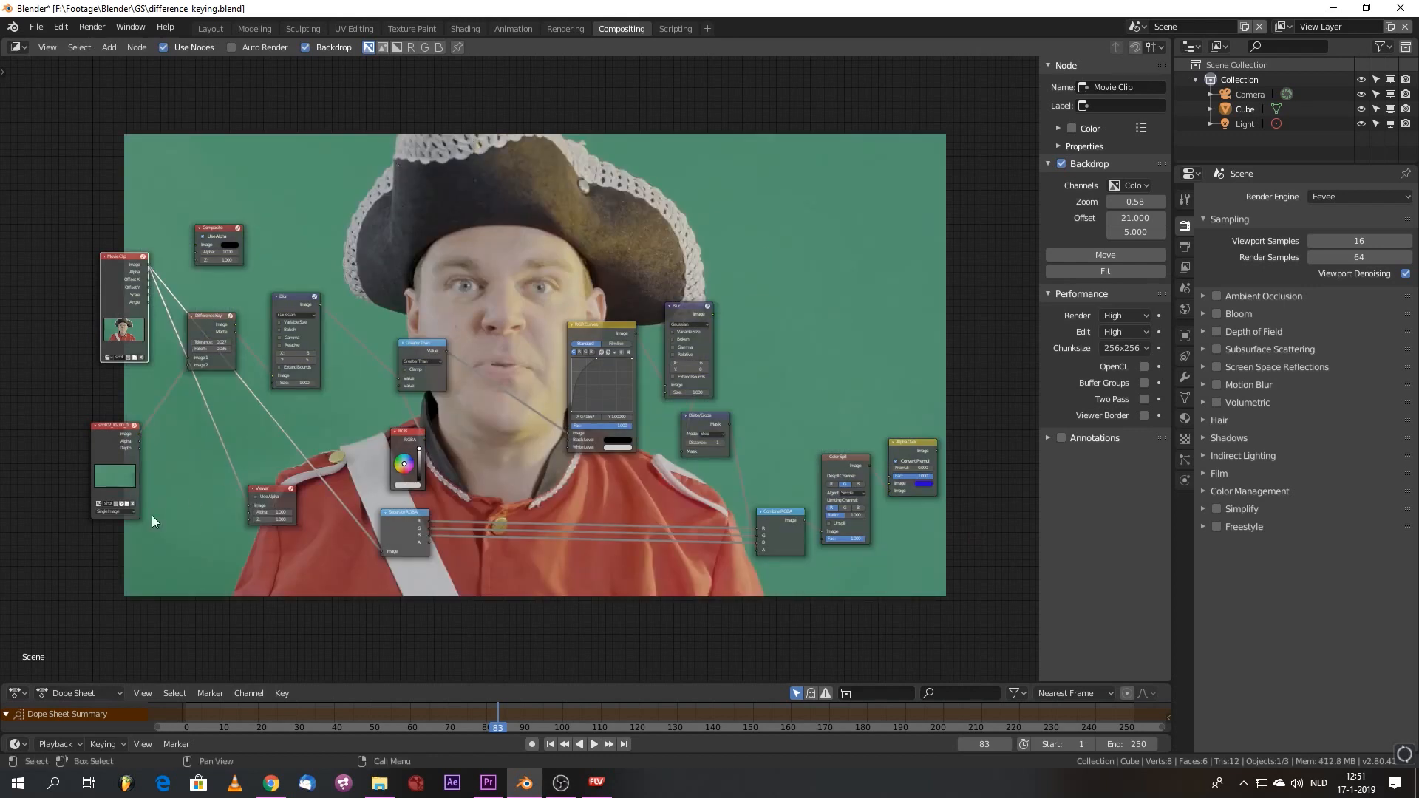
- Connect the clean-plate Image node to the Viewer to preview the empty green background
{"action": "left_click_drag", "start_coordinate": [140, 437], "coordinate": [249, 516]}
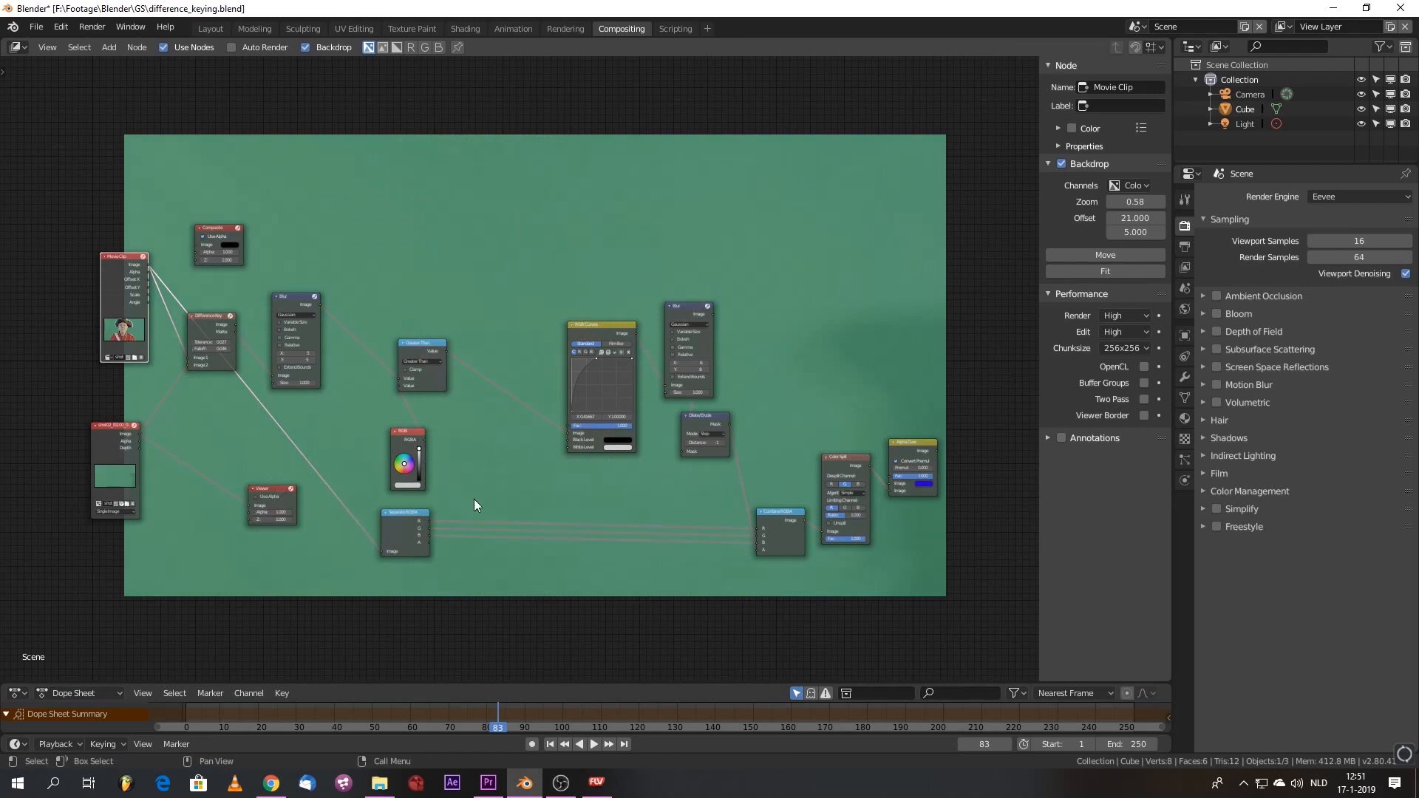
{"action": "mouse_move", "coordinate": [934, 463]}
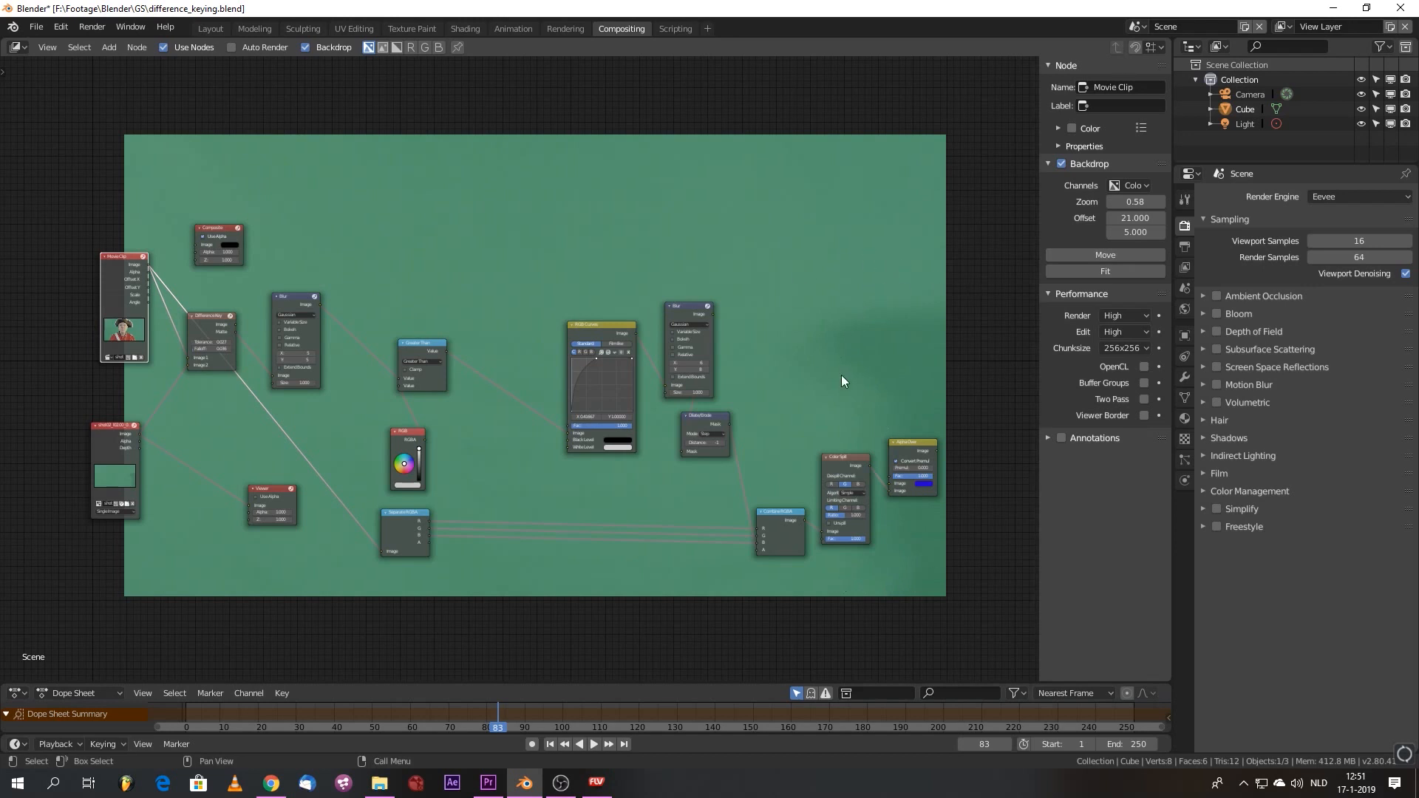
{"action": "mouse_move", "coordinate": [520, 475]}
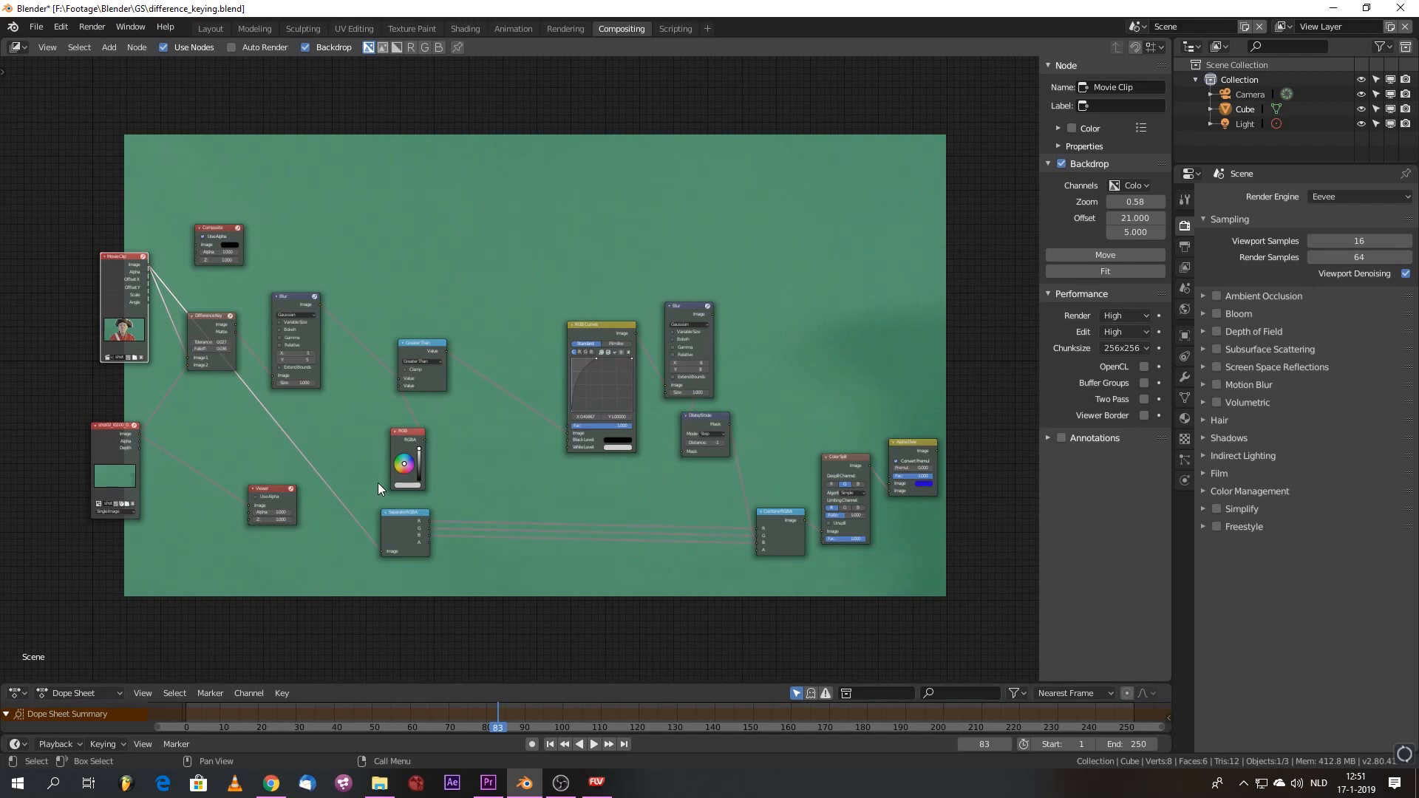
{"action": "mouse_move", "coordinate": [256, 510]}
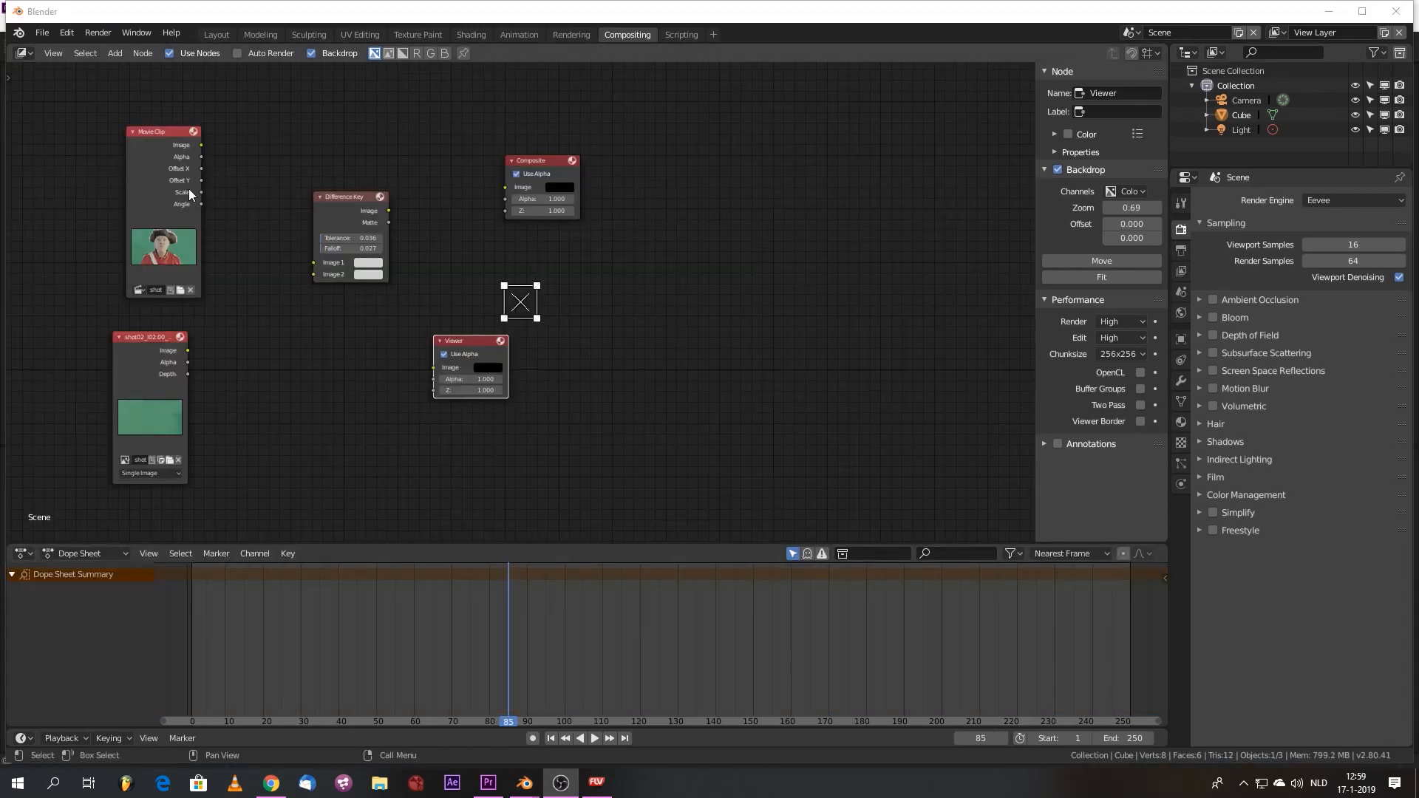
- Link the shot02 Image output to the Viewer input to show the clean plate
{"action": "left_click_drag", "start_coordinate": [200, 146], "coordinate": [436, 380]}
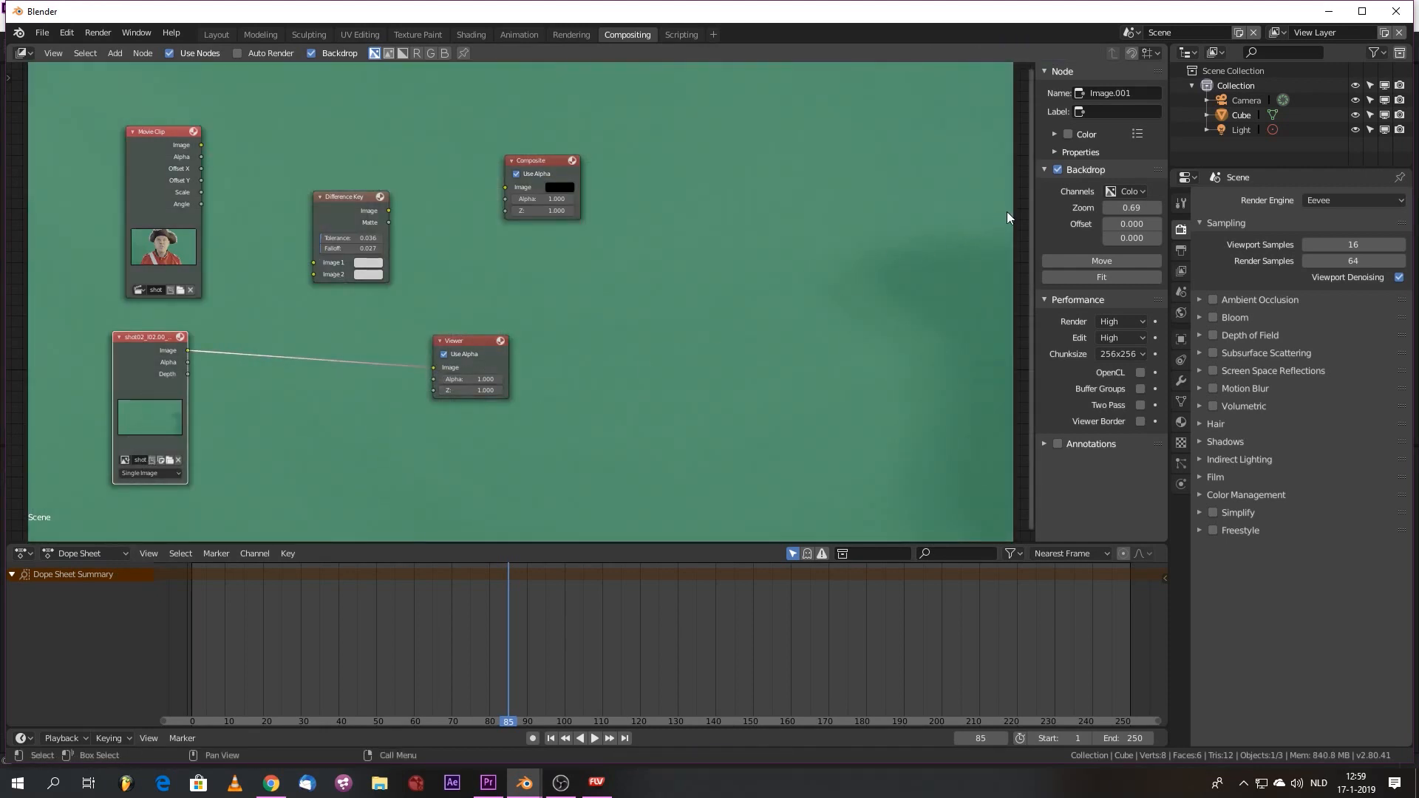
{"action": "mouse_move", "coordinate": [863, 378]}
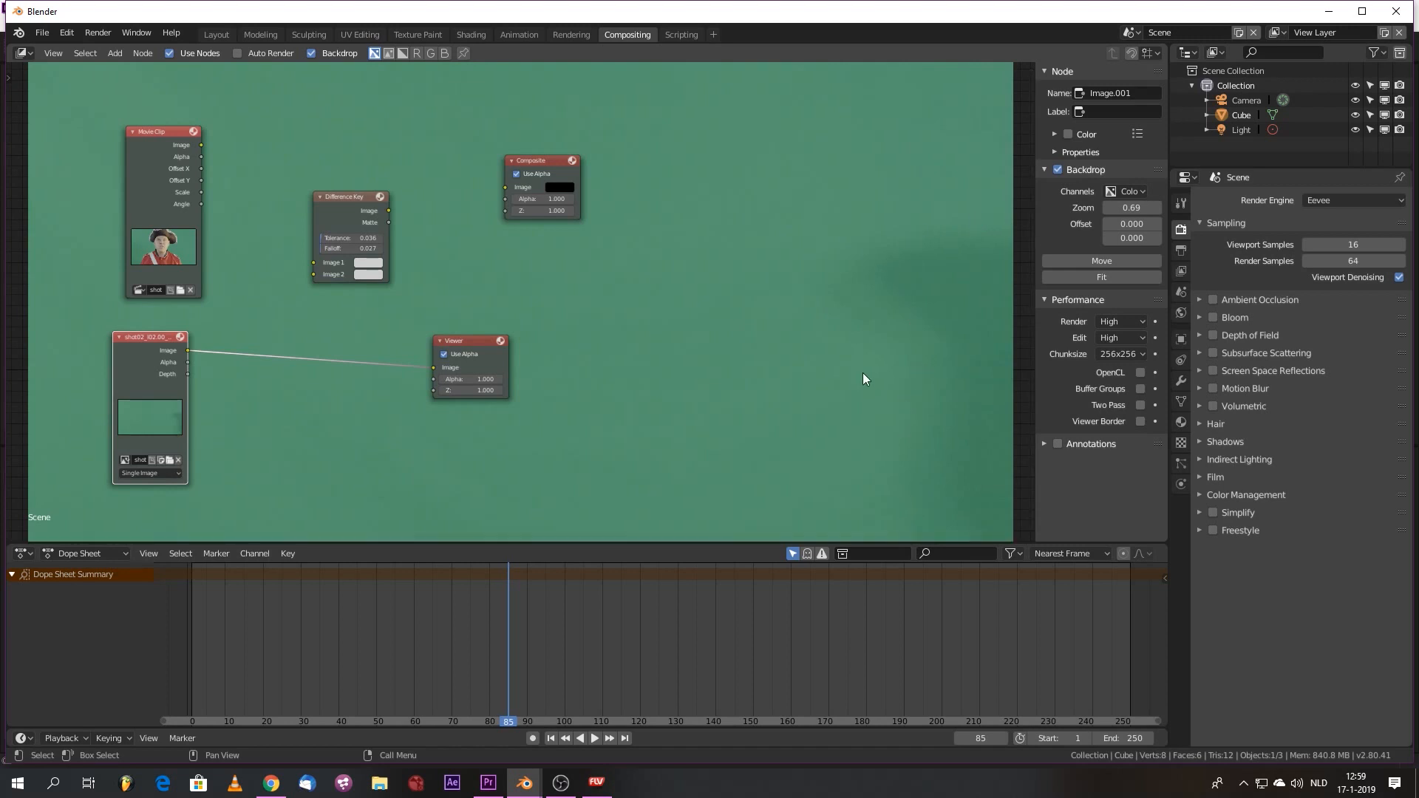
{"action": "mouse_move", "coordinate": [809, 426]}
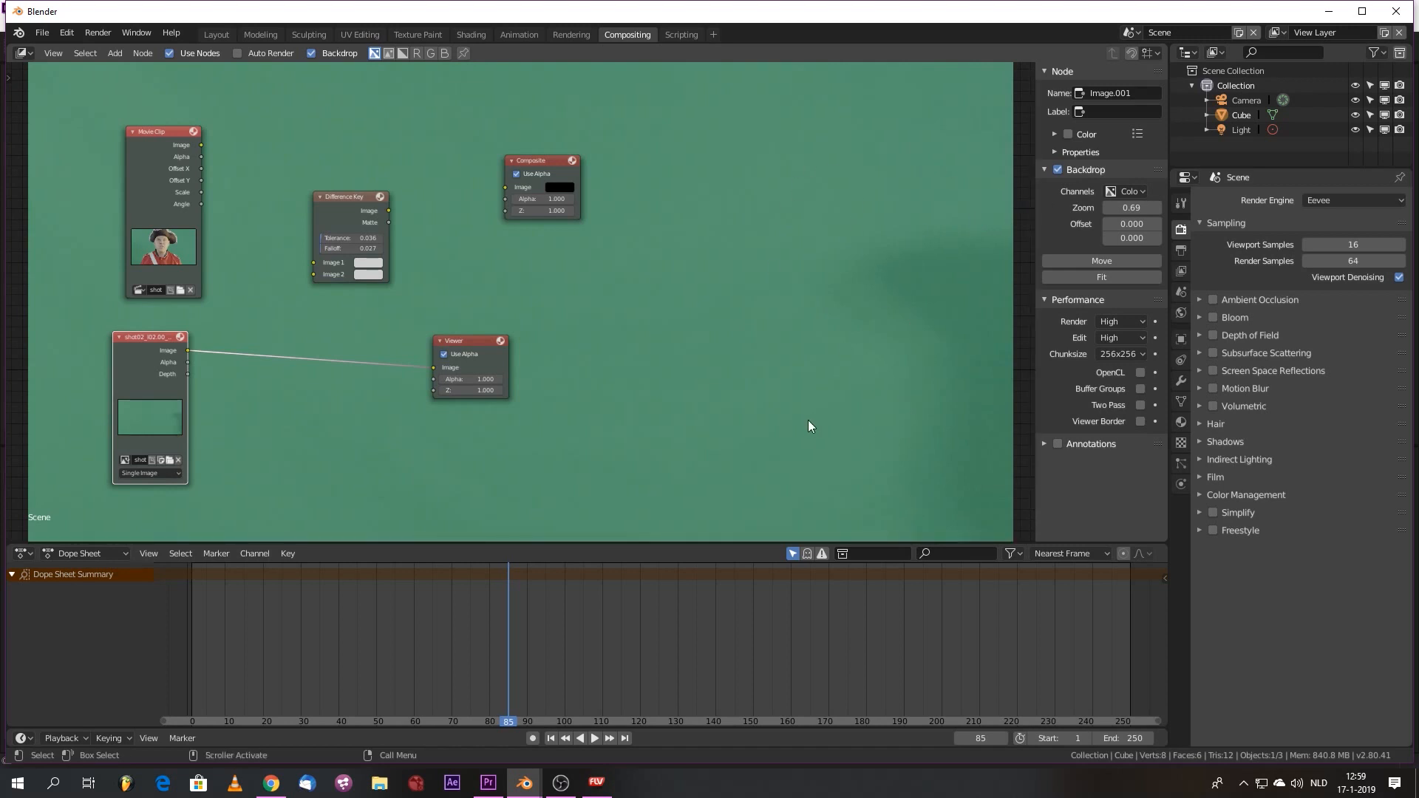
{"action": "mouse_move", "coordinate": [646, 409]}
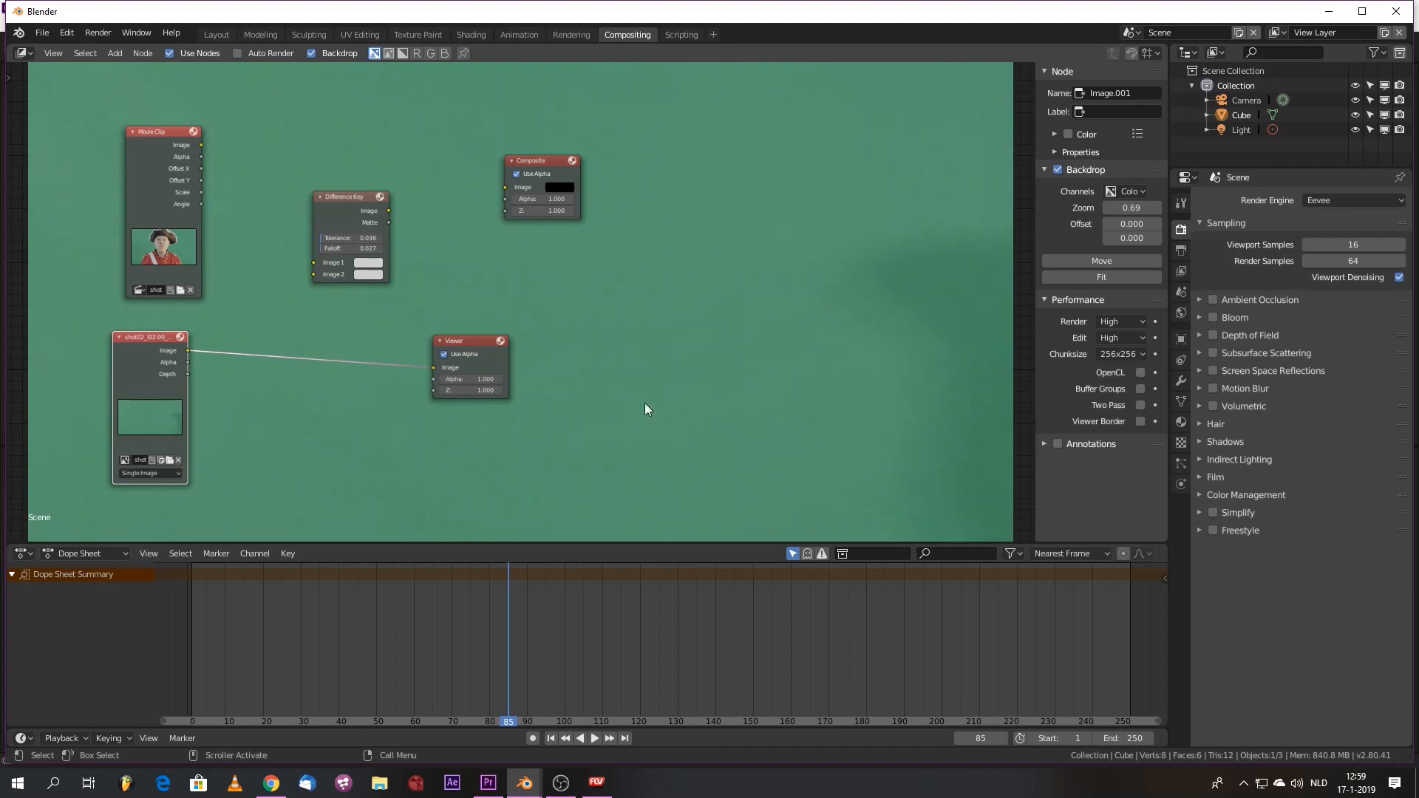
{"action": "mouse_move", "coordinate": [521, 439]}
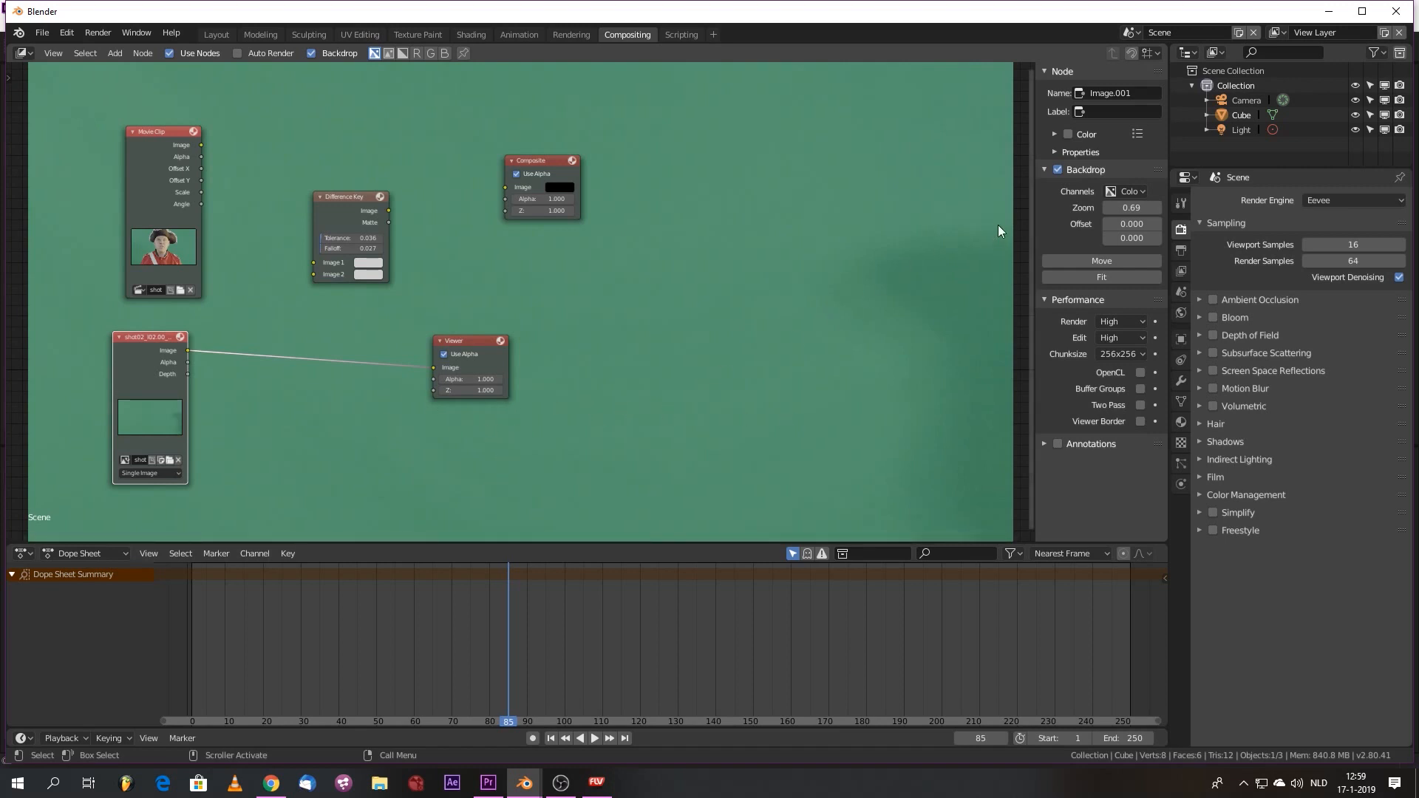
{"action": "mouse_move", "coordinate": [887, 165]}
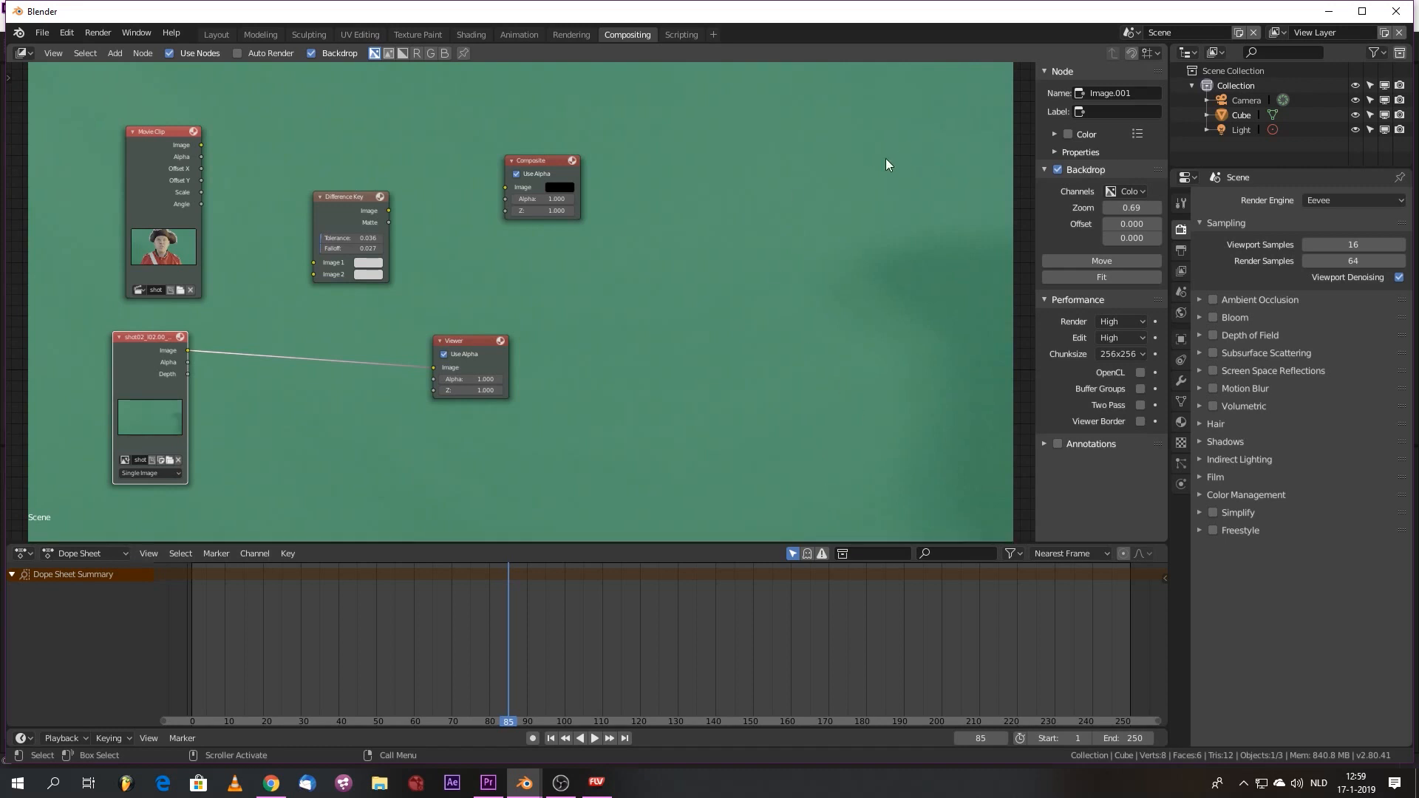
{"action": "mouse_move", "coordinate": [543, 287]}
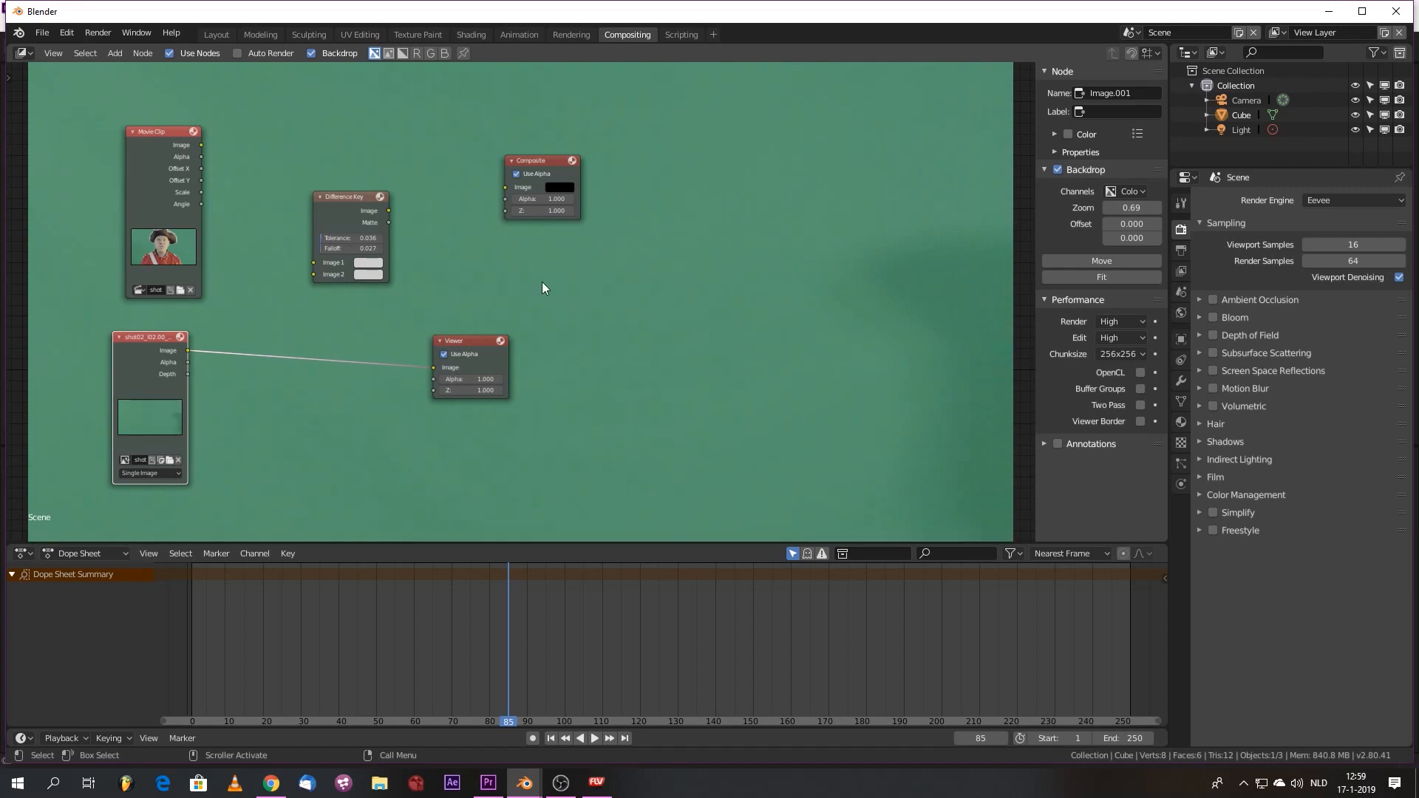
{"action": "mouse_move", "coordinate": [802, 363]}
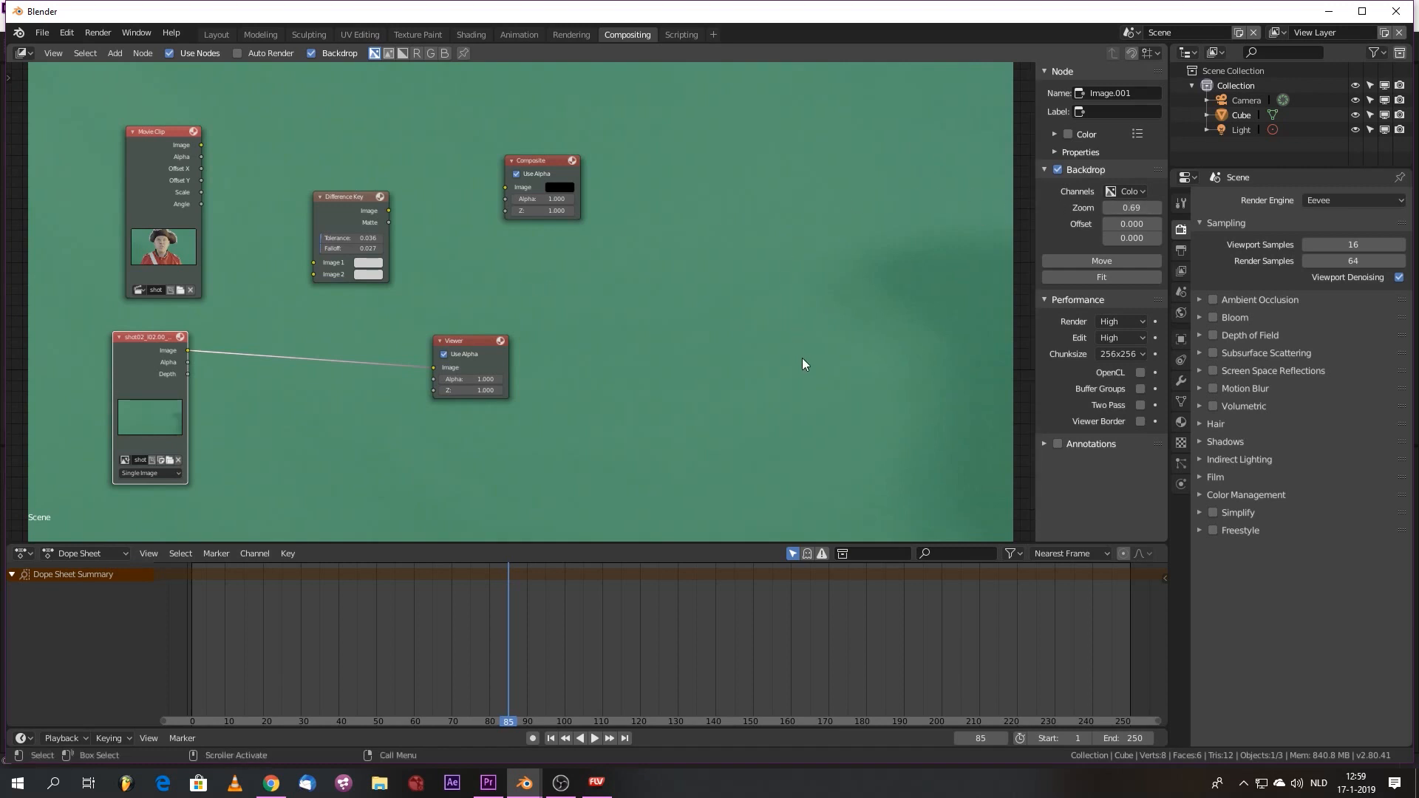
{"action": "mouse_move", "coordinate": [988, 117]}
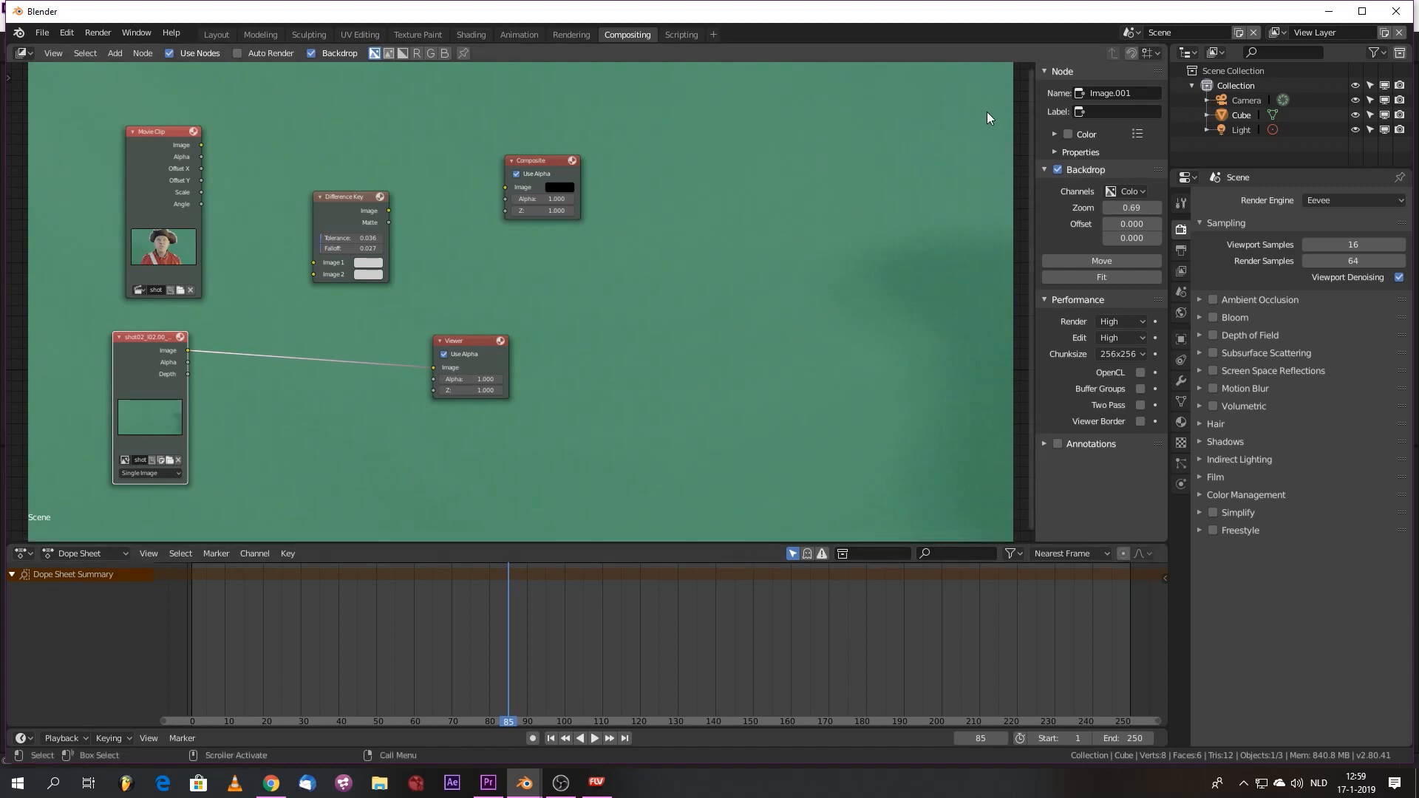
{"action": "mouse_move", "coordinate": [942, 213]}
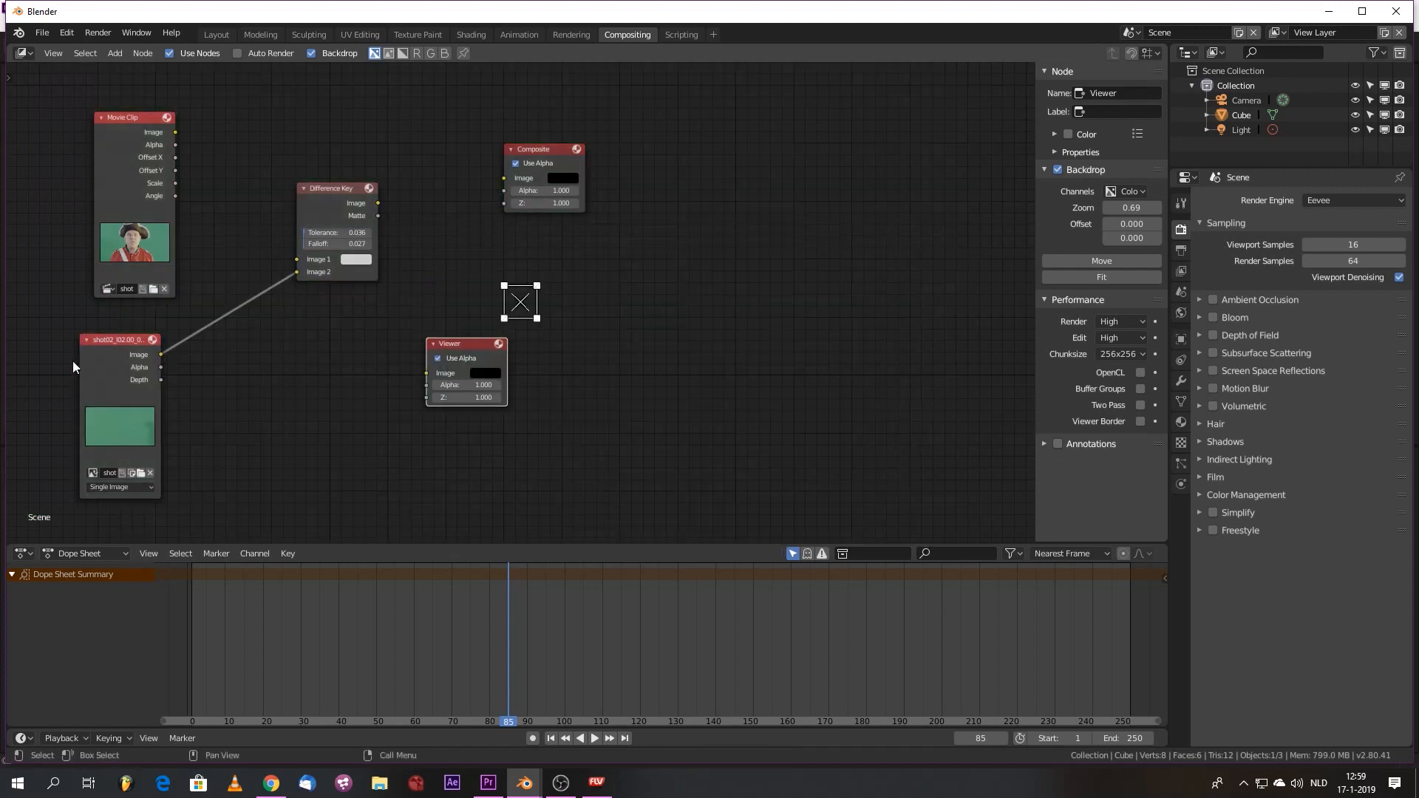
{"action": "mouse_move", "coordinate": [169, 172]}
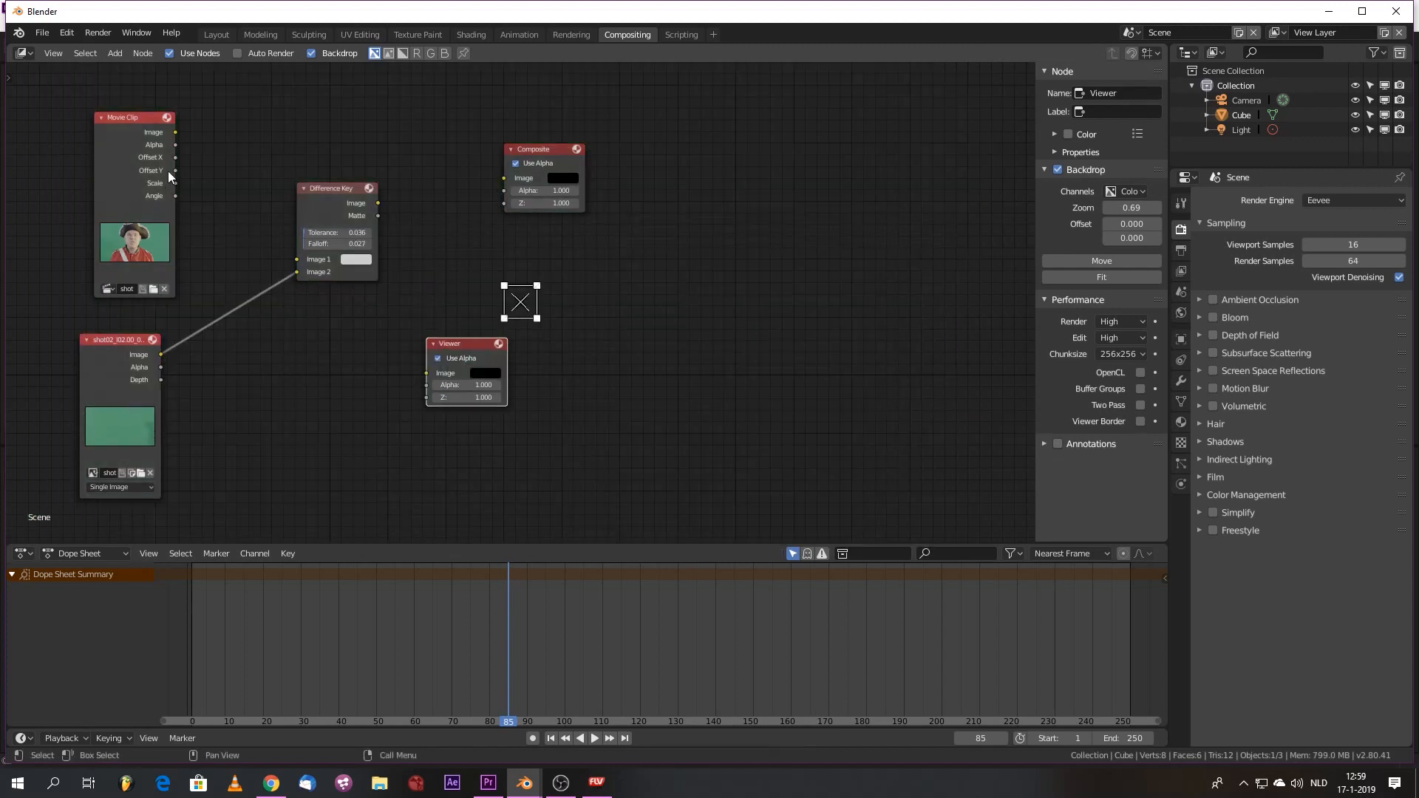
- Feed the actor footage into the Difference Key and send its result to the Viewer
{"action": "left_click_drag", "start_coordinate": [173, 132], "coordinate": [297, 259]}
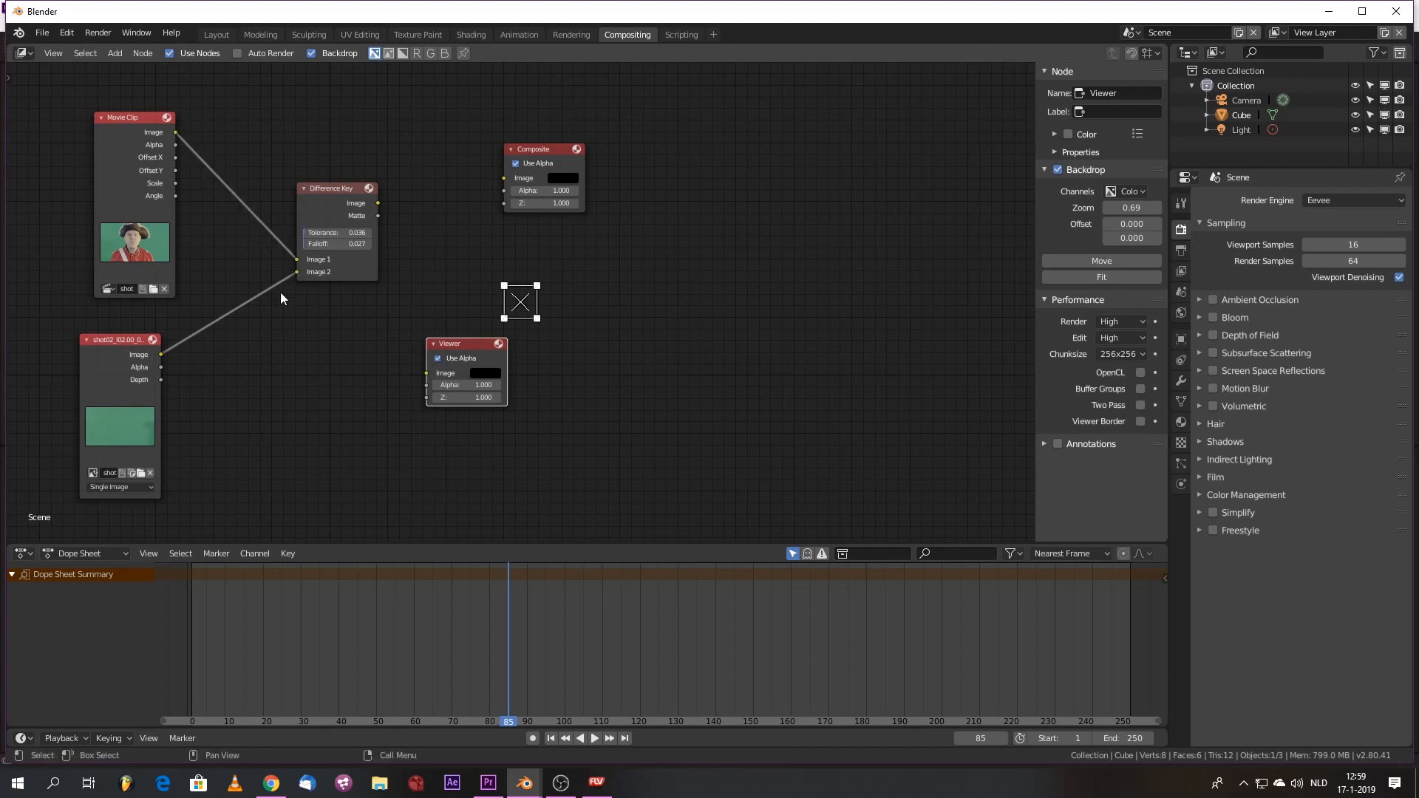
{"action": "left_click_drag", "start_coordinate": [281, 298], "coordinate": [267, 286]}
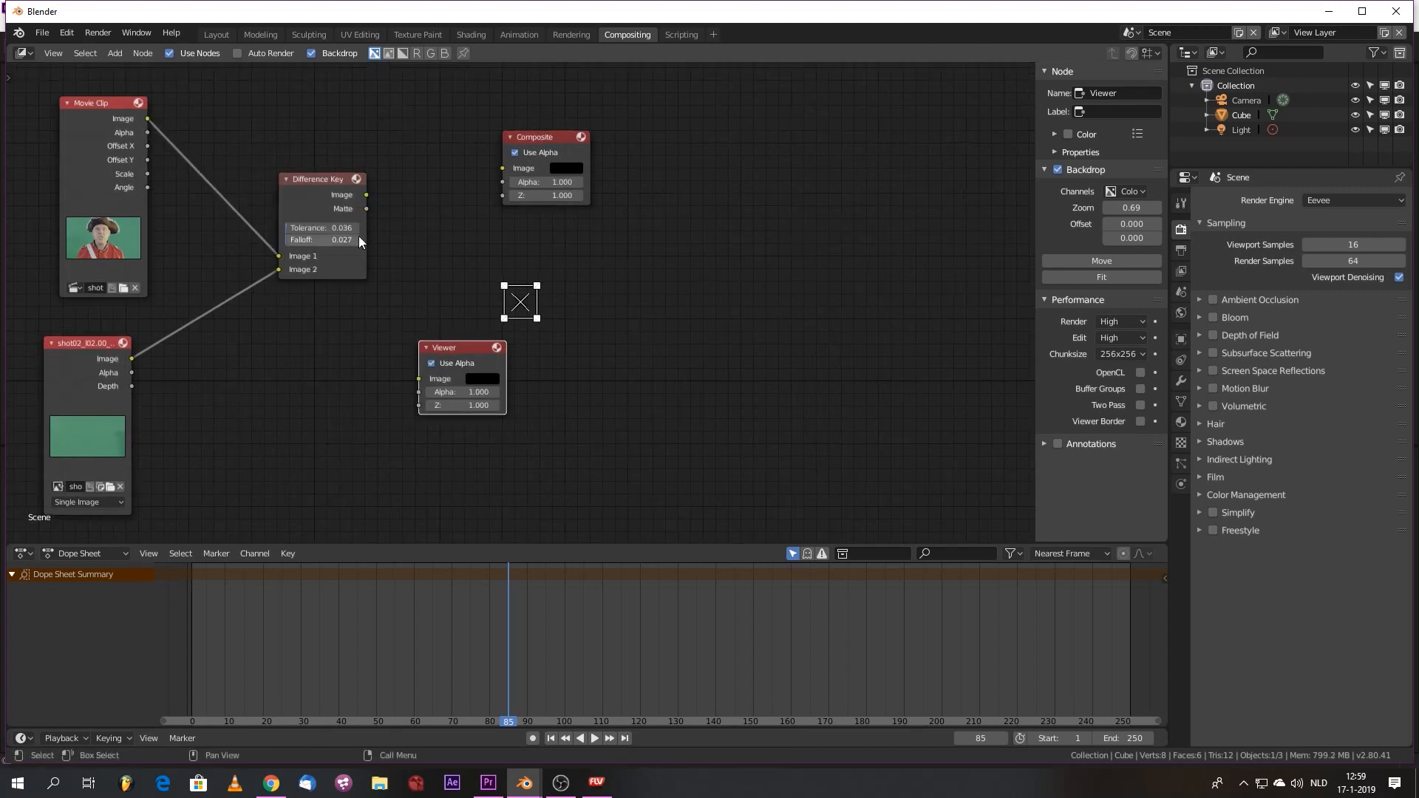
{"action": "left_click_drag", "start_coordinate": [365, 195], "coordinate": [419, 379]}
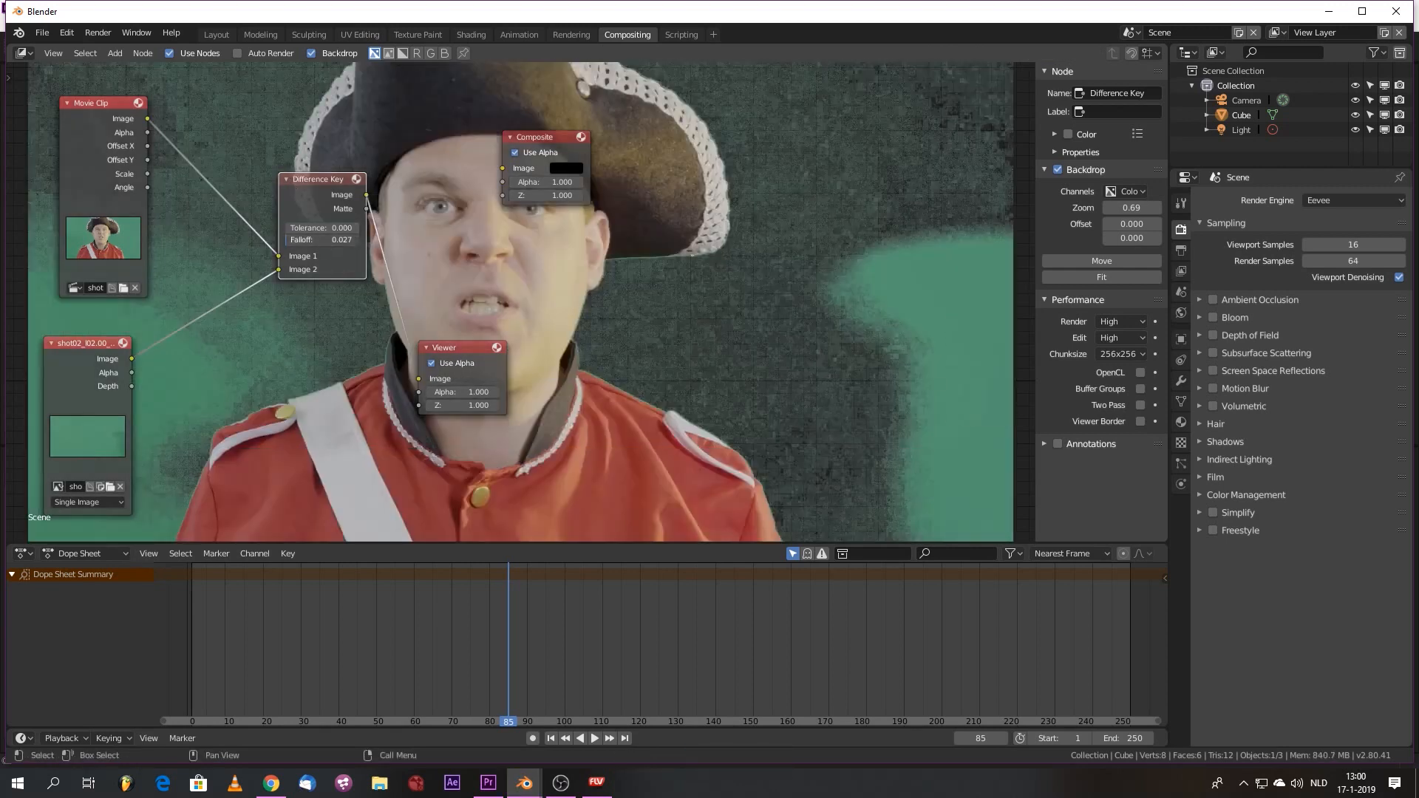
- Set Difference Key tolerance 0.073 and falloff 0.018, then move the Viewer node aside
{"action": "left_click_drag", "start_coordinate": [461, 347], "coordinate": [476, 331]}
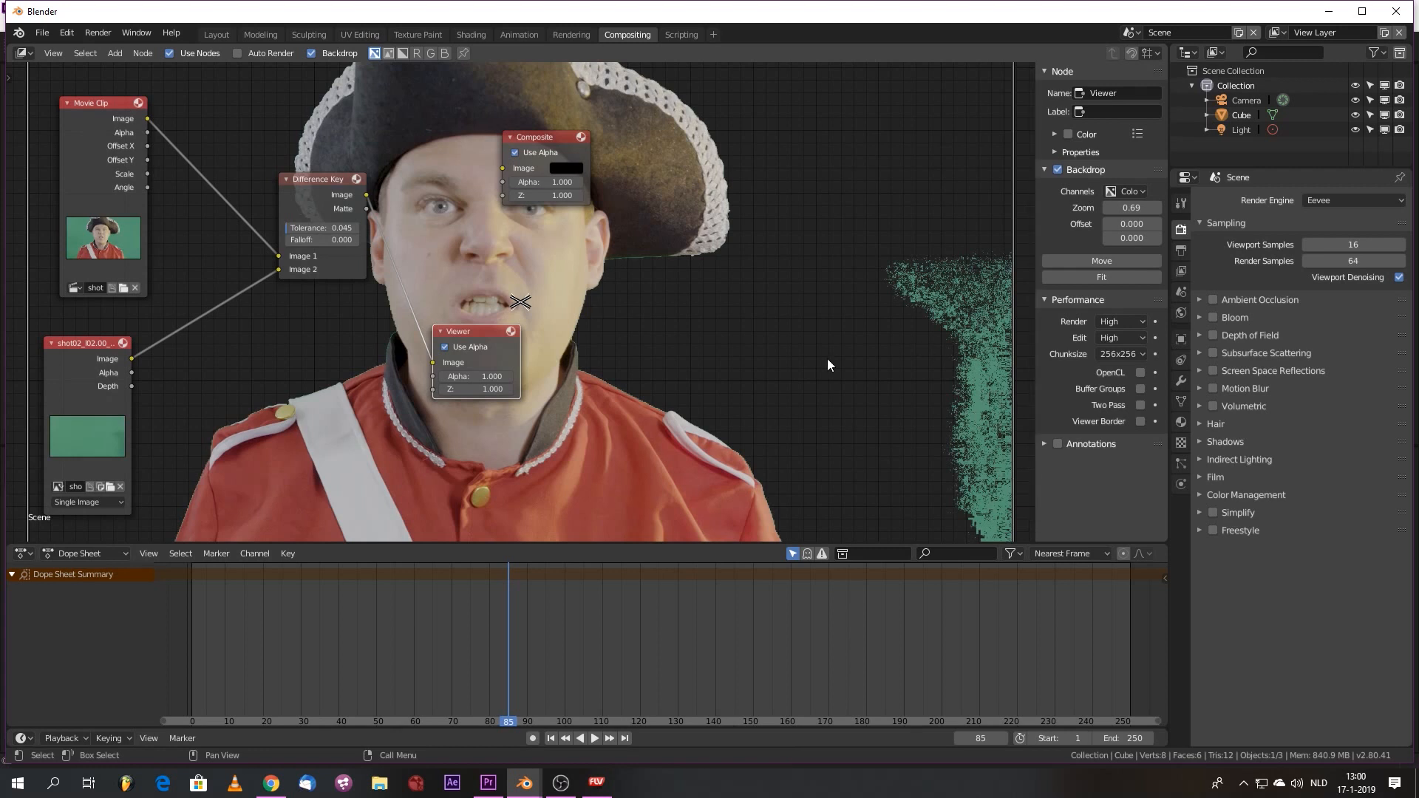
{"action": "mouse_move", "coordinate": [529, 314]}
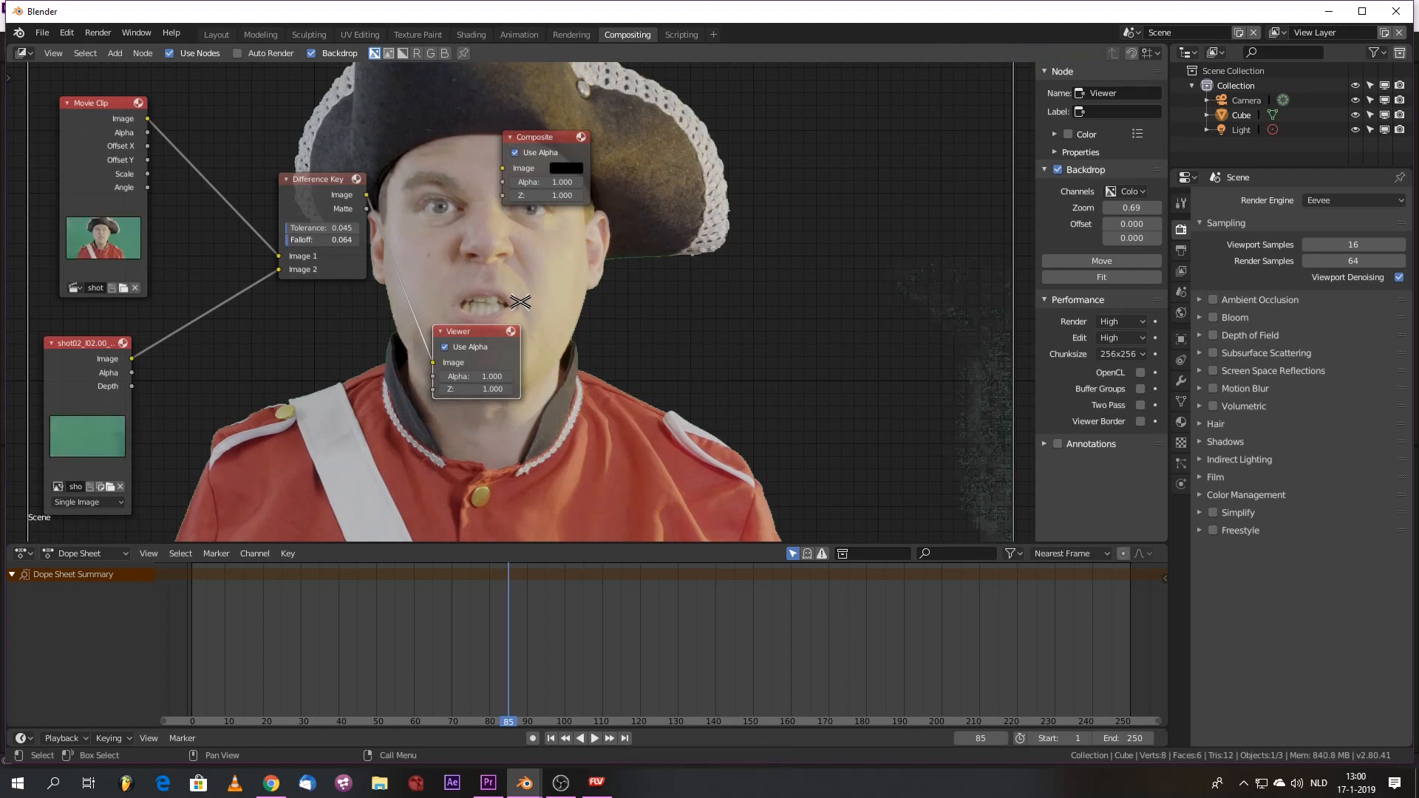
{"action": "left_click_drag", "start_coordinate": [319, 239], "coordinate": [344, 239]}
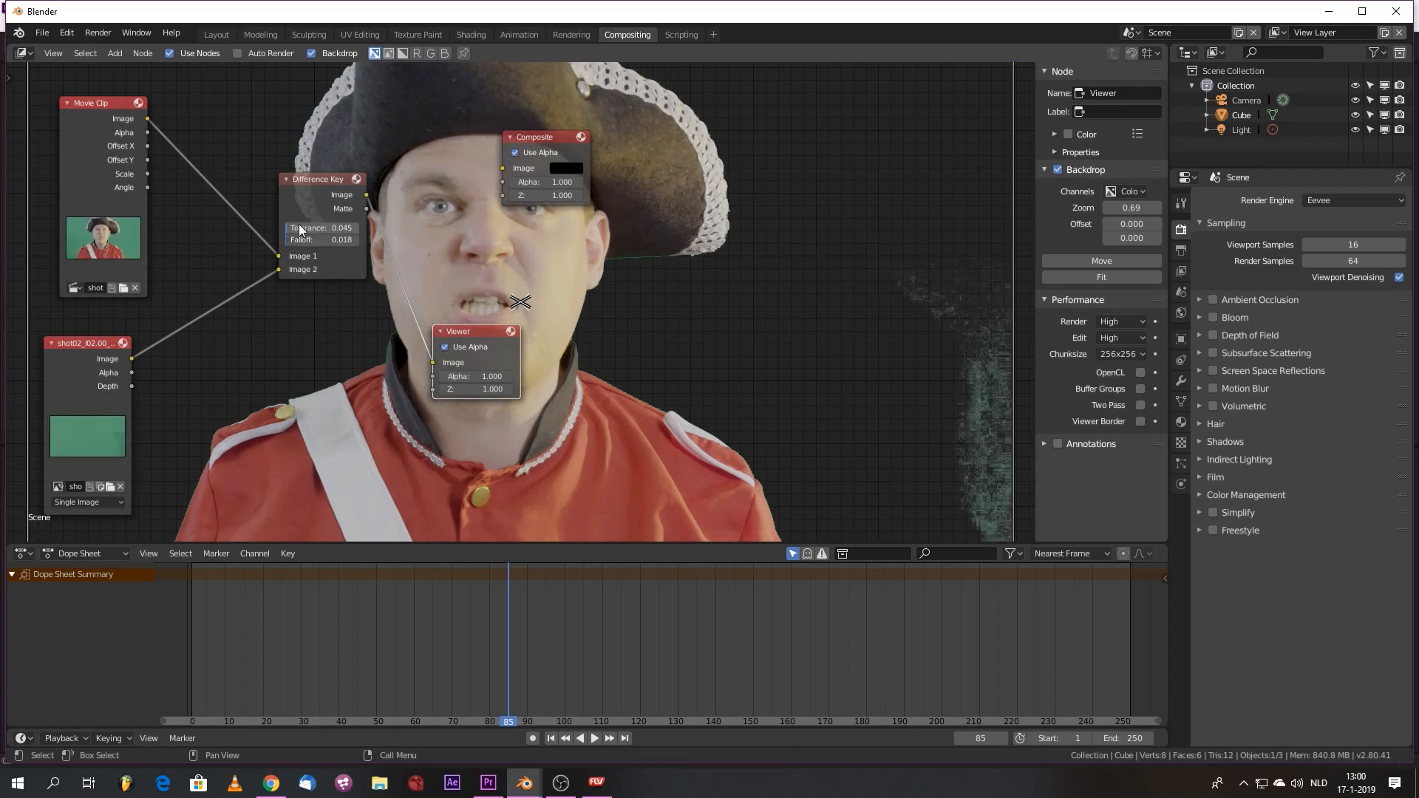
{"action": "left_click_drag", "start_coordinate": [322, 227], "coordinate": [353, 227]}
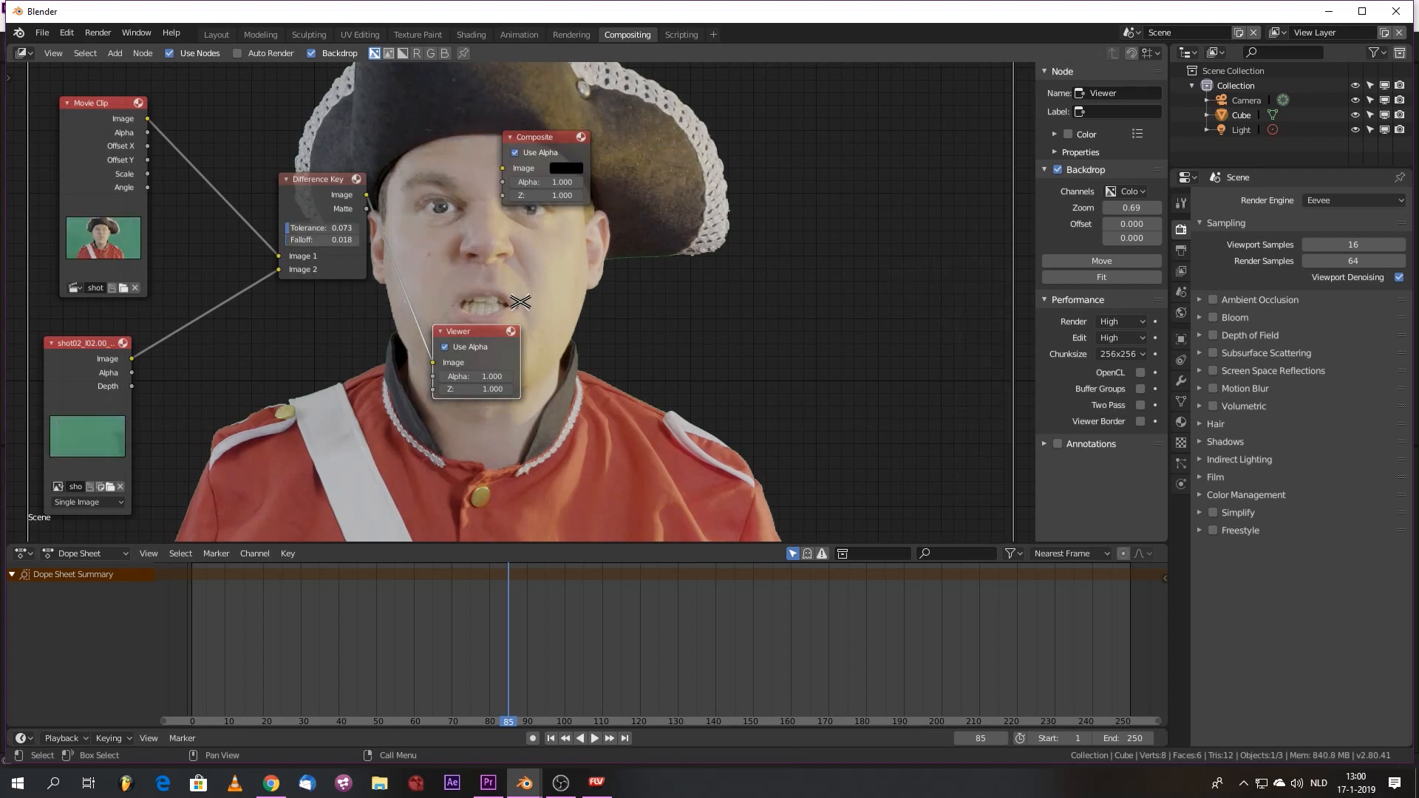
{"action": "left_click_drag", "start_coordinate": [475, 330], "coordinate": [608, 342]}
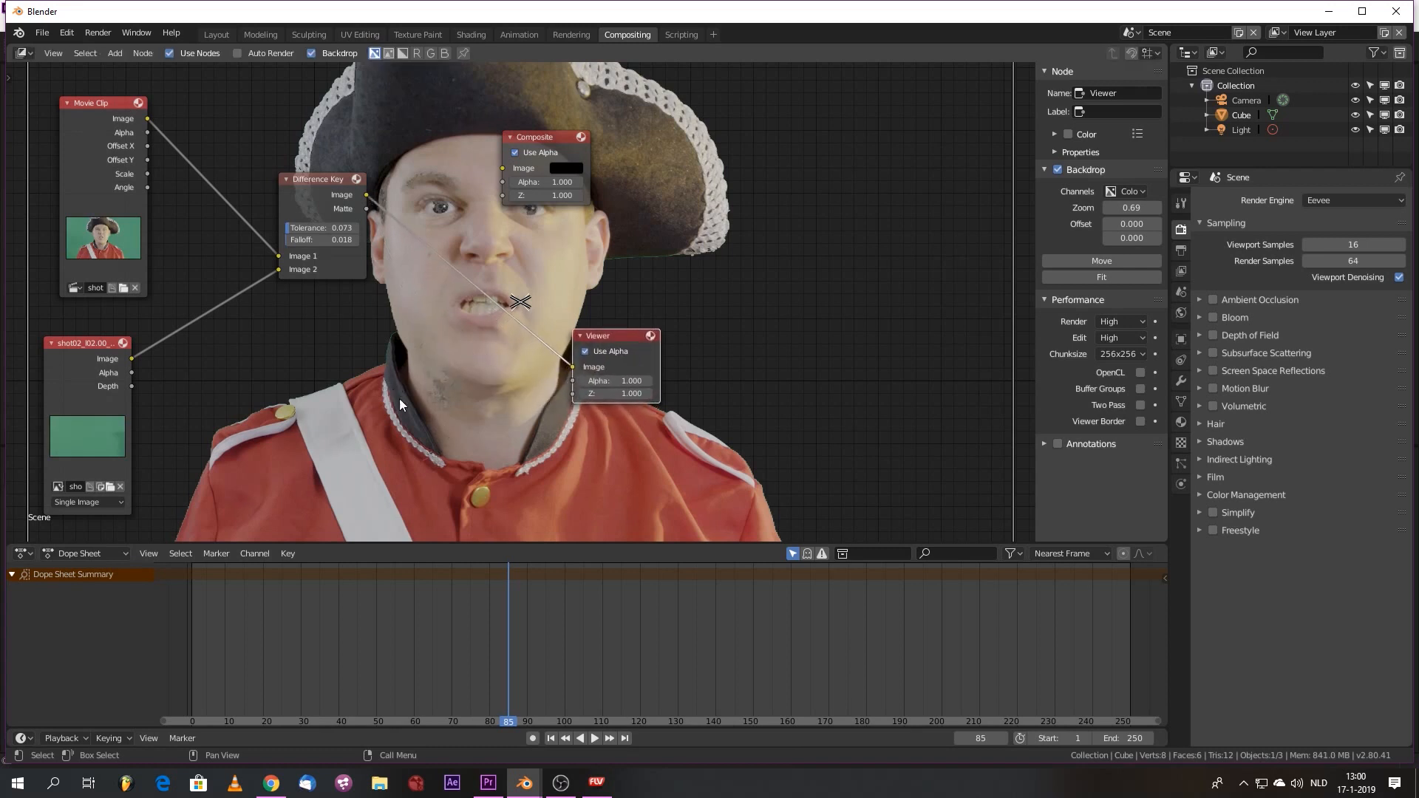
{"action": "mouse_move", "coordinate": [407, 348]}
{"action": "type", "text": "mat"}
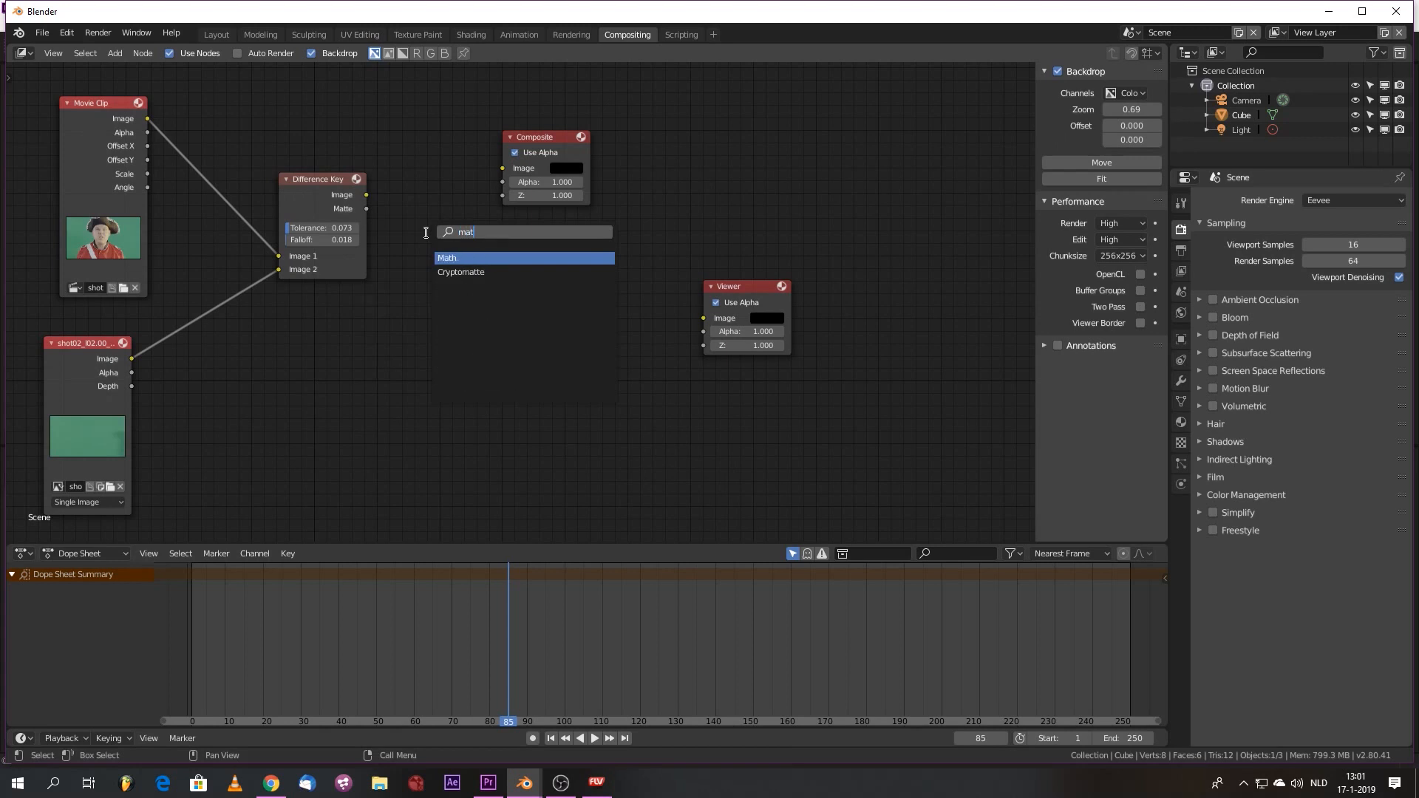
- Add a Math node with an RGB colour input and set it to Greater Than
{"action": "left_click", "coordinate": [447, 258]}
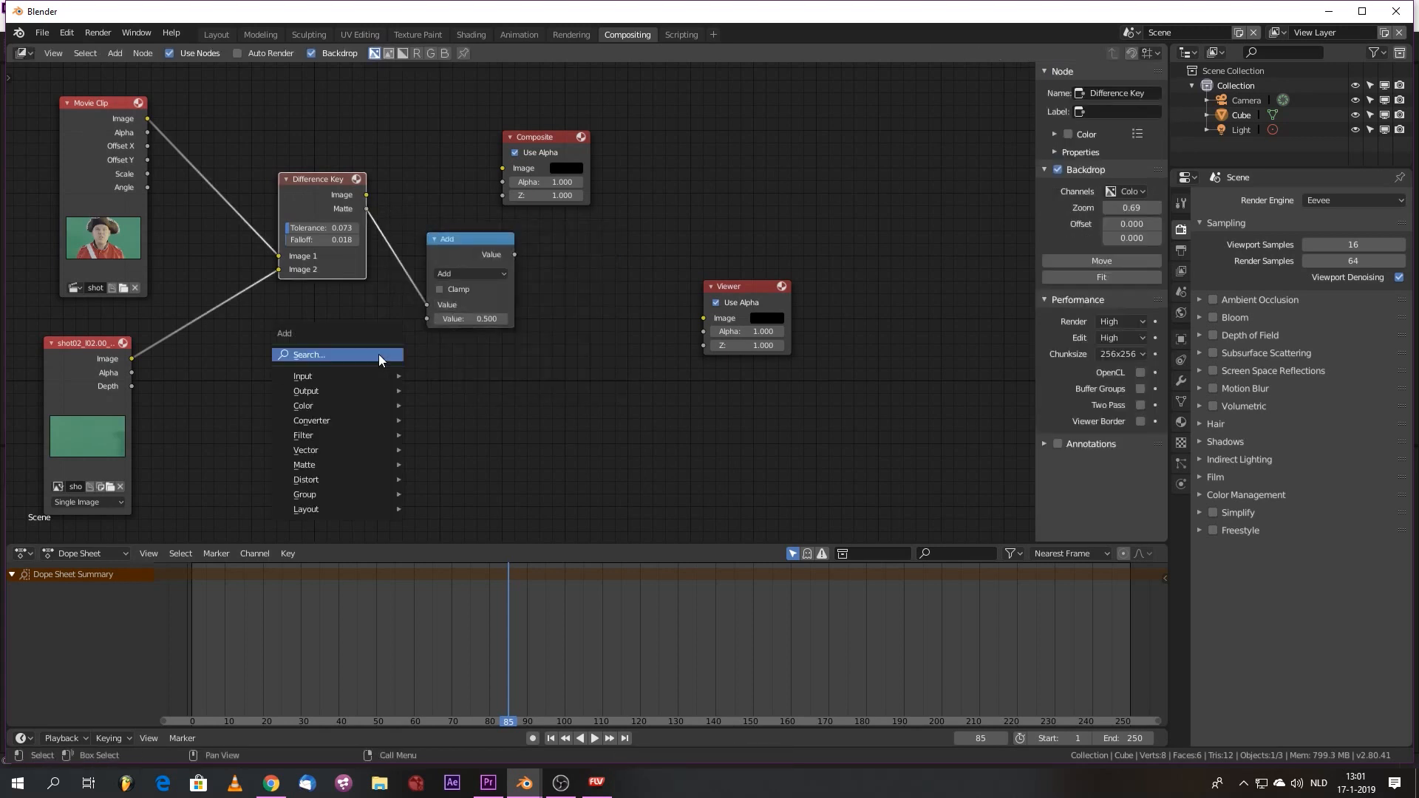
{"action": "type", "text": "rgb"}
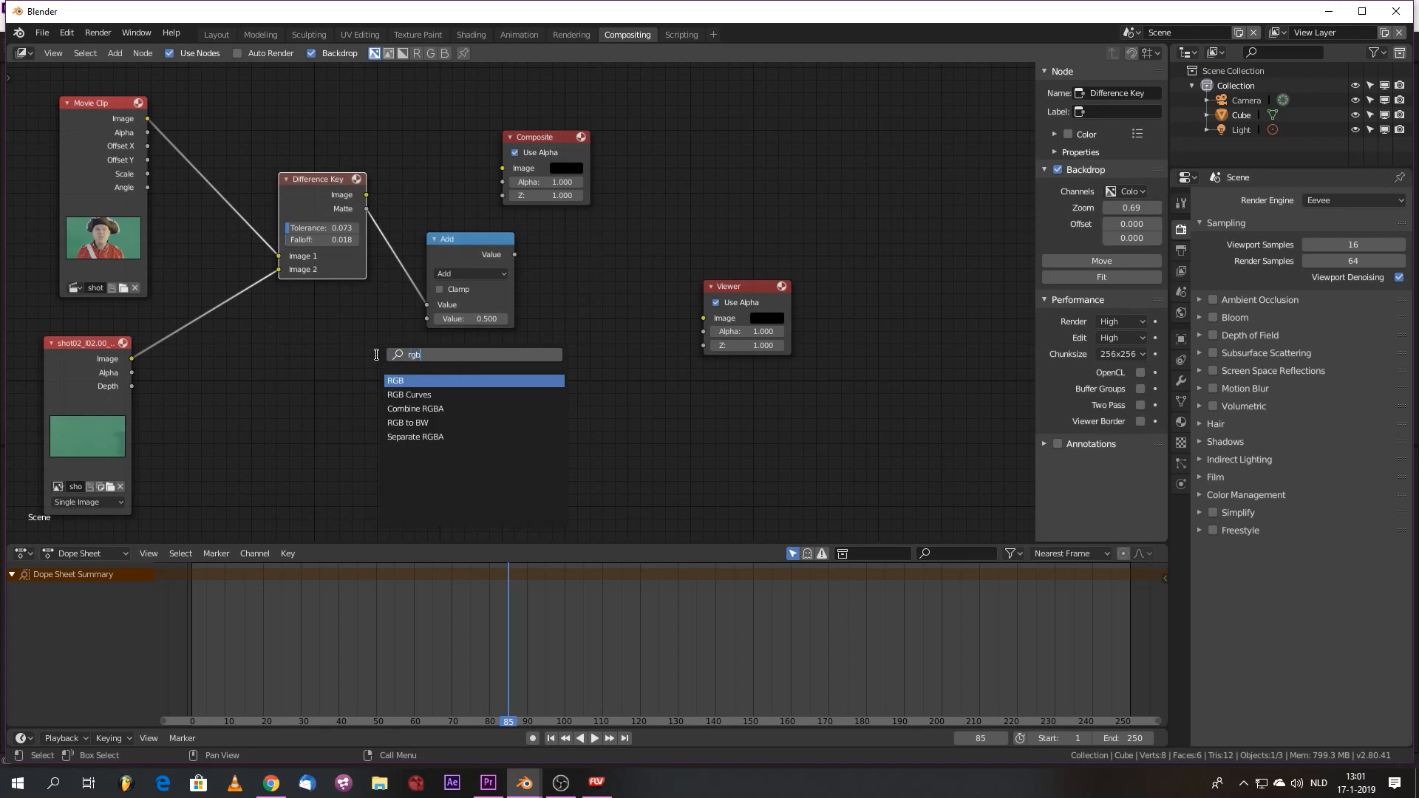
{"action": "left_click", "coordinate": [396, 380]}
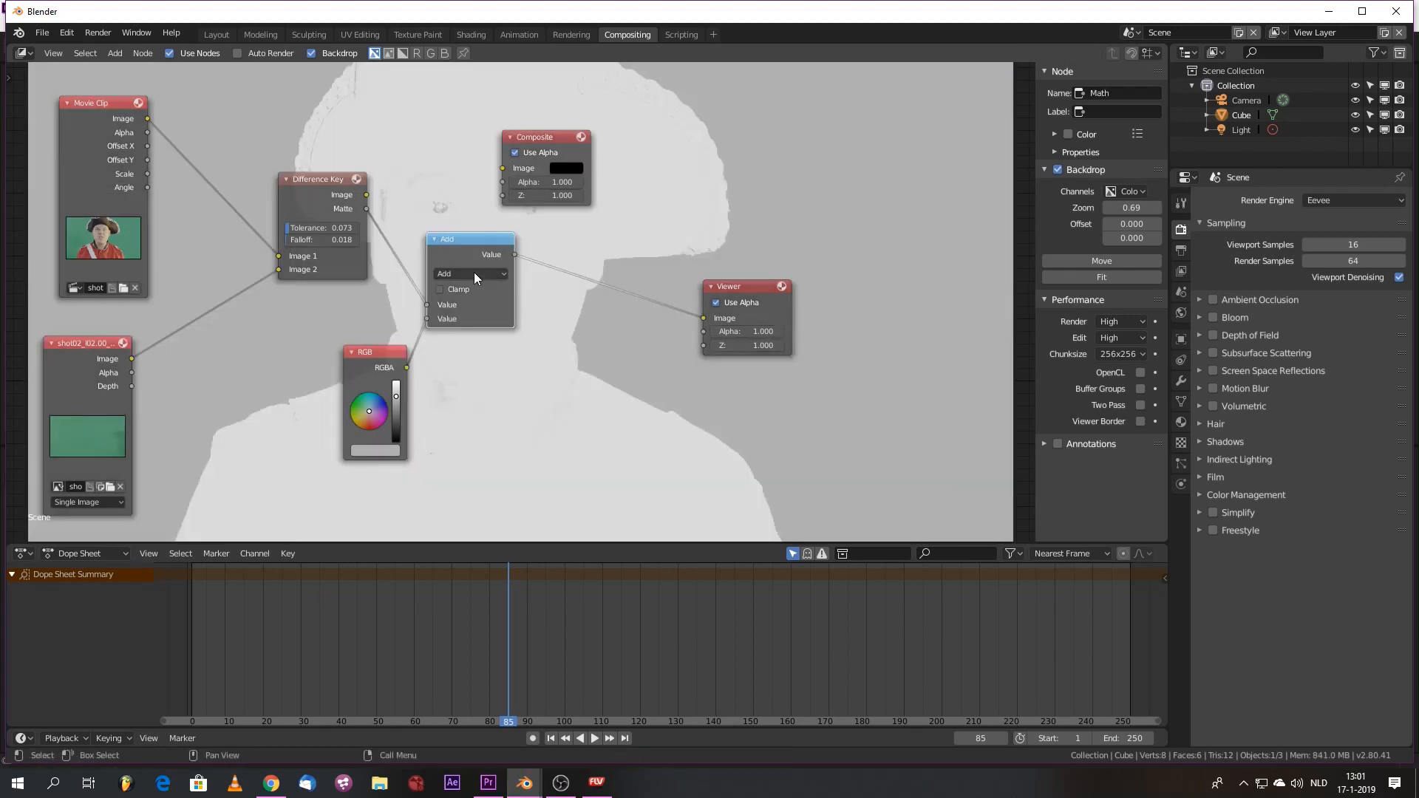
{"action": "left_click", "coordinate": [471, 274]}
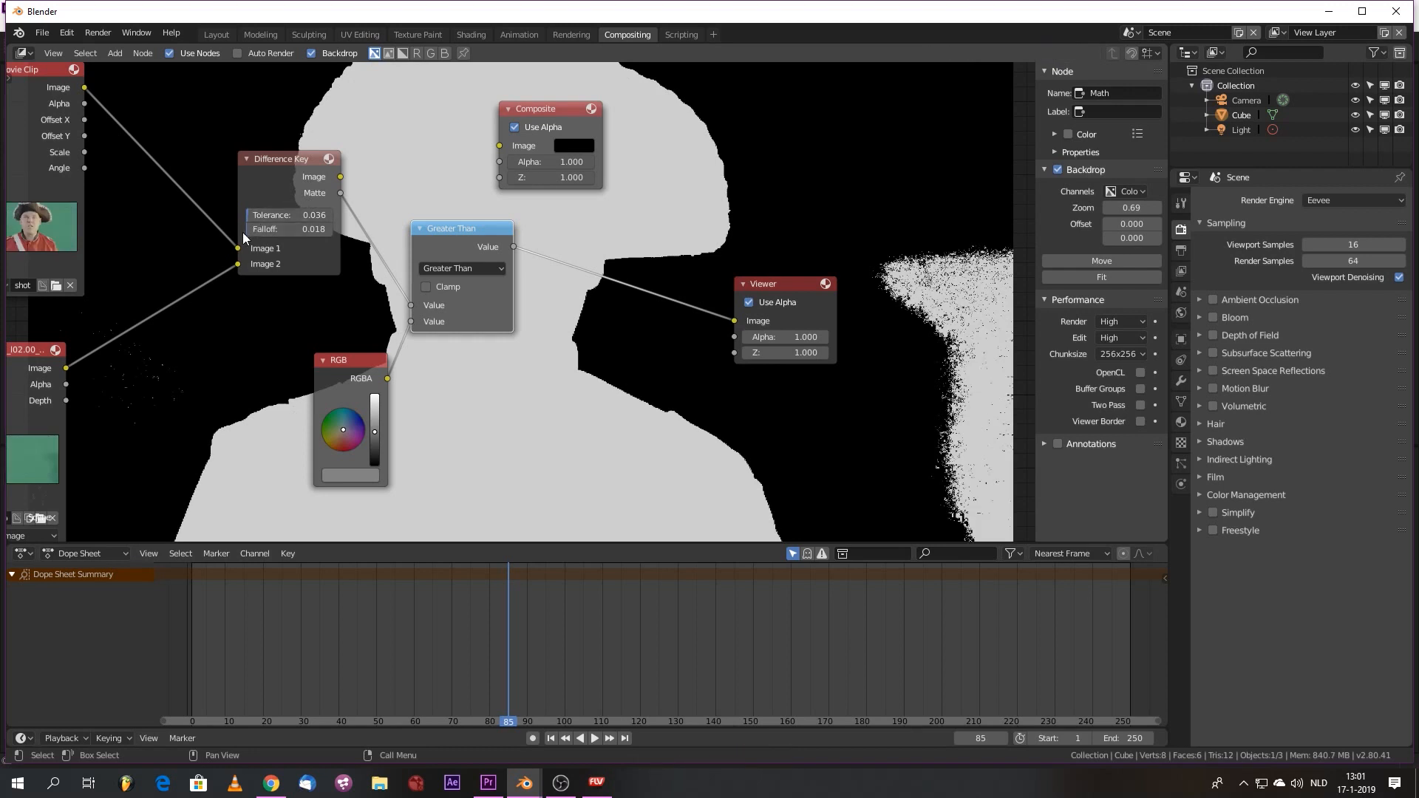
- Raise the Difference Key falloff to about 0.164 and move the Greater Than node aside
{"action": "left_click_drag", "start_coordinate": [312, 229], "coordinate": [344, 229]}
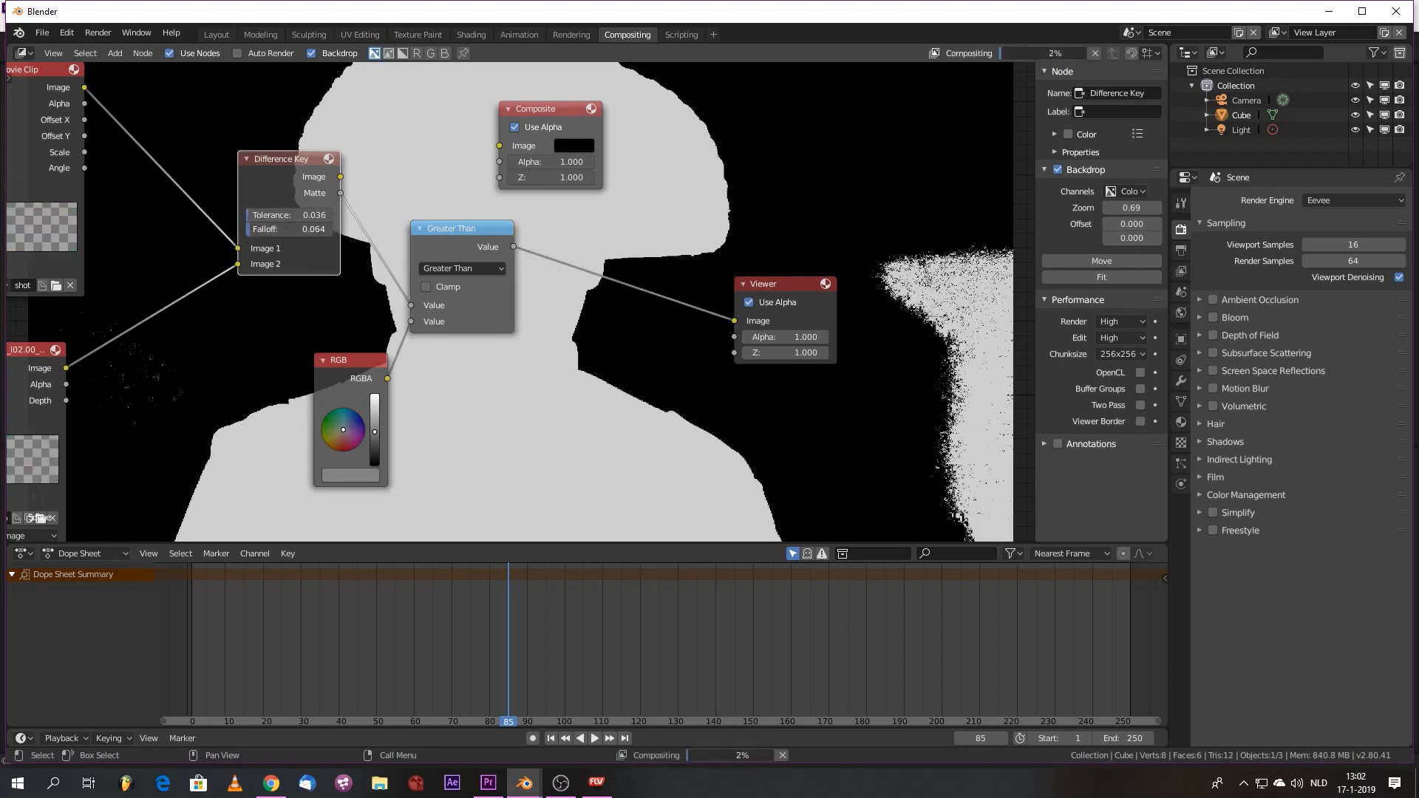
{"action": "left_click_drag", "start_coordinate": [311, 230], "coordinate": [321, 229]}
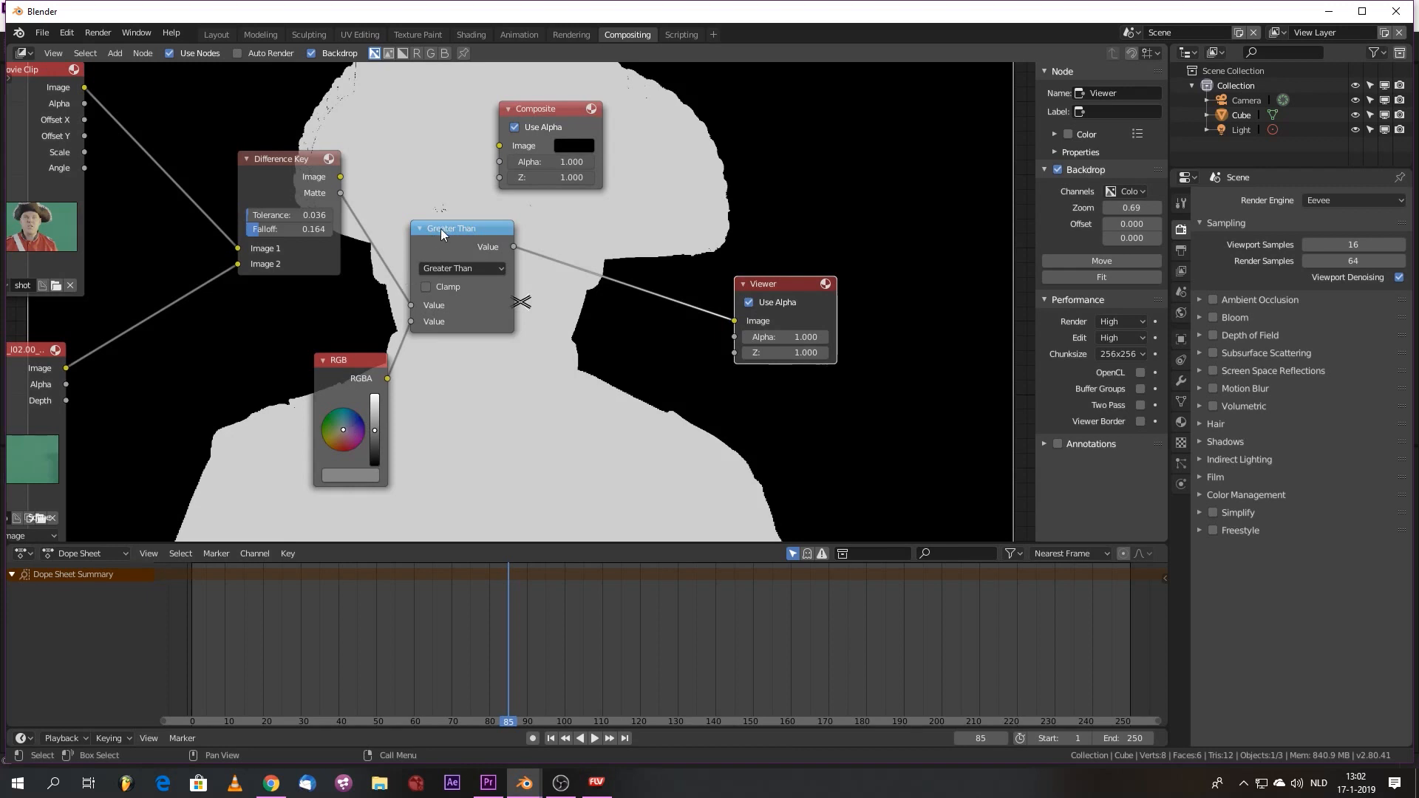
{"action": "left_click_drag", "start_coordinate": [462, 228], "coordinate": [492, 274]}
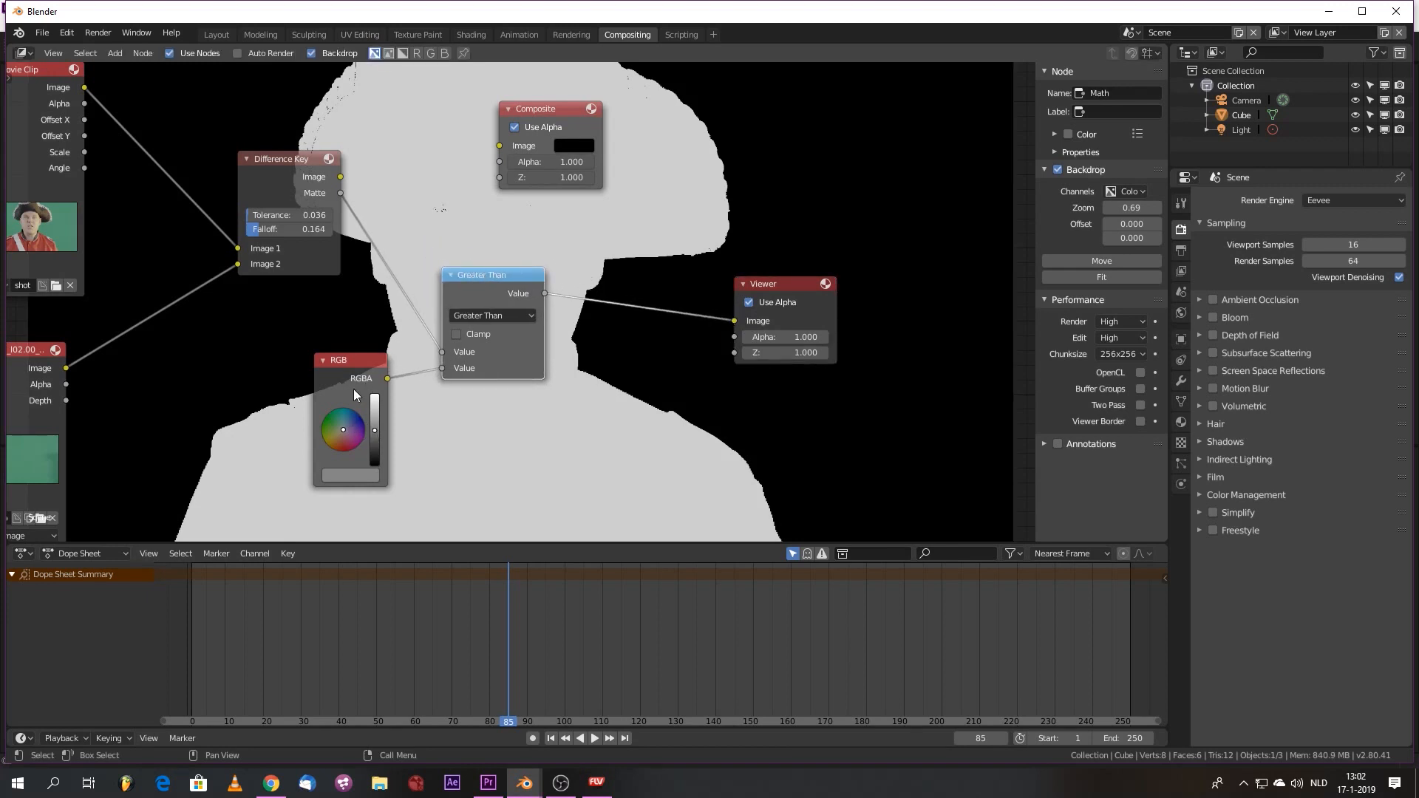
{"action": "mouse_move", "coordinate": [407, 376]}
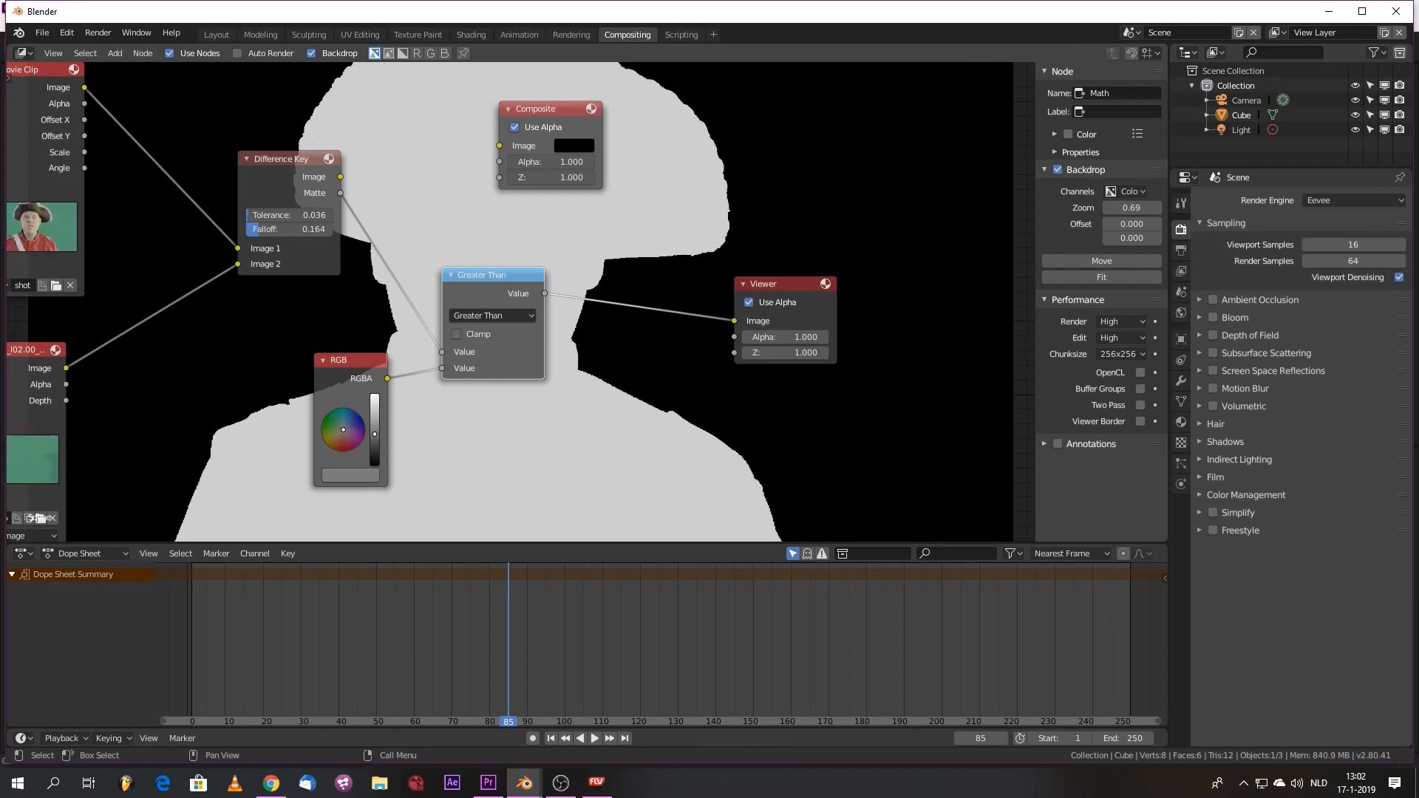
{"action": "mouse_move", "coordinate": [410, 439]}
{"action": "type", "text": "c"}
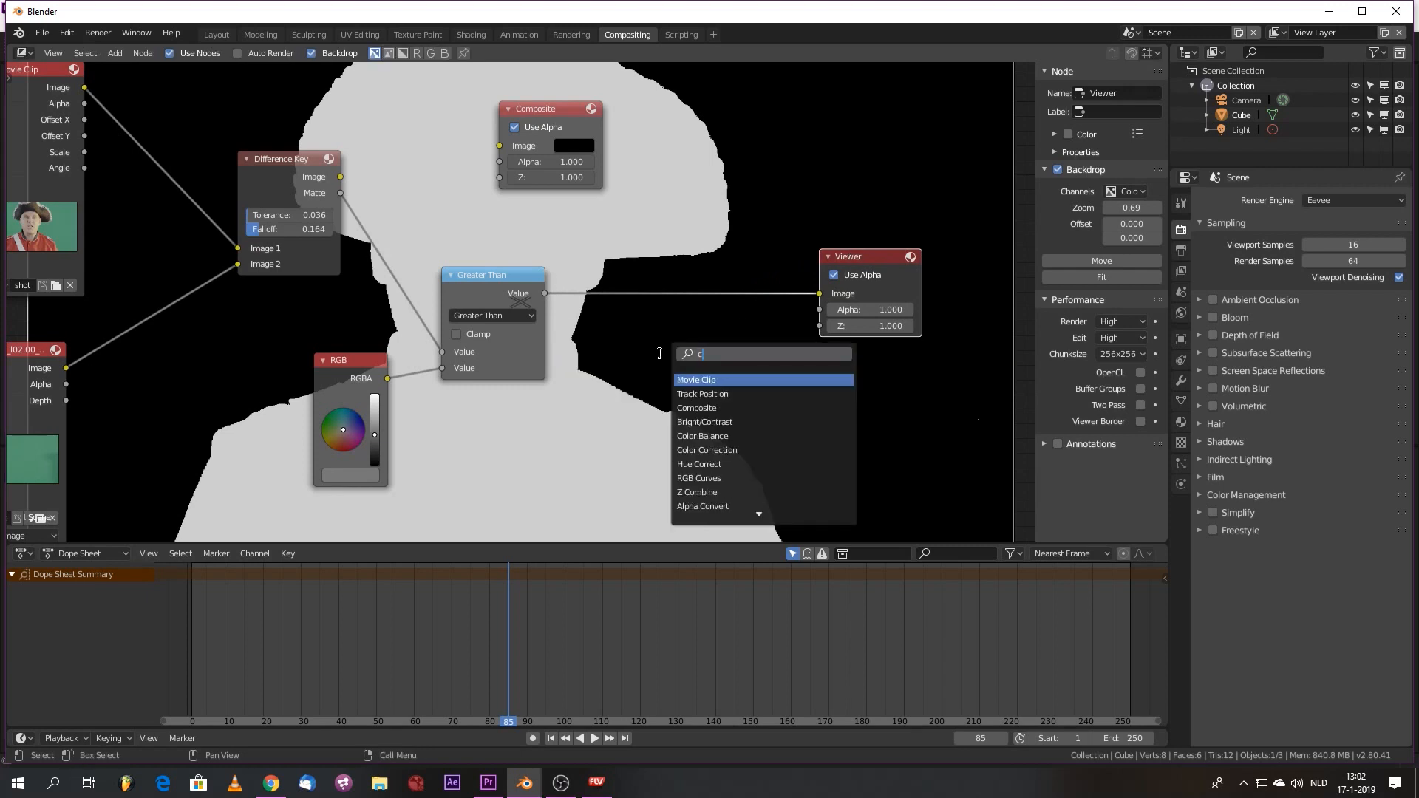
- Add an RGB Curves node after Greater Than and a Blur node before the Viewer
{"action": "type", "text": "u"}
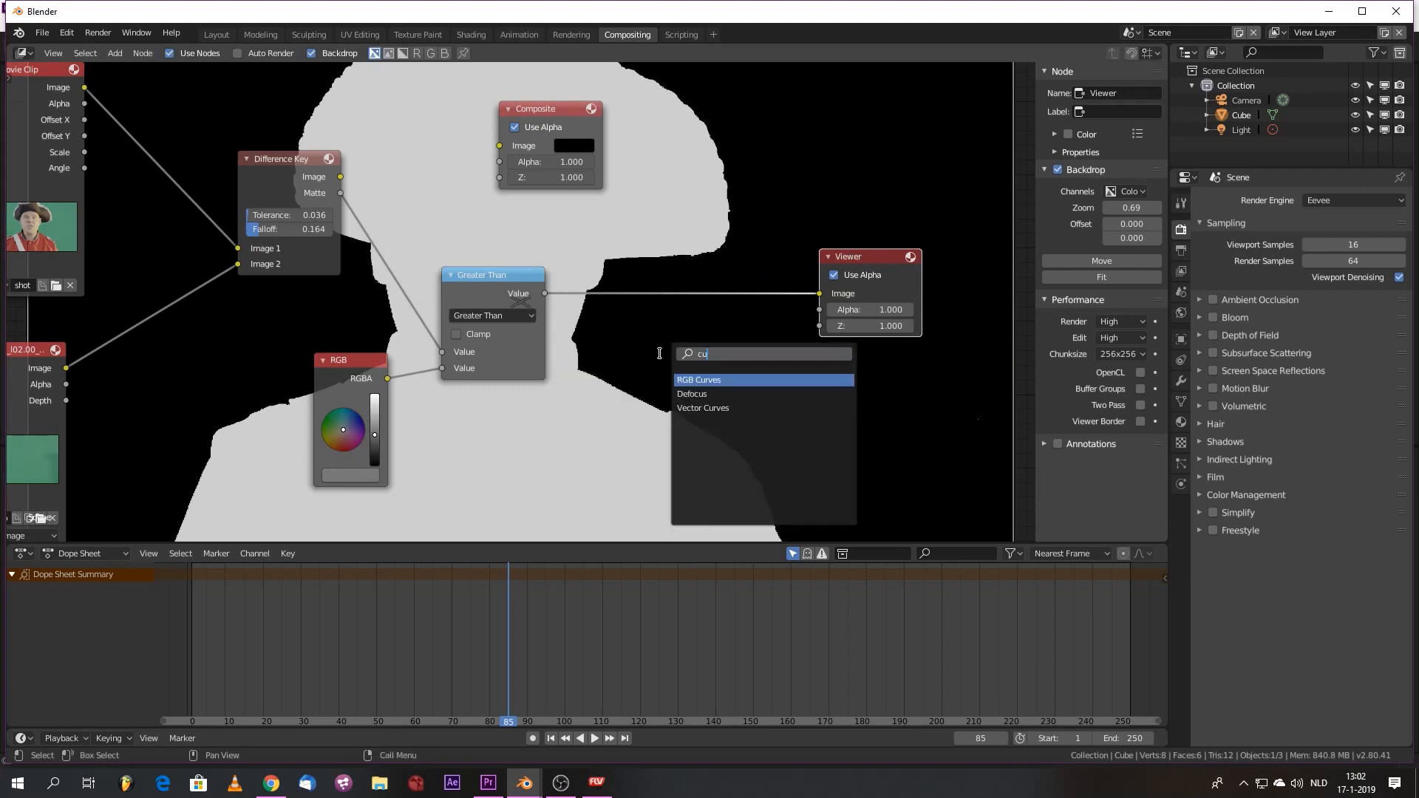
{"action": "left_click", "coordinate": [698, 379]}
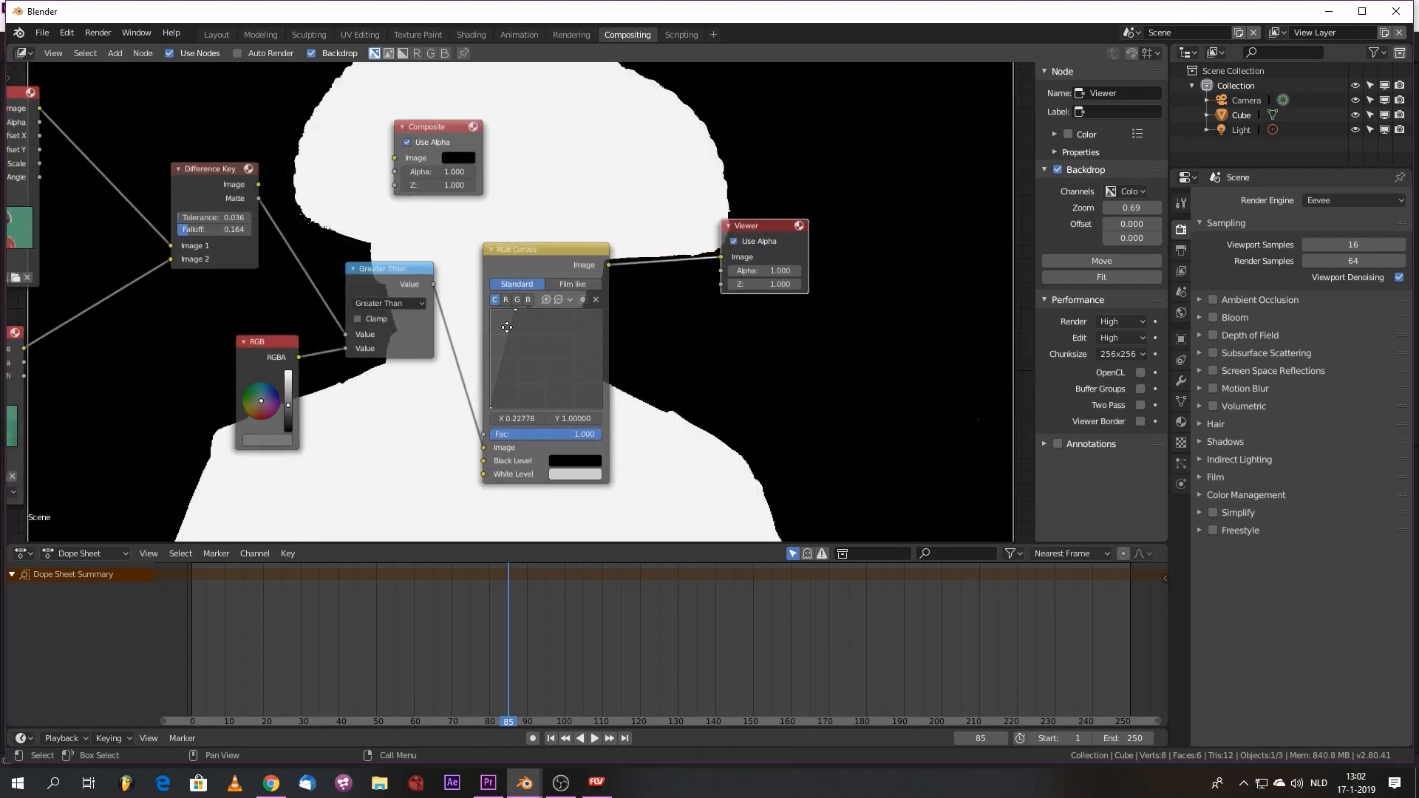
{"action": "type", "text": "blur"}
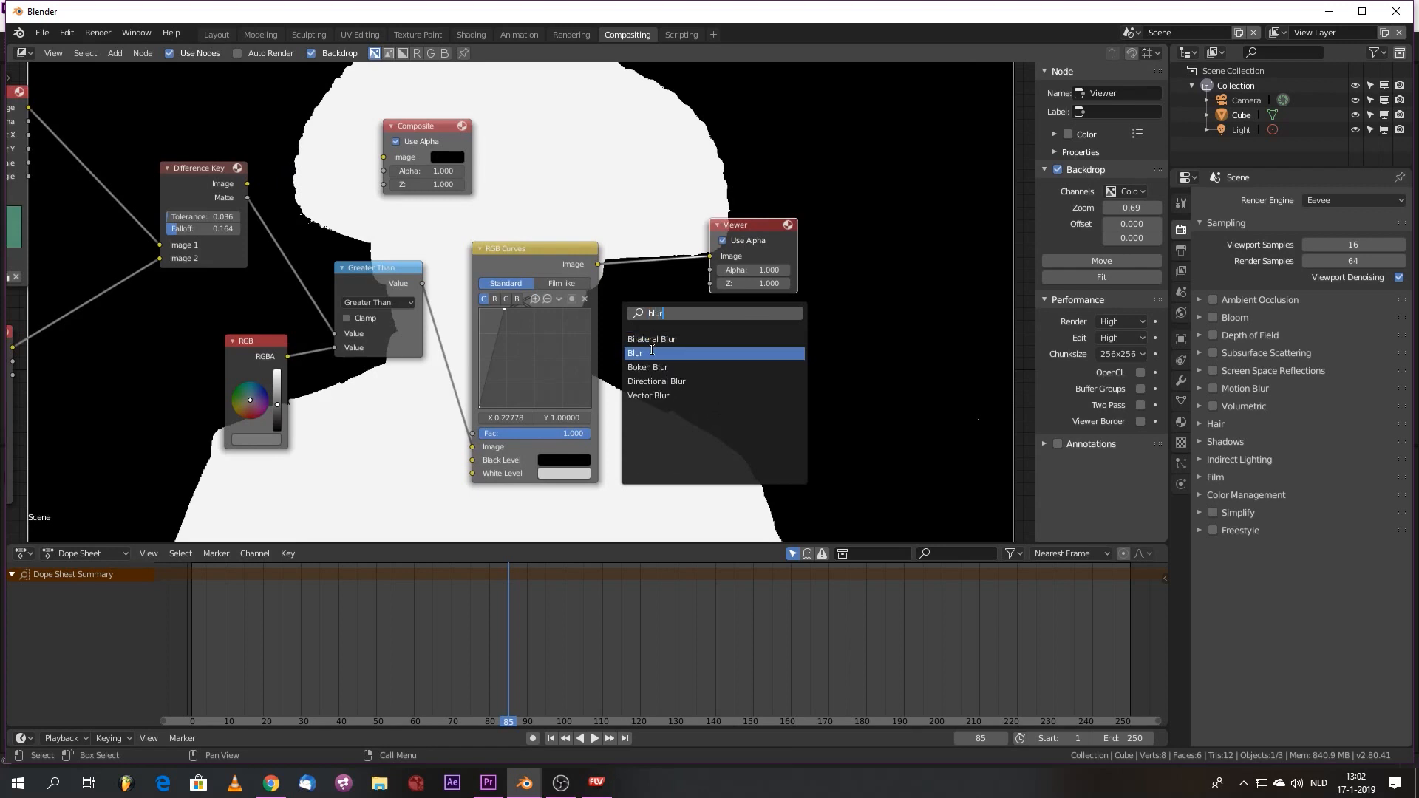
{"action": "left_click", "coordinate": [637, 351]}
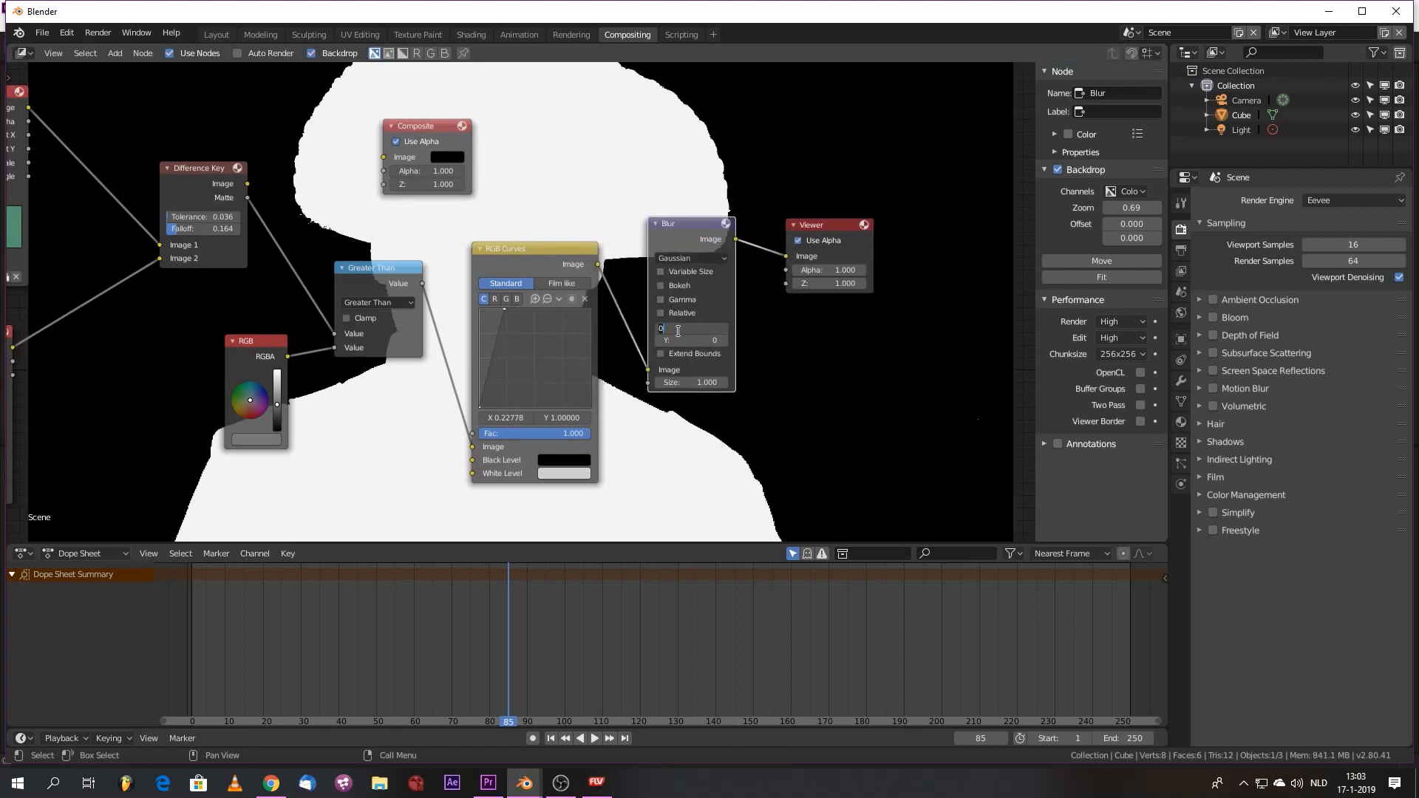
- Set the Blur node's X and Y sizes to 10
{"action": "type", "text": "10"}
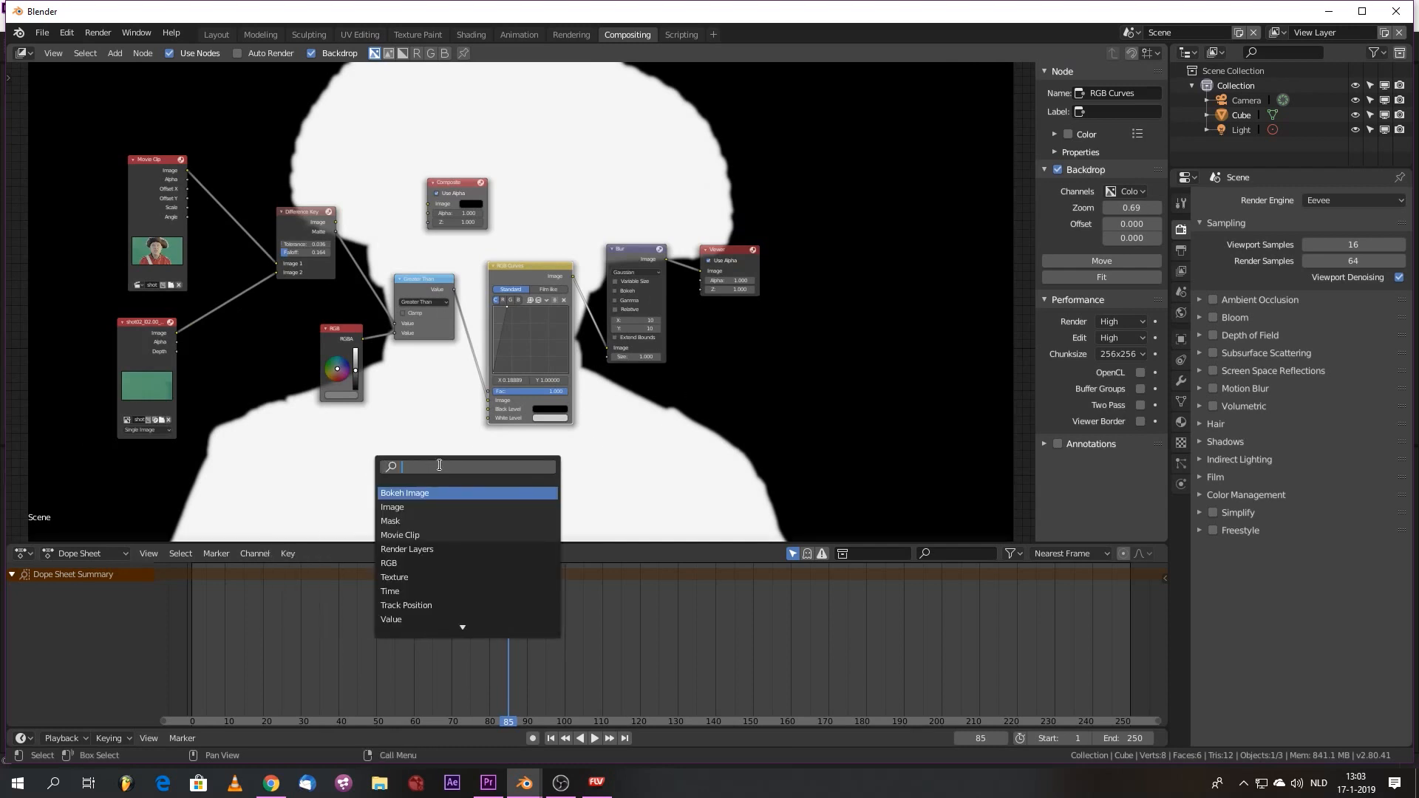
{"action": "mouse_move", "coordinate": [242, 168]}
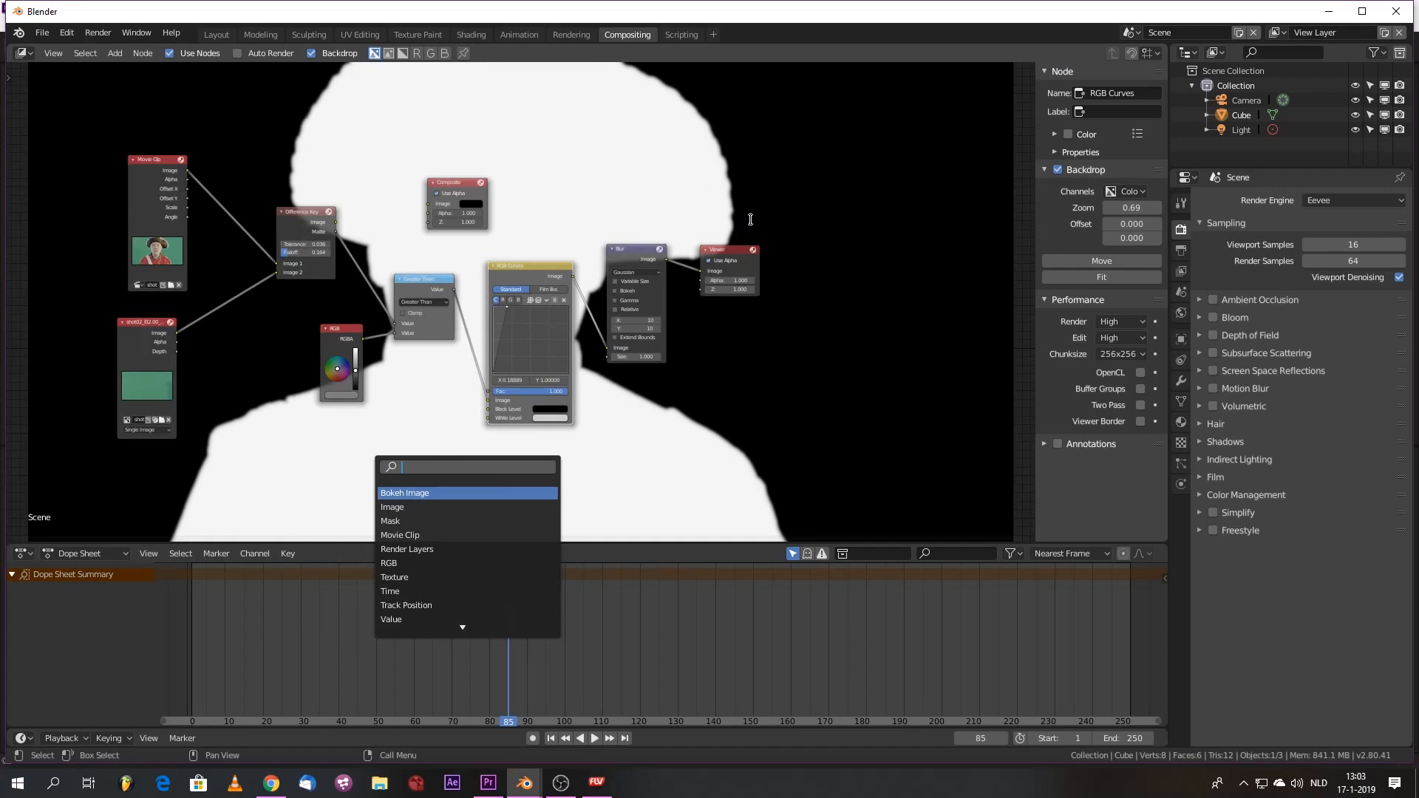
{"action": "mouse_move", "coordinate": [792, 535]}
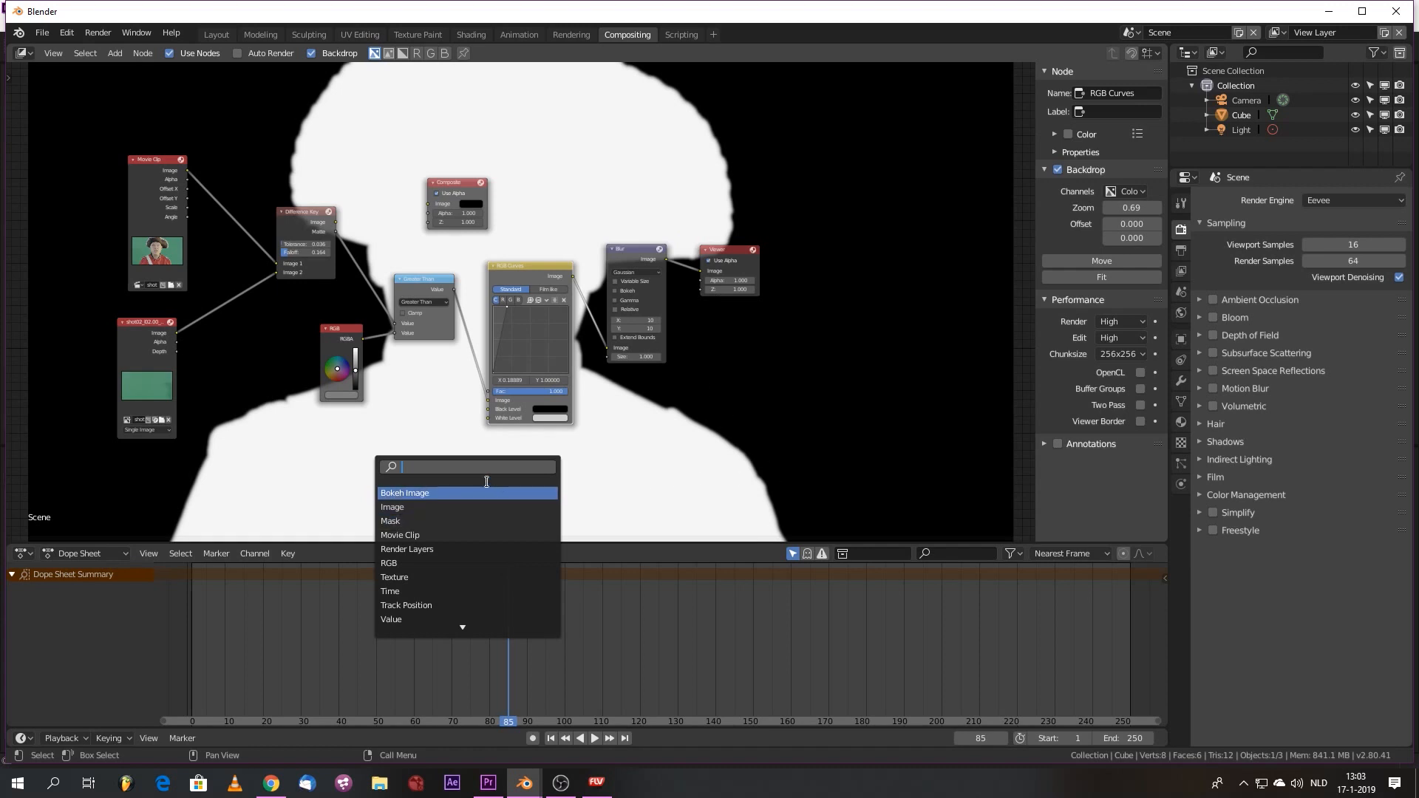
{"action": "mouse_move", "coordinate": [481, 474]}
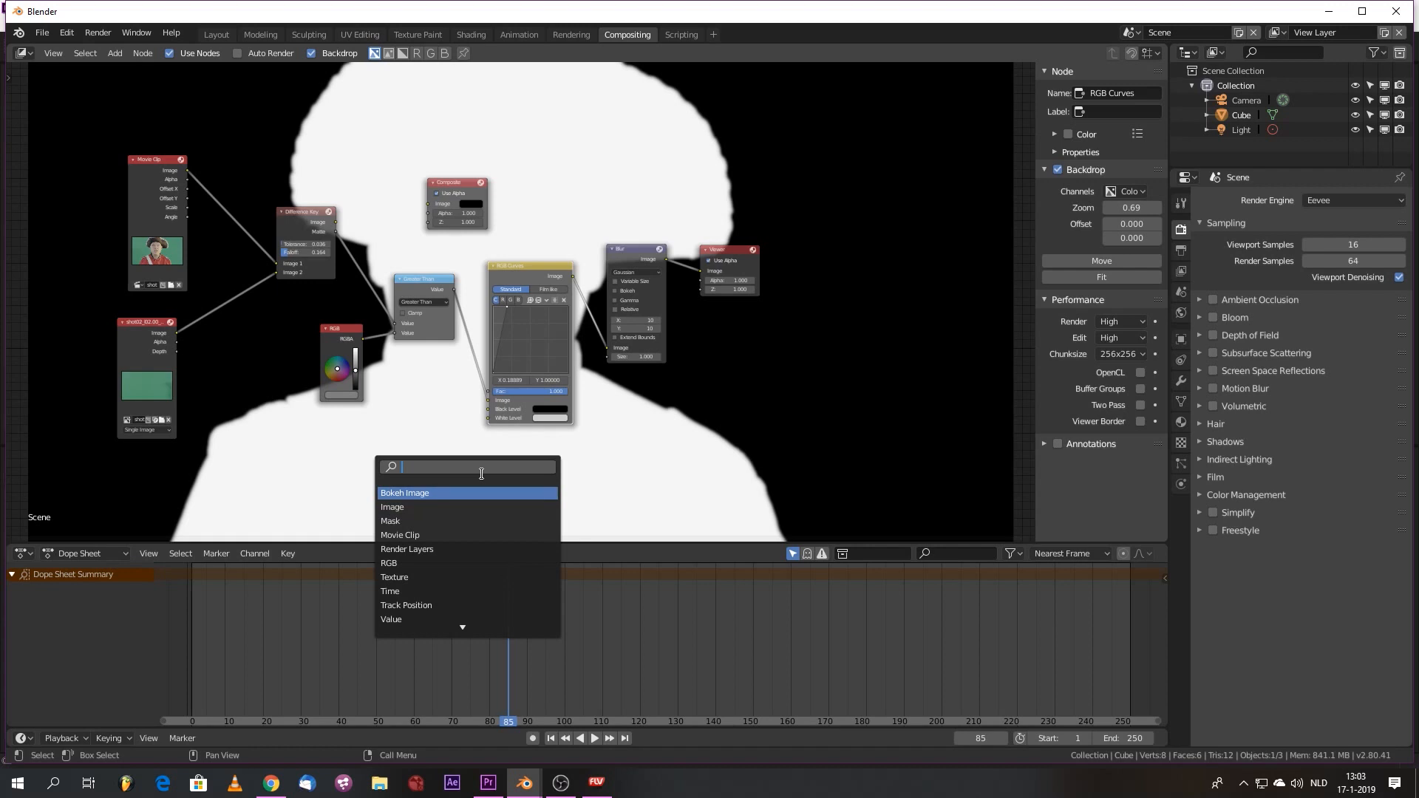
- Add a Separate RGBA node on the movie clip and a Combine RGBA node
{"action": "type", "text": "r"}
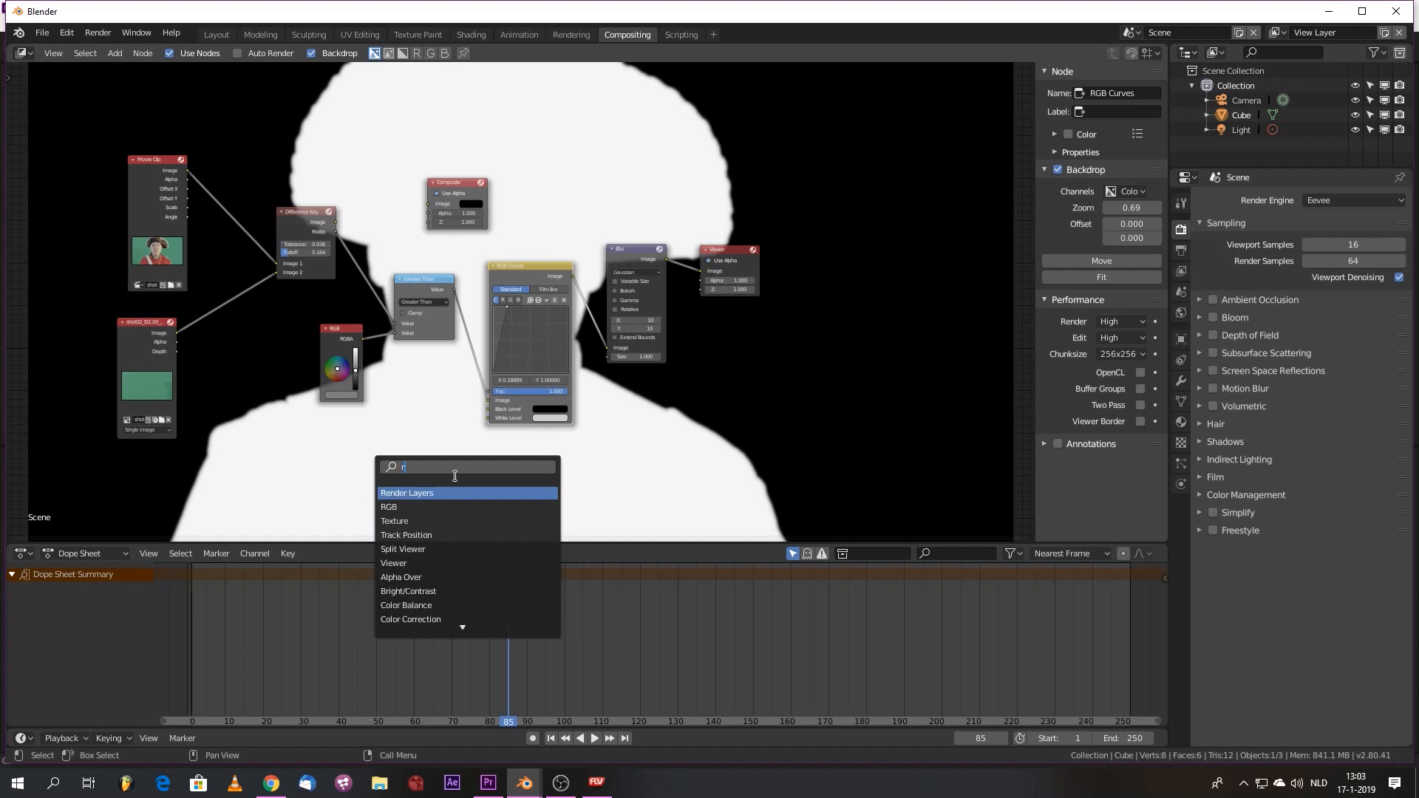
{"action": "type", "text": "gb"}
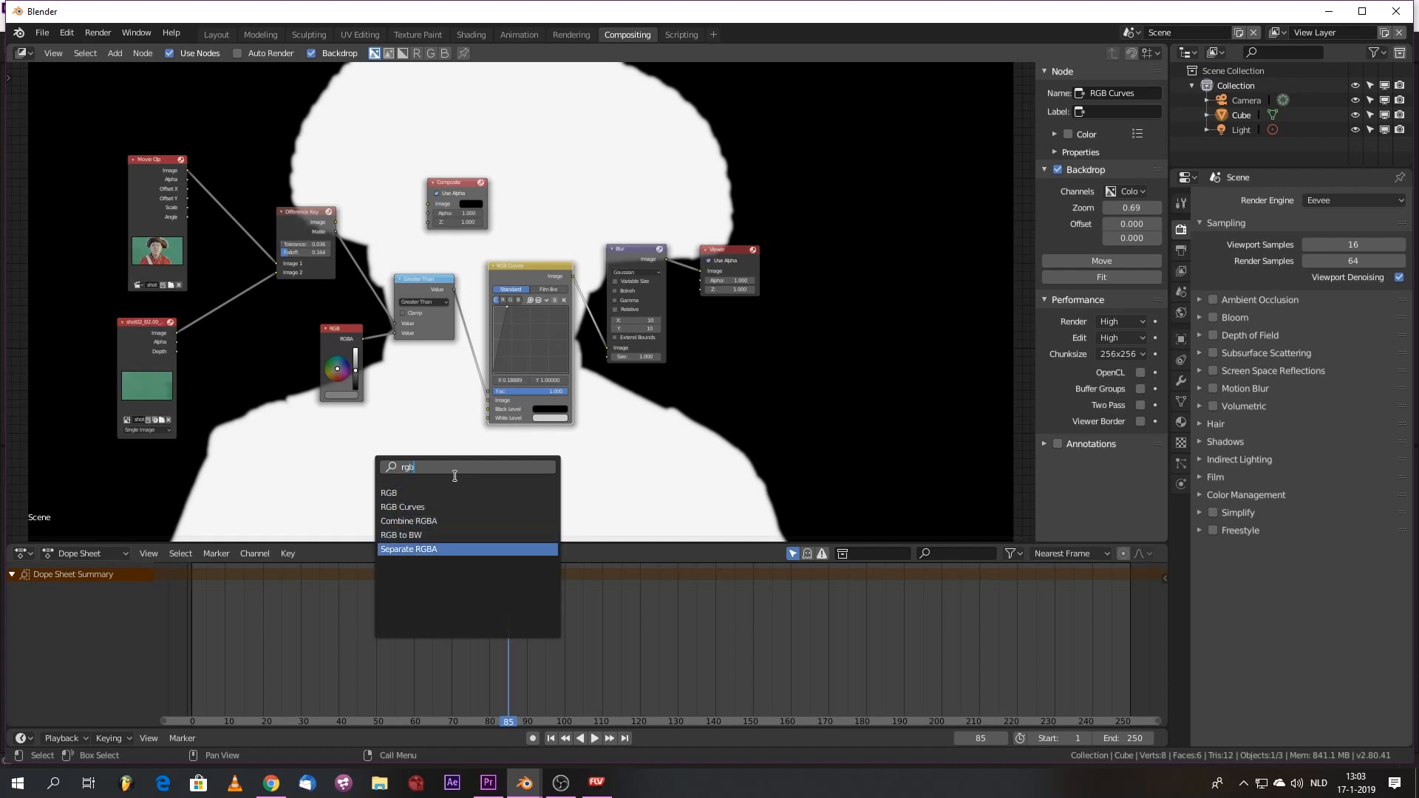
{"action": "left_click", "coordinate": [408, 549]}
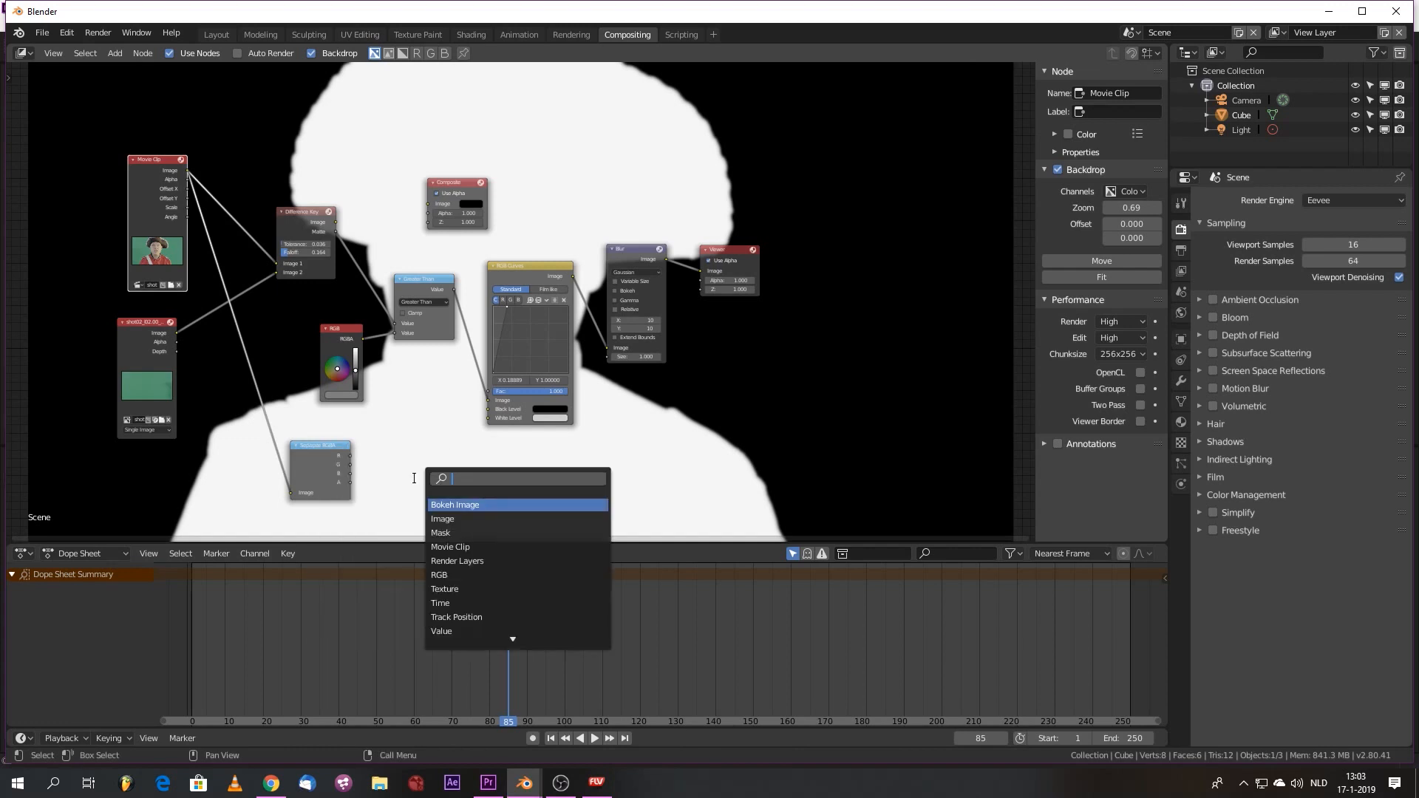
{"action": "type", "text": "rgb"}
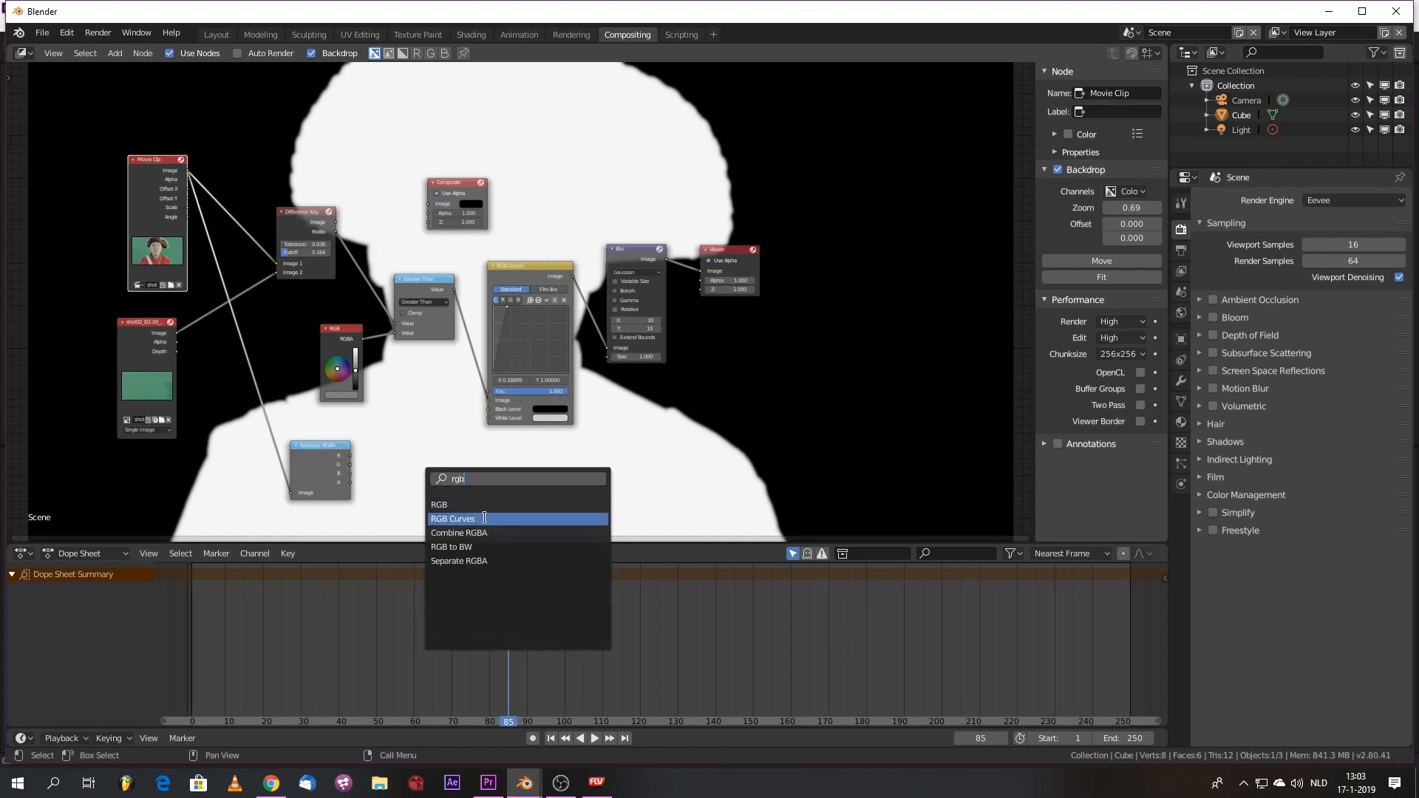
{"action": "left_click", "coordinate": [459, 532]}
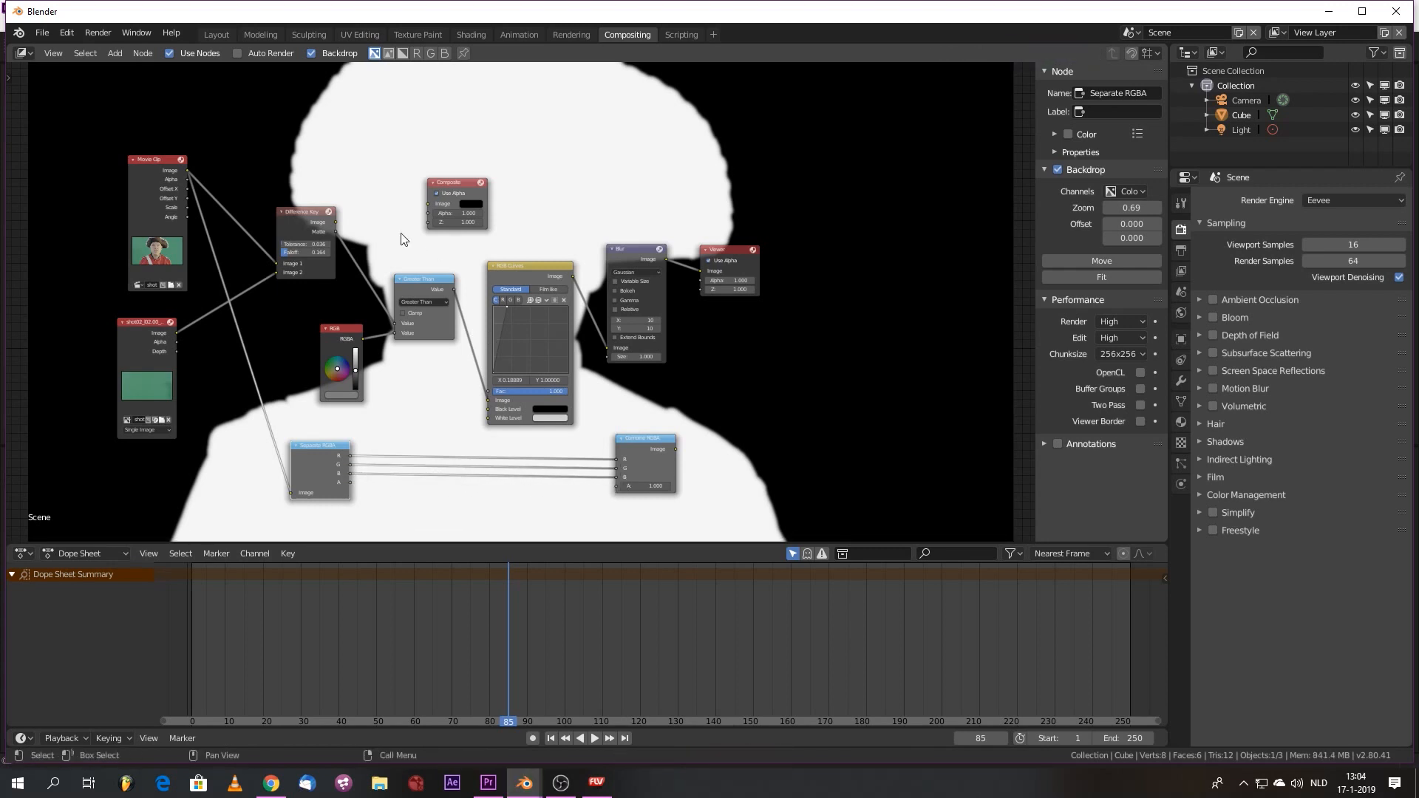
{"action": "mouse_move", "coordinate": [255, 210]}
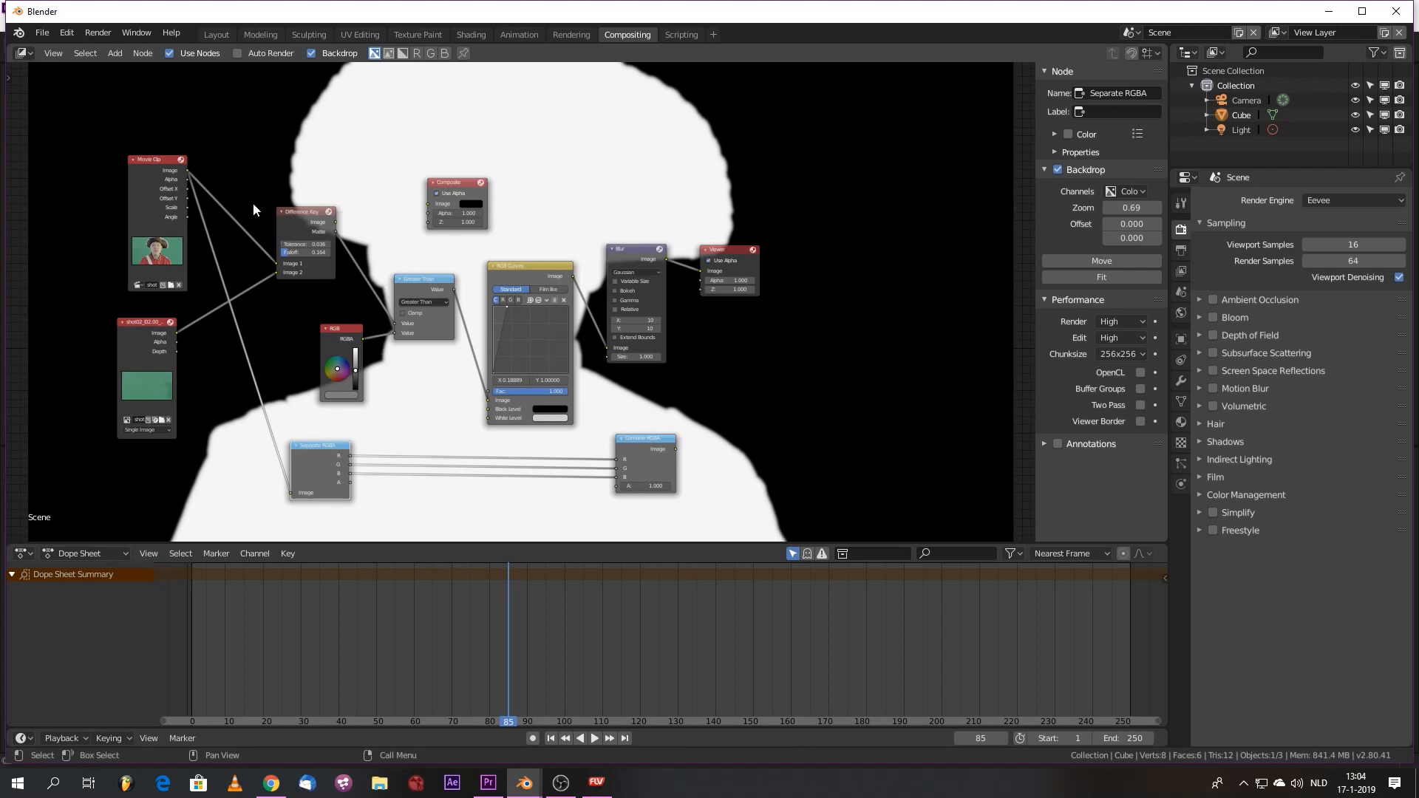
{"action": "mouse_move", "coordinate": [505, 326]}
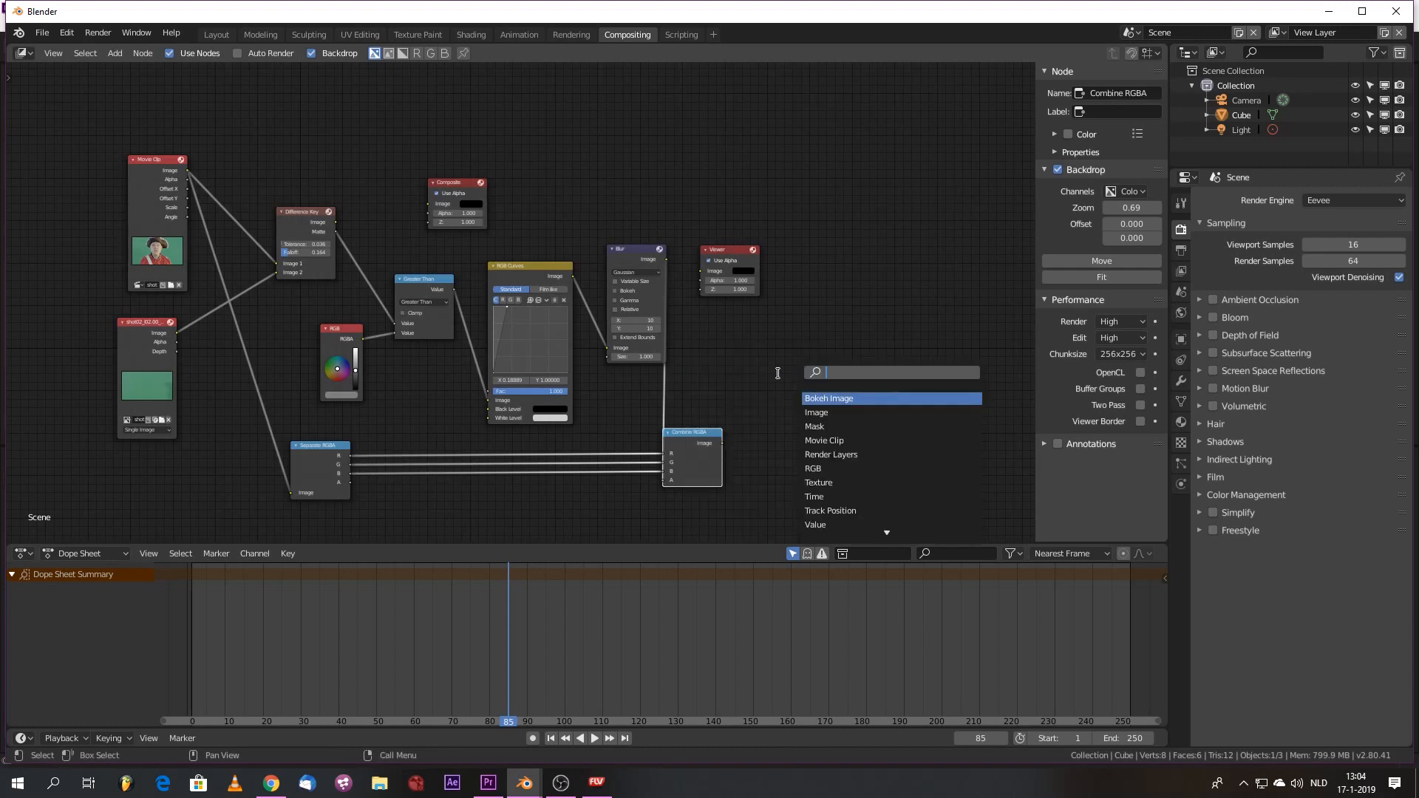
- Add an Alpha Over node to composite the keyed actor over solid blue
{"action": "left_click", "coordinate": [819, 398]}
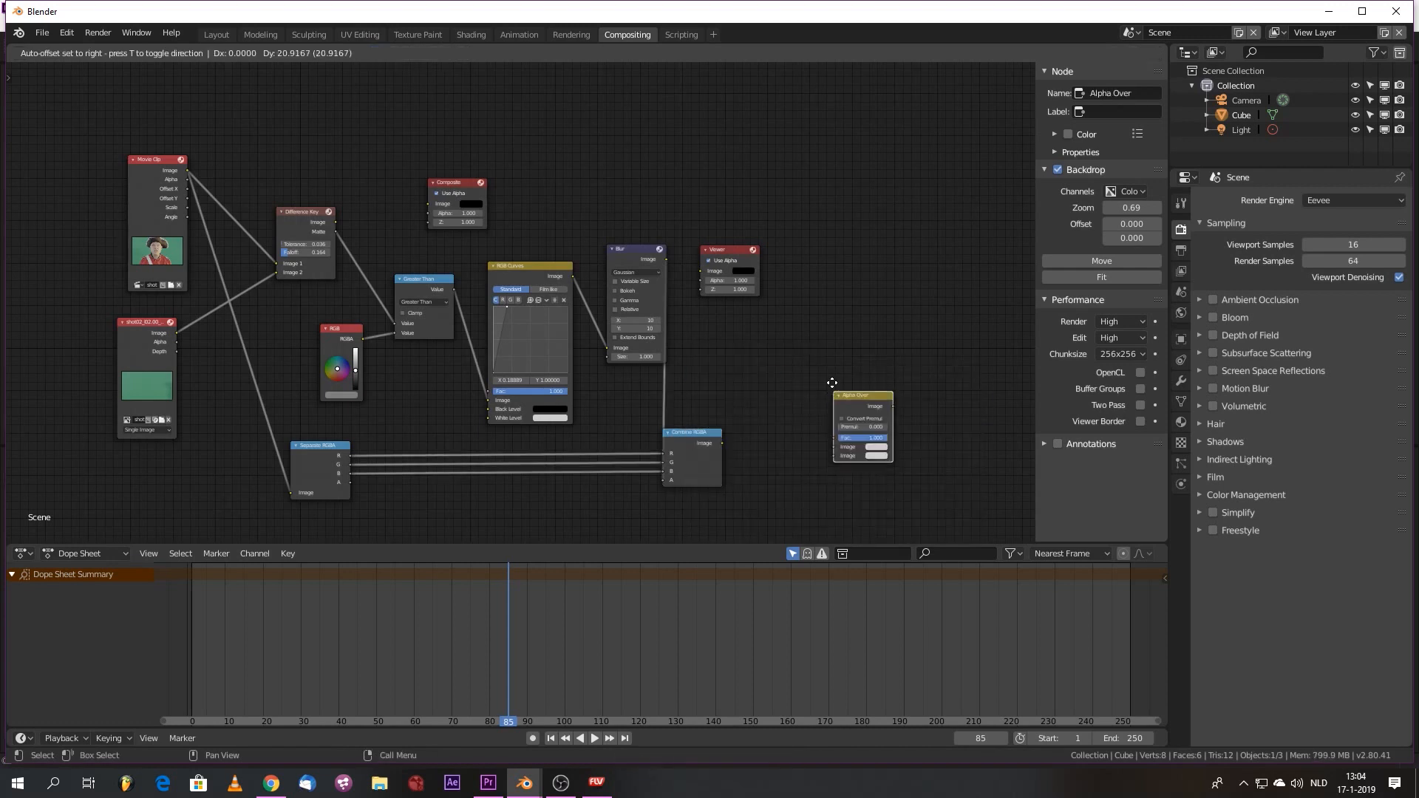
{"action": "type", "text": "c"}
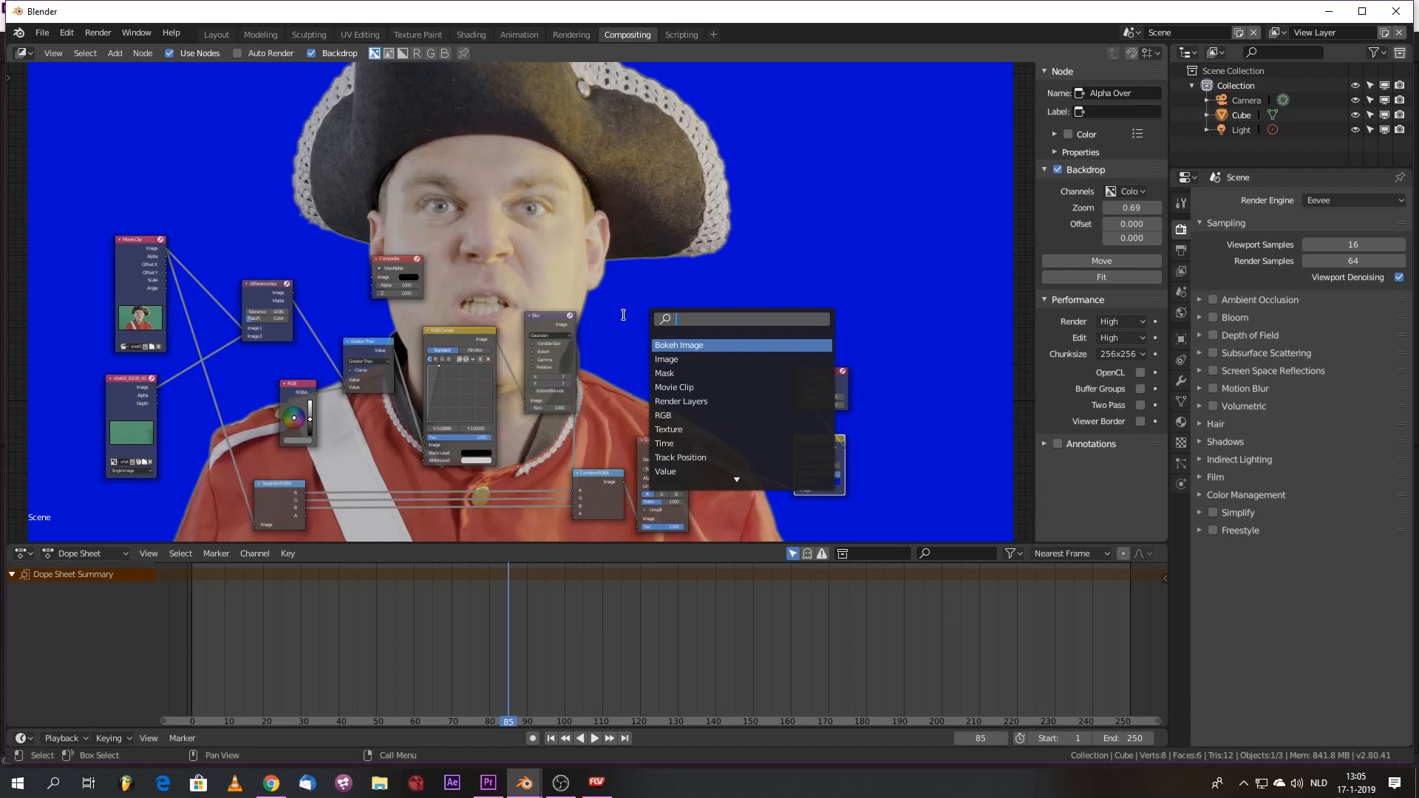
- Insert a Dilate/Erode node (distance -2) between Blur and Combine RGBA, then check the key on other frames
{"action": "type", "text": "dil"}
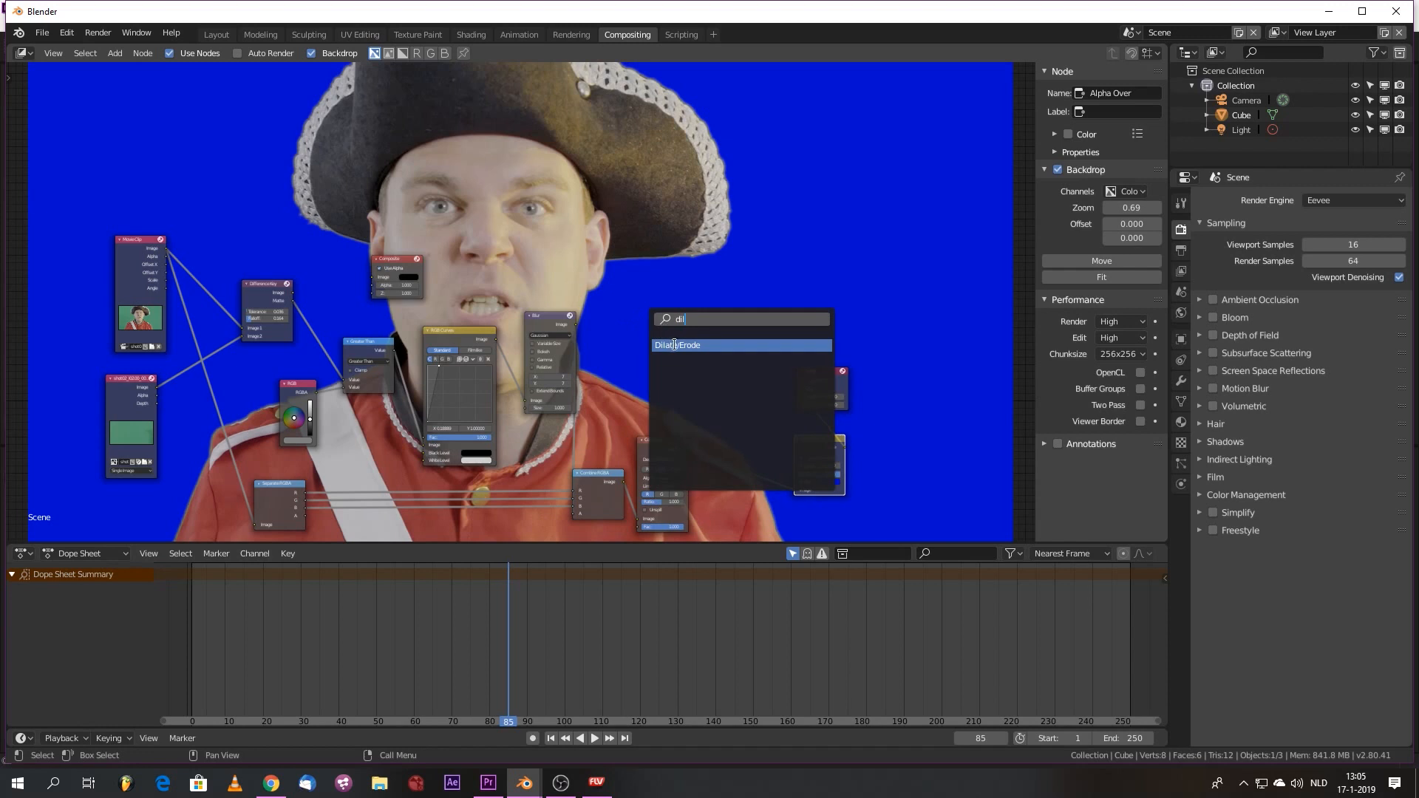
{"action": "left_click", "coordinate": [677, 345]}
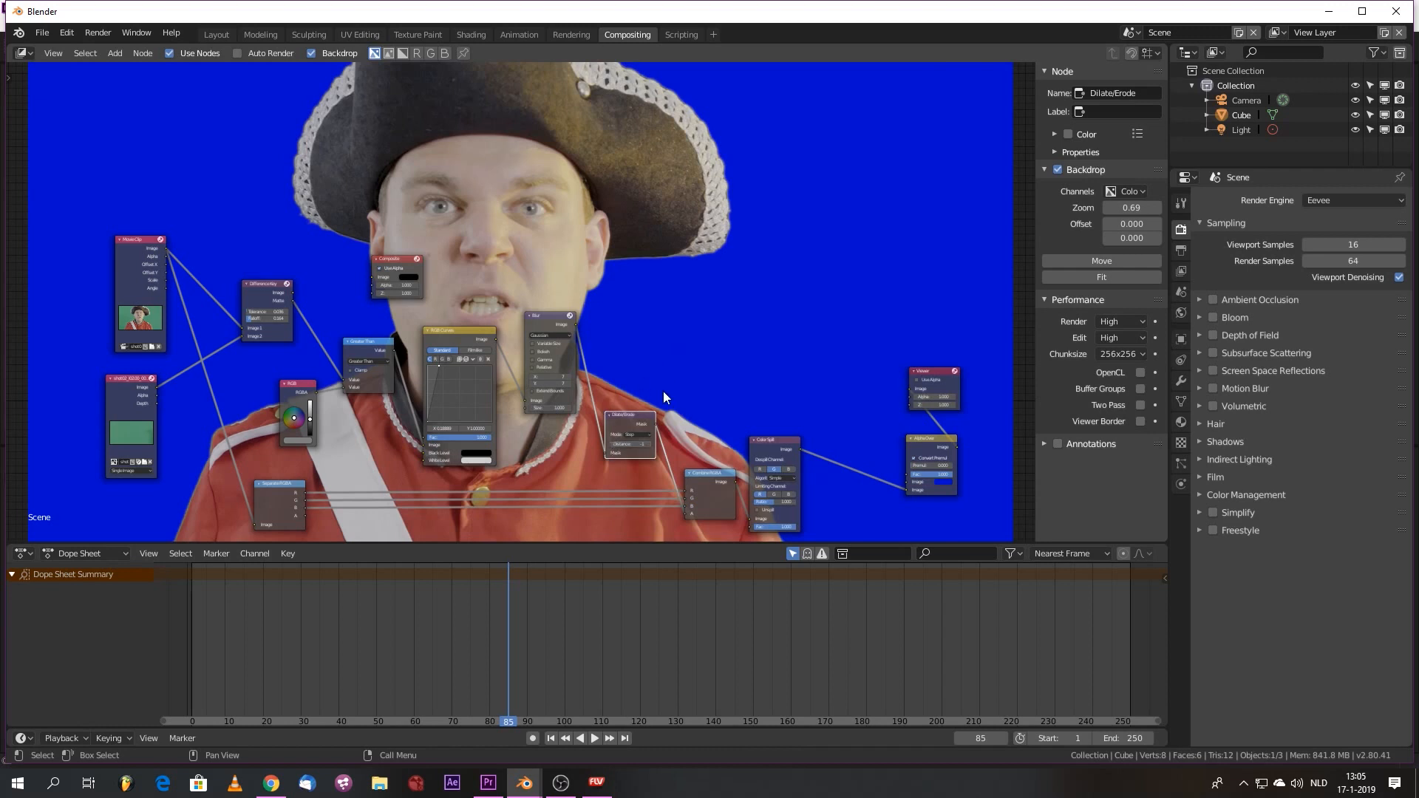
{"action": "mouse_move", "coordinate": [585, 387]}
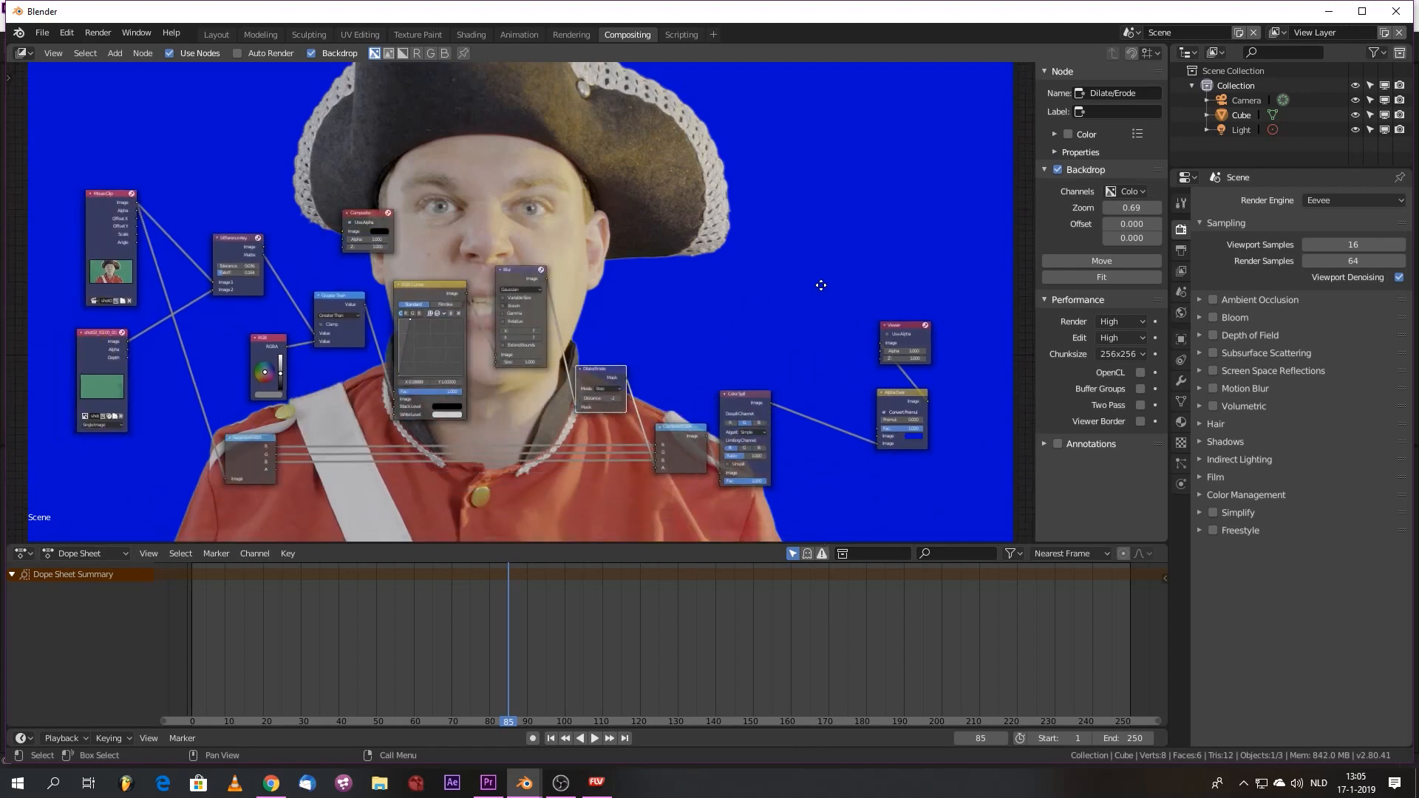
{"action": "left_click", "coordinate": [382, 721]}
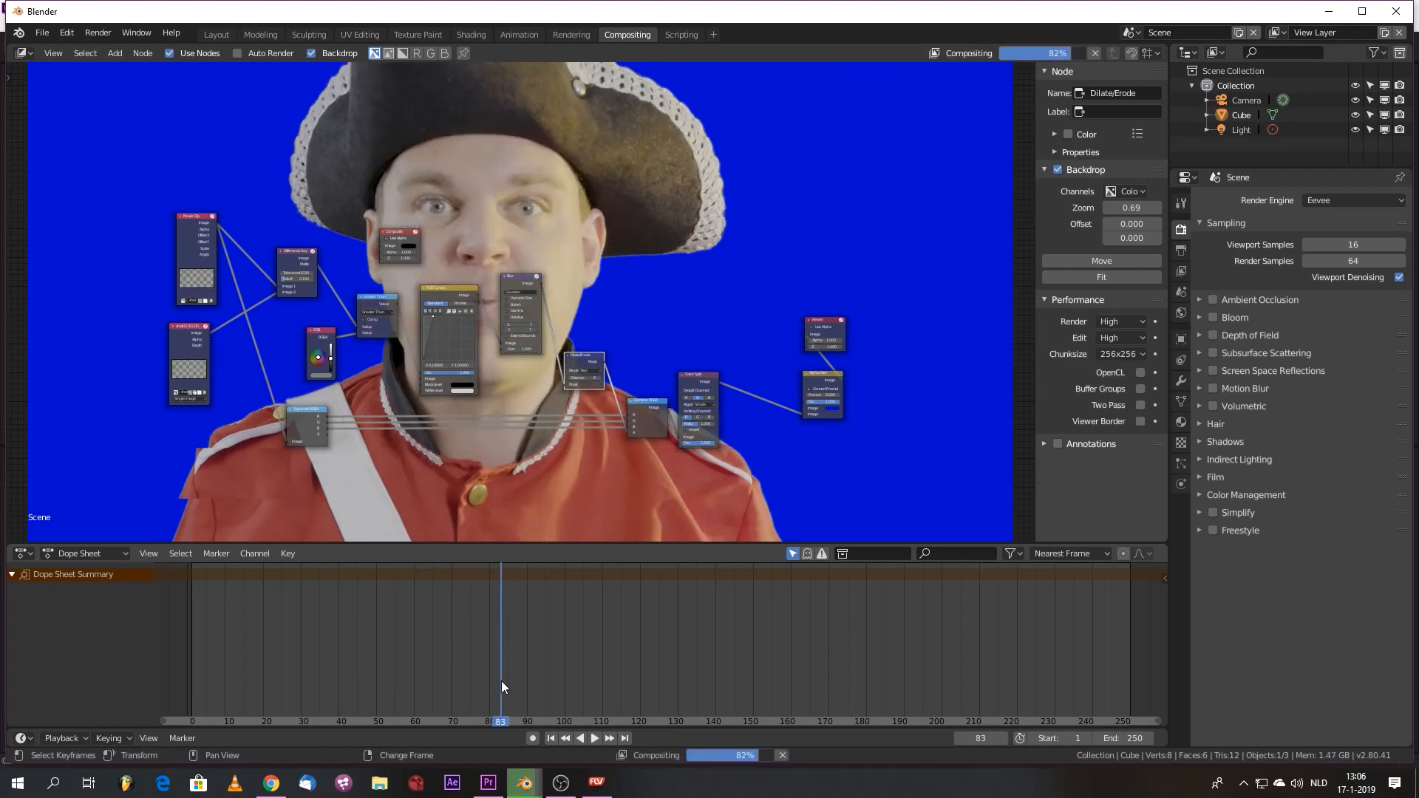
{"action": "left_click", "coordinate": [527, 722]}
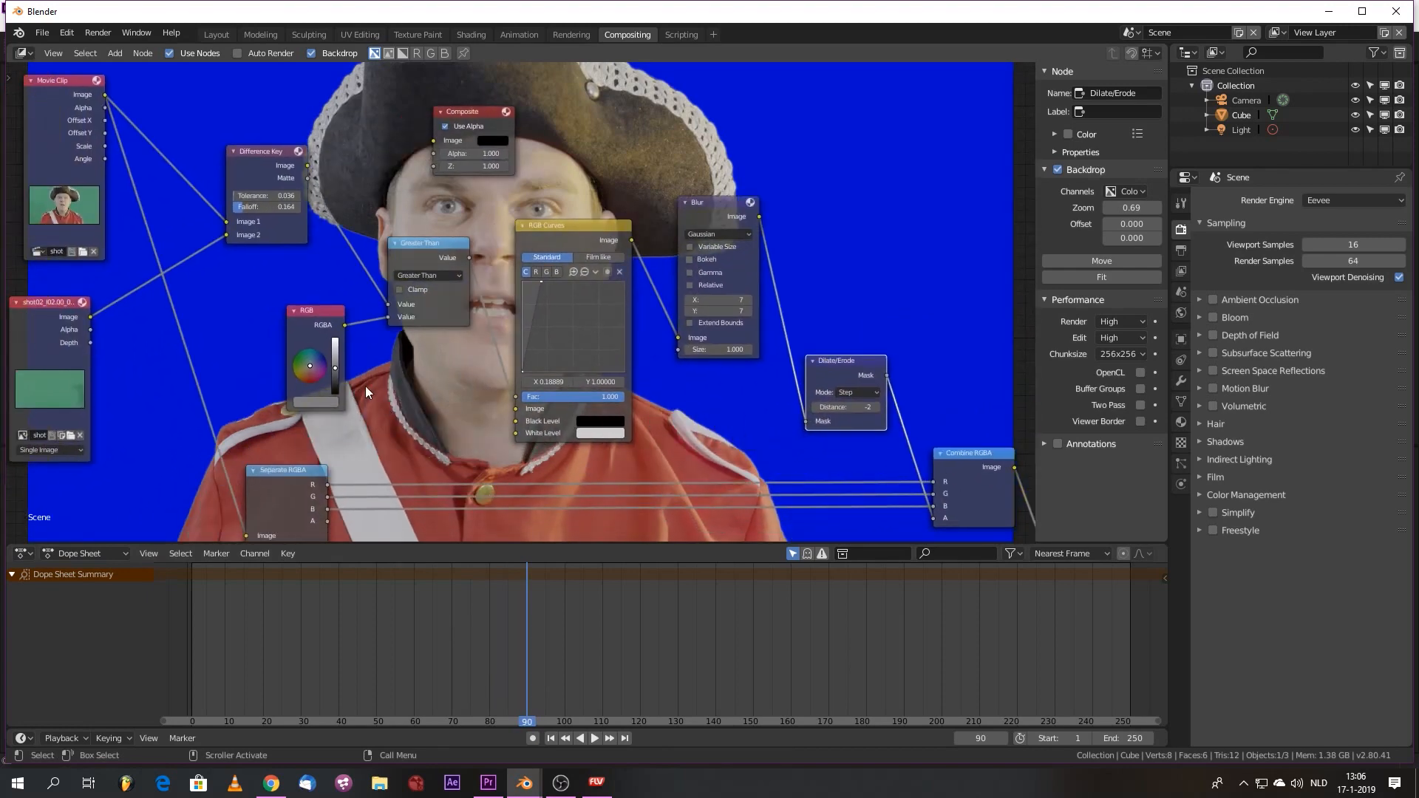
{"action": "mouse_move", "coordinate": [245, 372]}
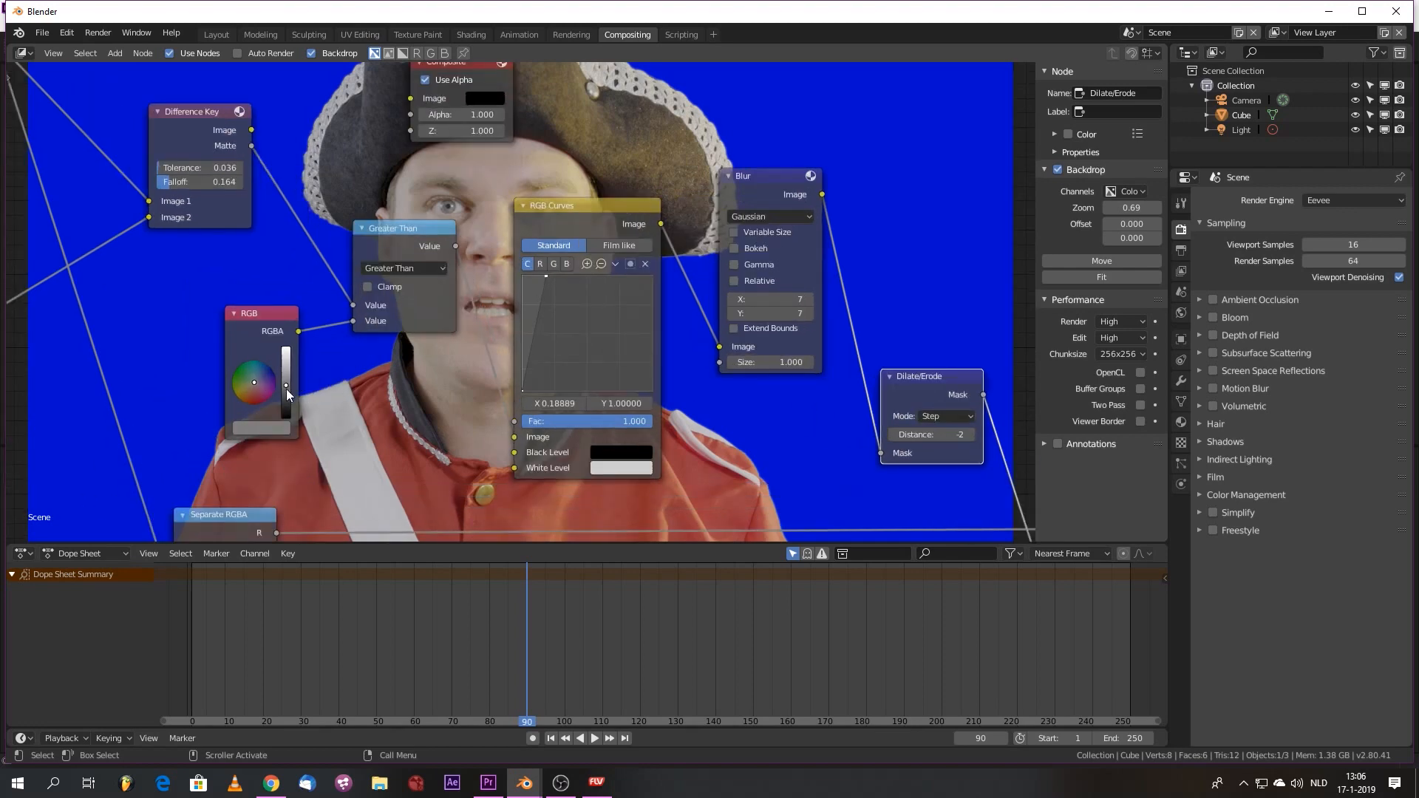
{"action": "mouse_move", "coordinate": [367, 316]}
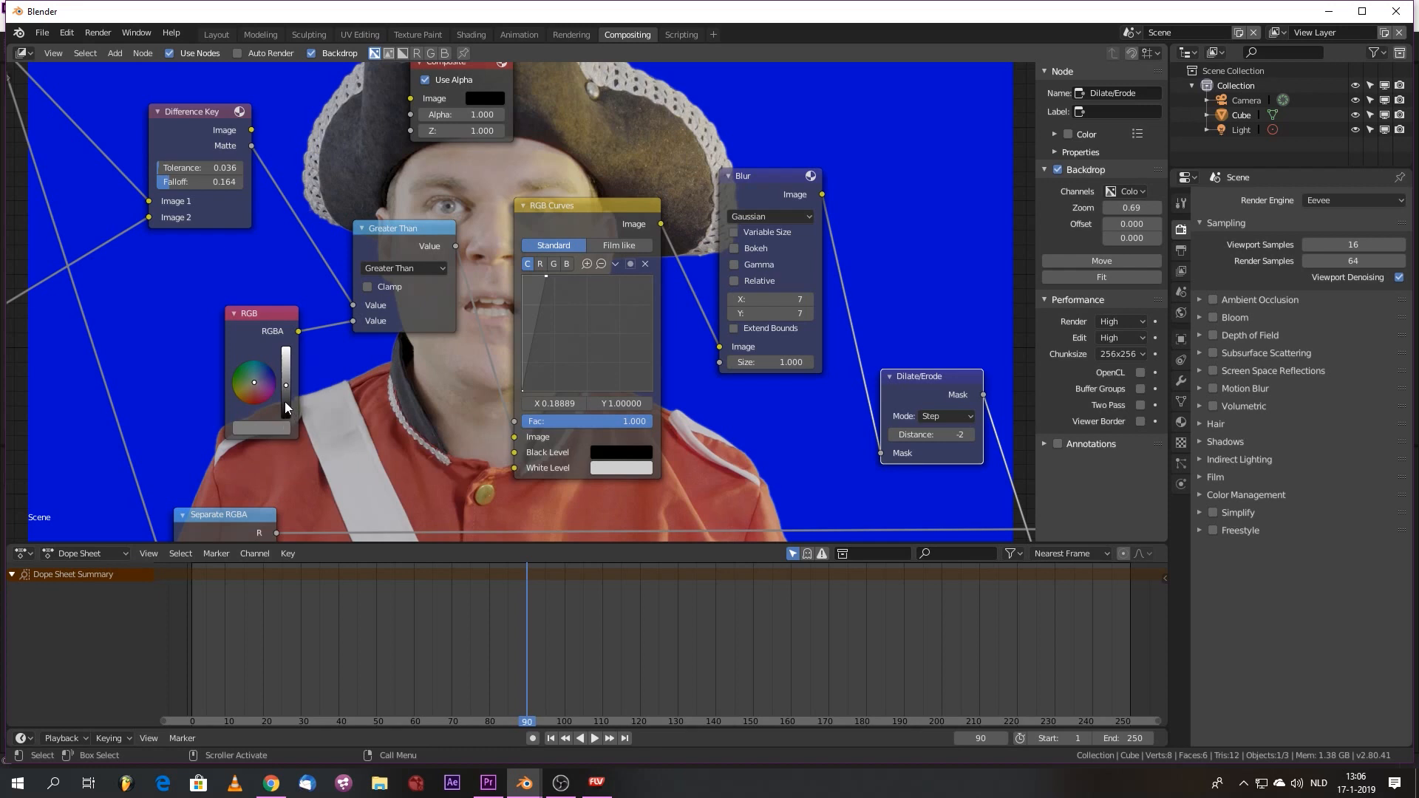
{"action": "mouse_move", "coordinate": [285, 406]}
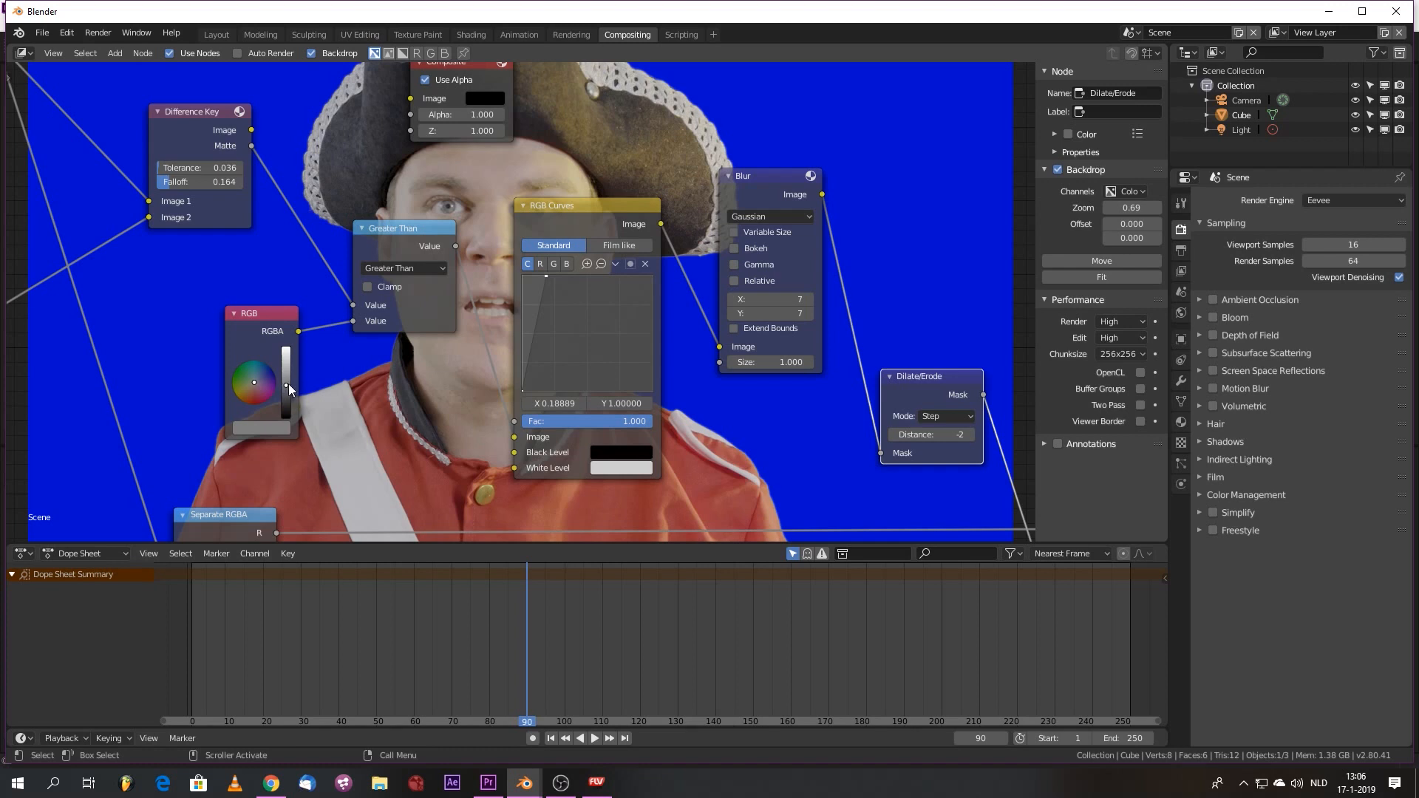
{"action": "mouse_move", "coordinate": [568, 279]}
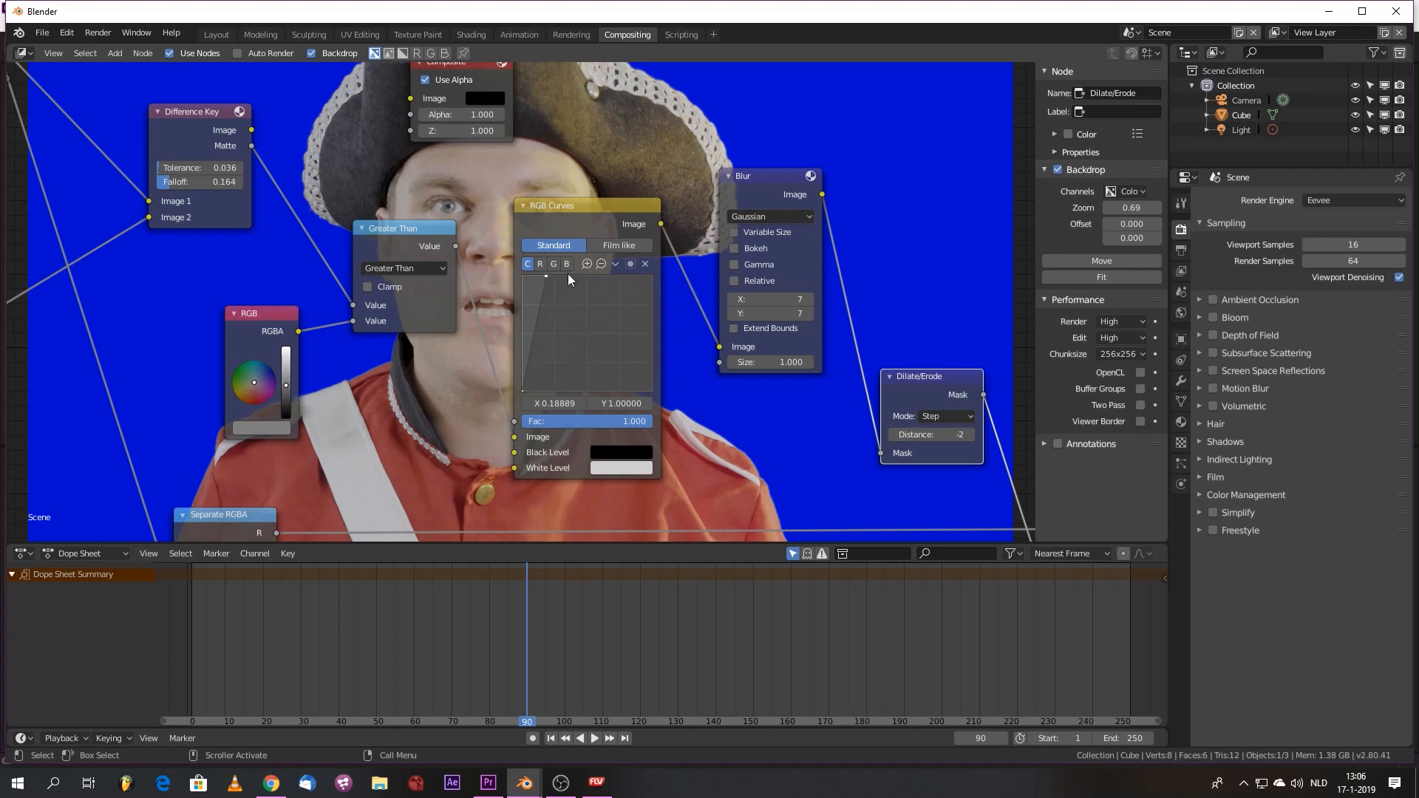
{"action": "mouse_move", "coordinate": [584, 307]}
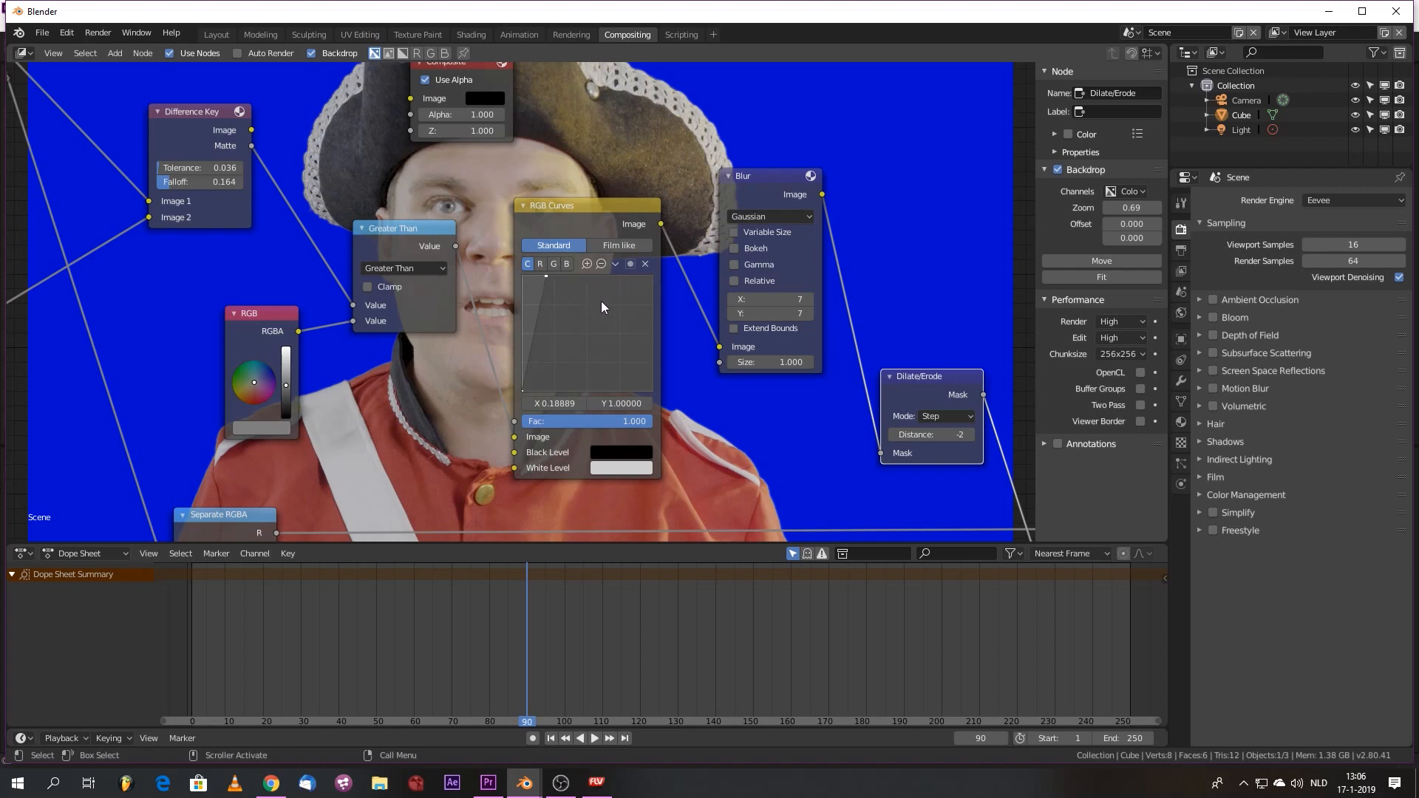
{"action": "mouse_move", "coordinate": [533, 332]}
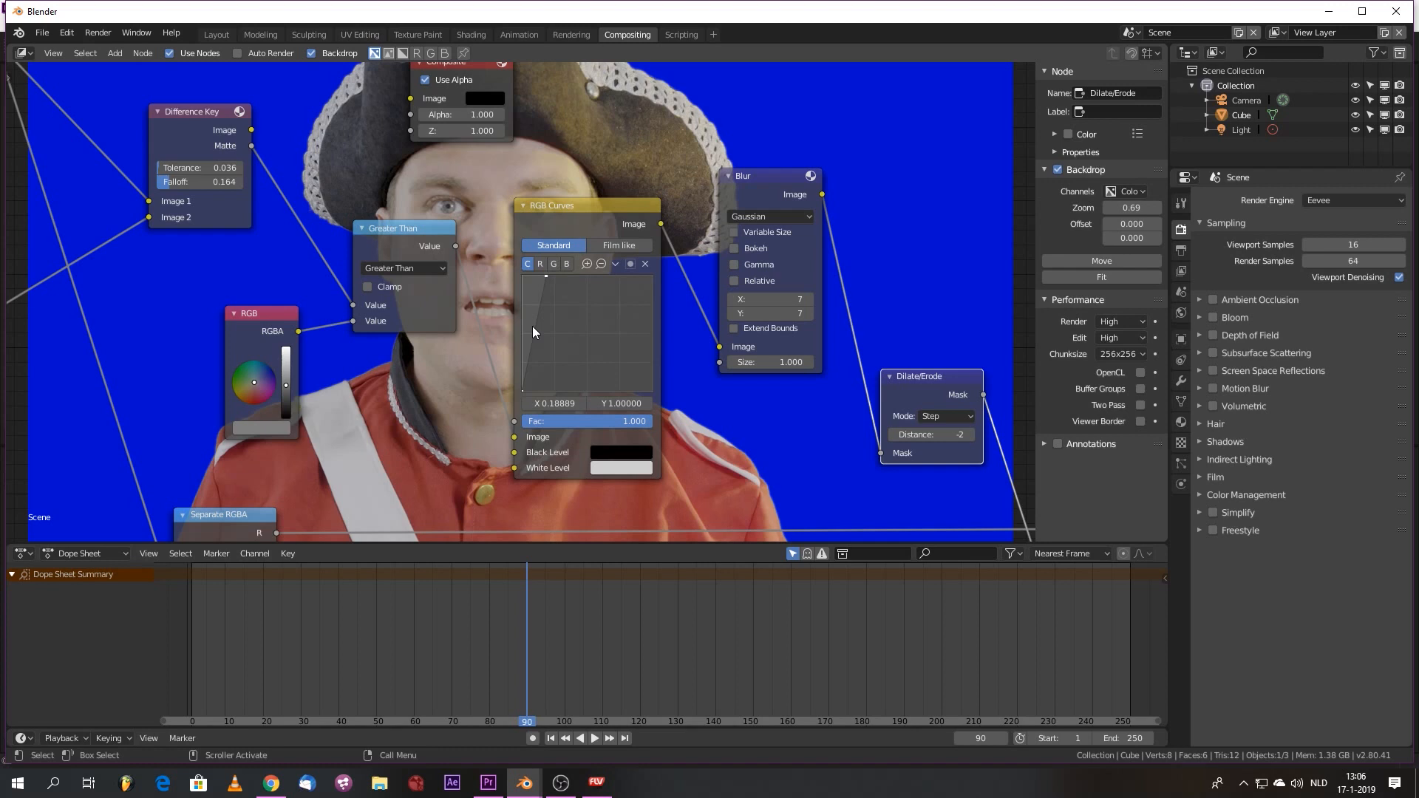
{"action": "mouse_move", "coordinate": [527, 165]}
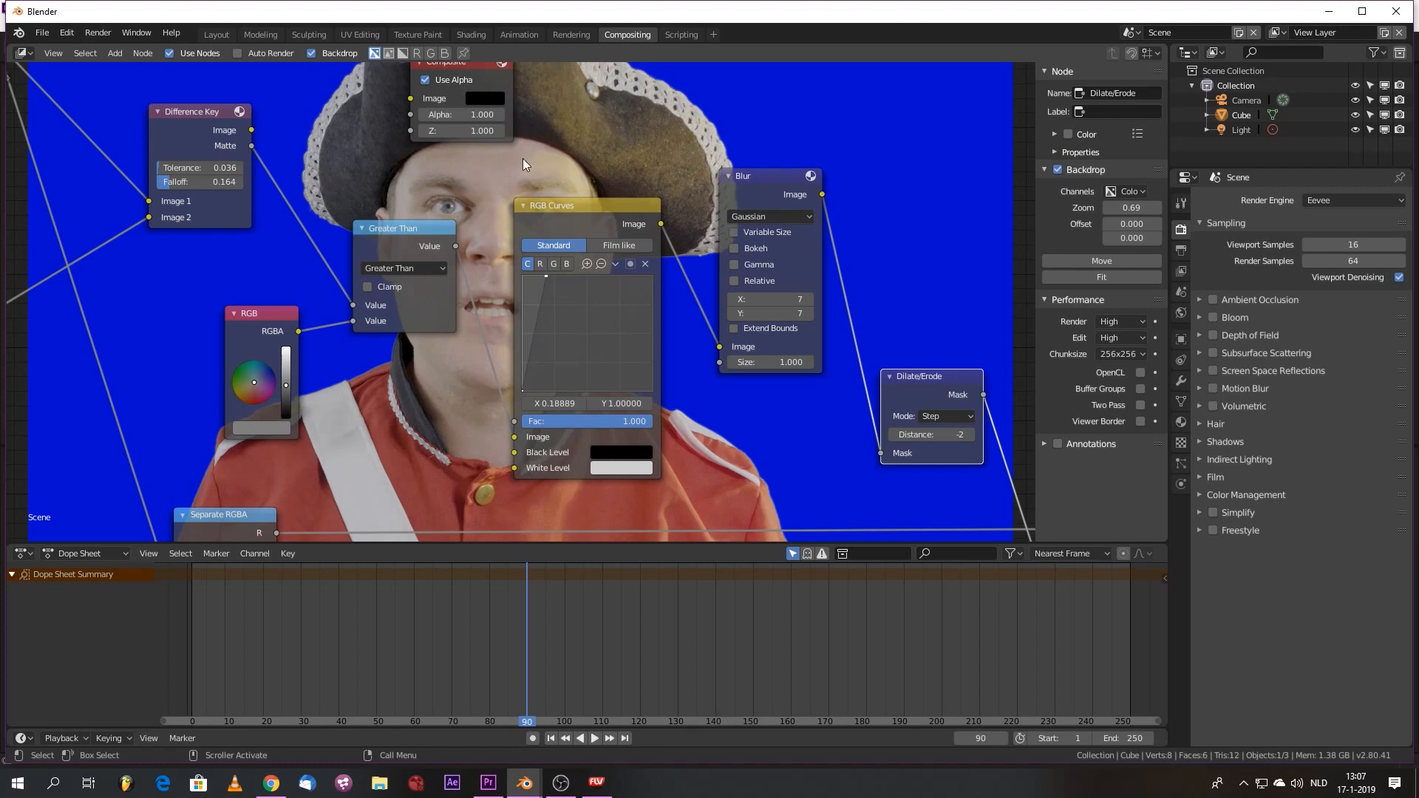
{"action": "mouse_move", "coordinate": [549, 190]}
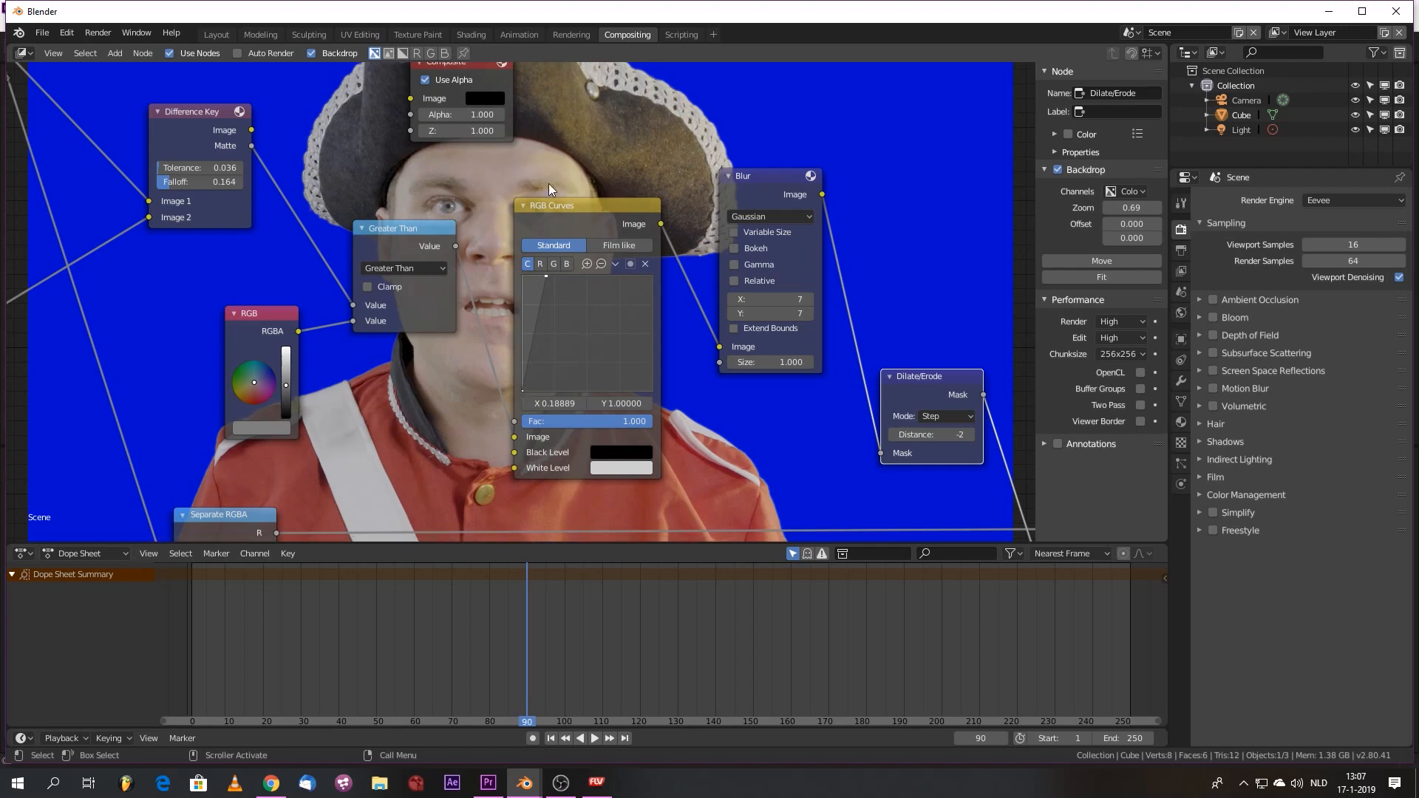
{"action": "mouse_move", "coordinate": [405, 390]}
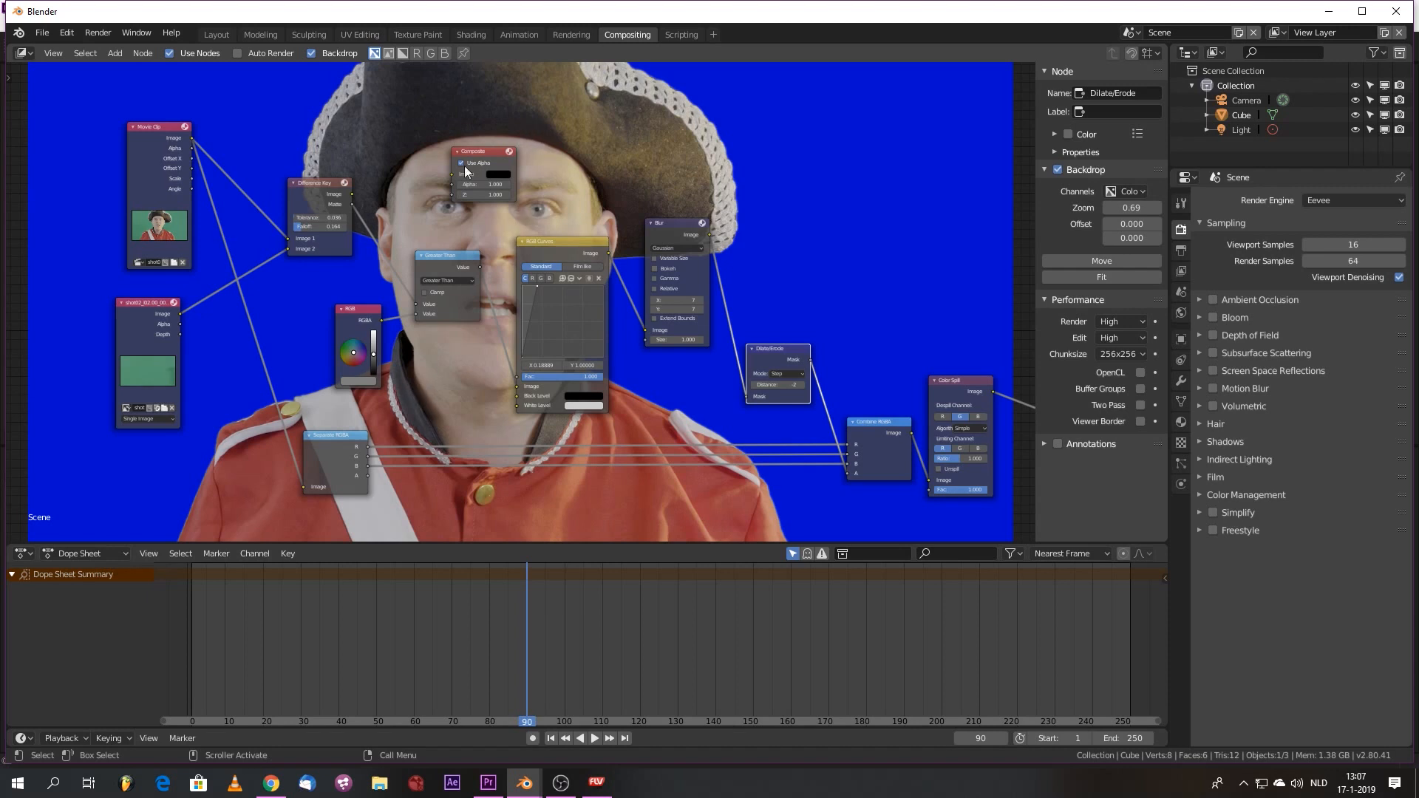
{"action": "mouse_move", "coordinate": [149, 273]}
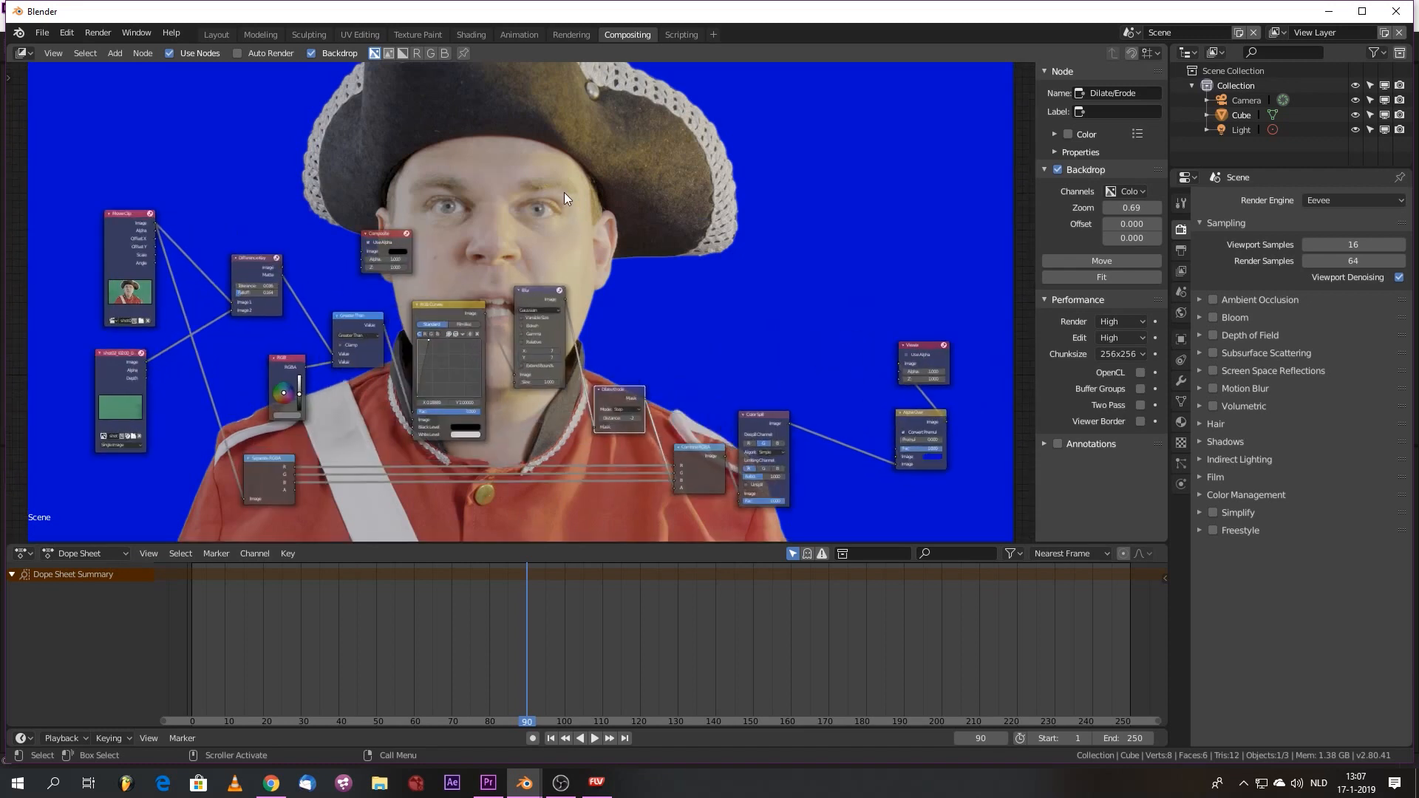
{"action": "mouse_move", "coordinate": [697, 310]}
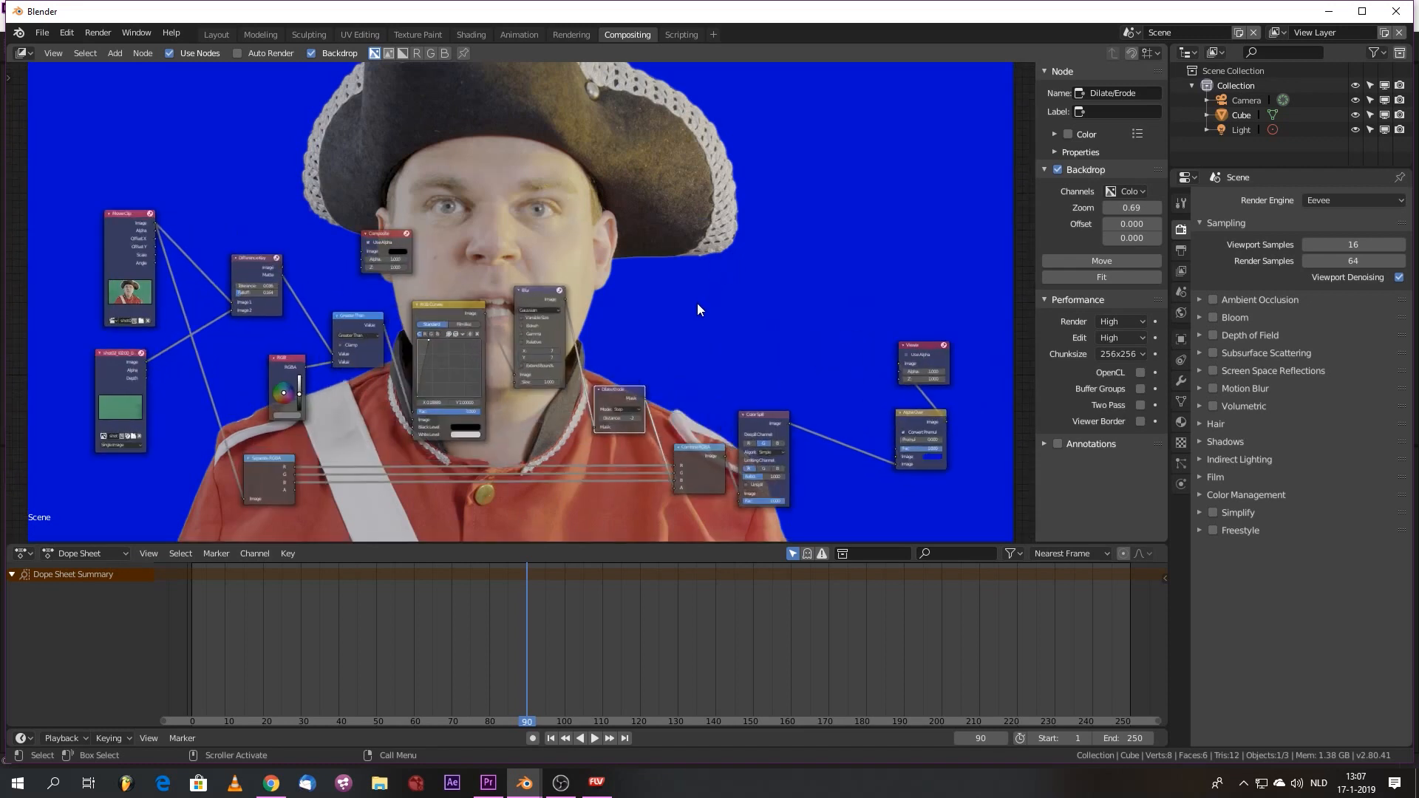
{"action": "mouse_move", "coordinate": [648, 346]}
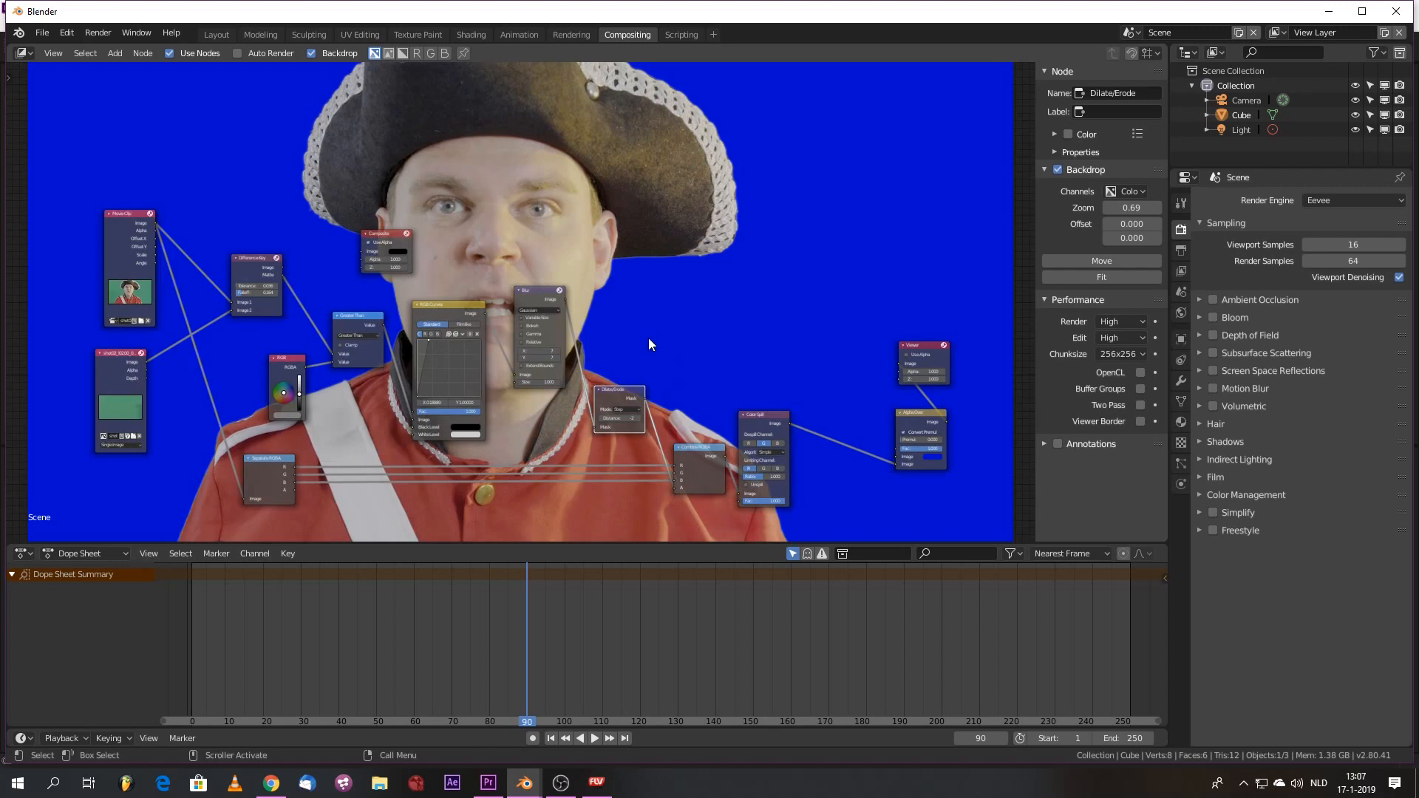
{"action": "mouse_move", "coordinate": [633, 236]}
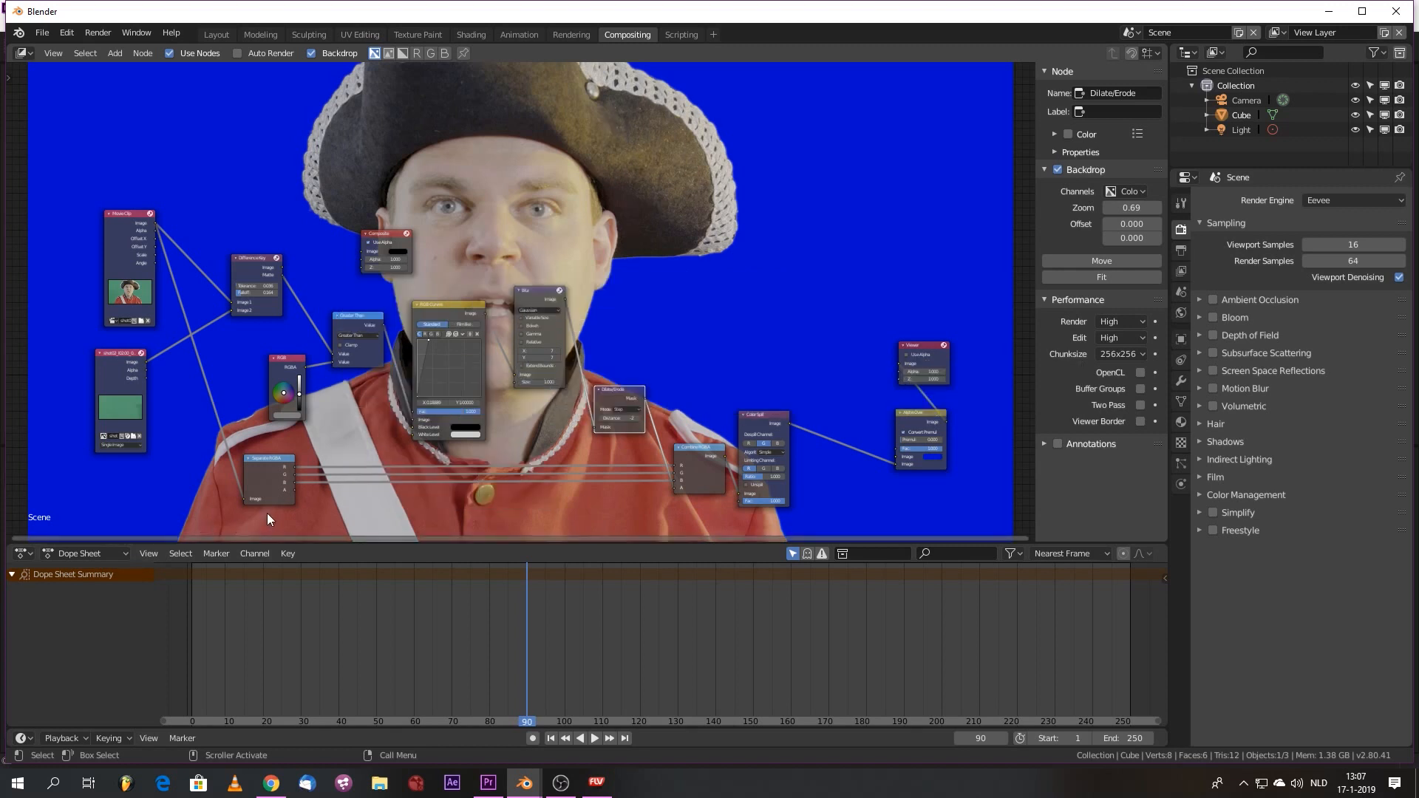
{"action": "mouse_move", "coordinate": [597, 126]}
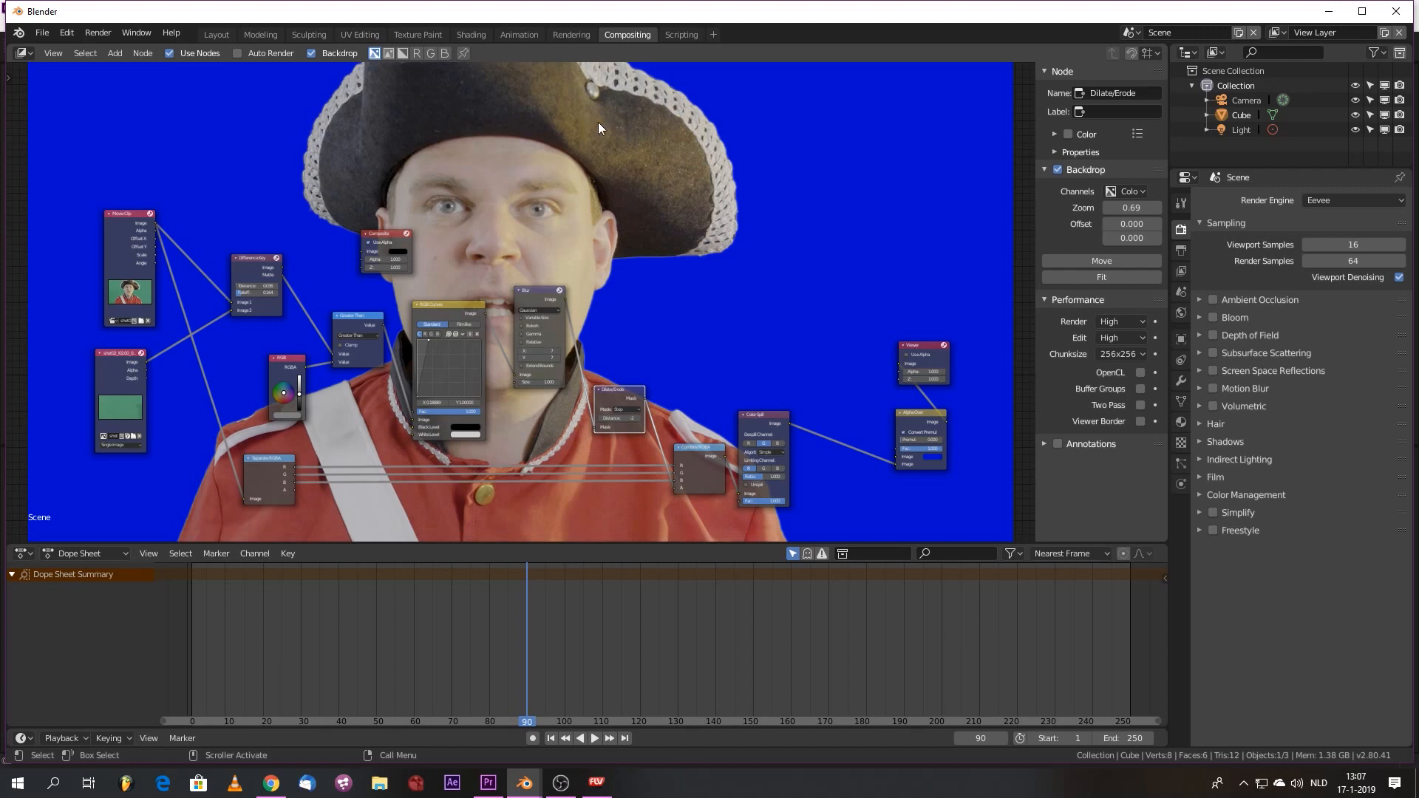
{"action": "mouse_move", "coordinate": [463, 245]}
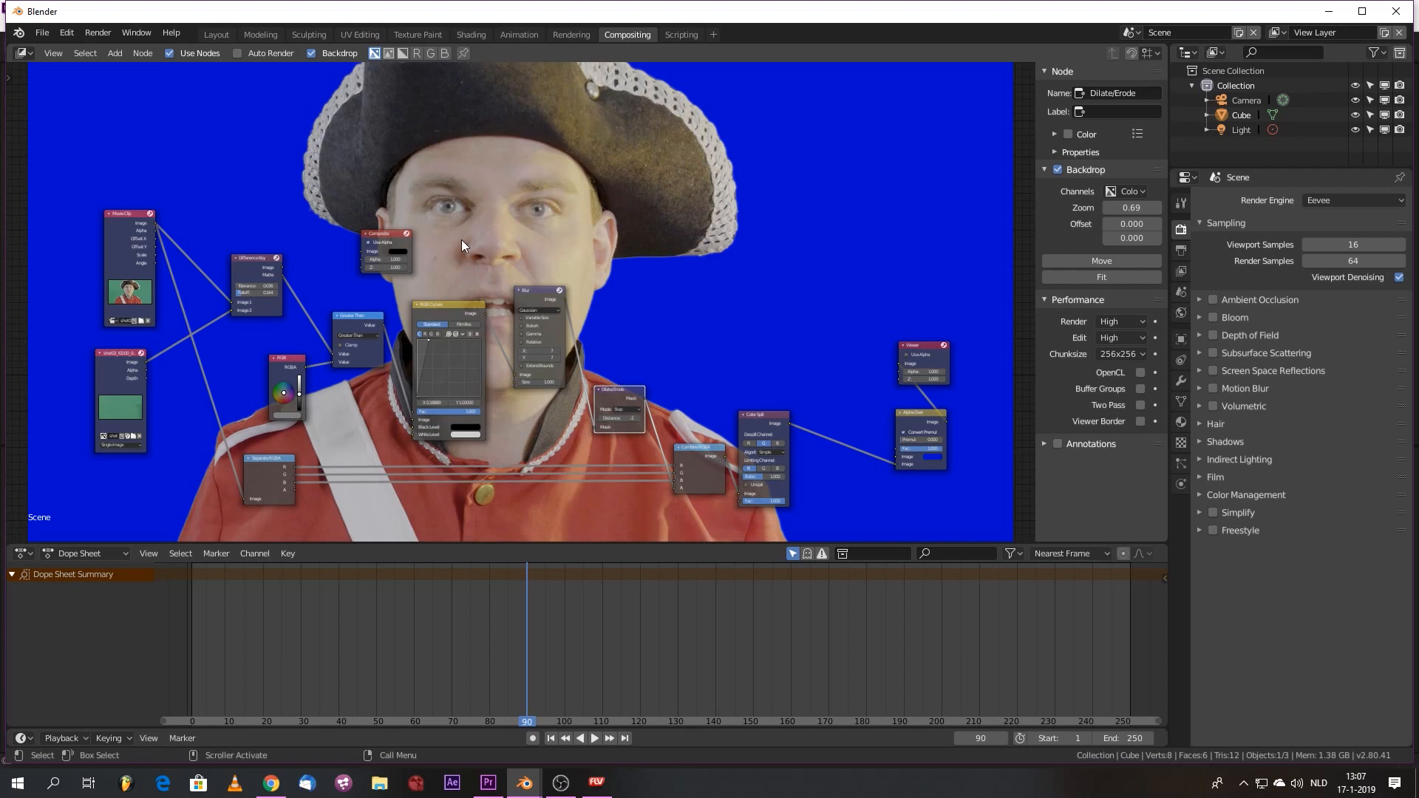
{"action": "mouse_move", "coordinate": [368, 333]}
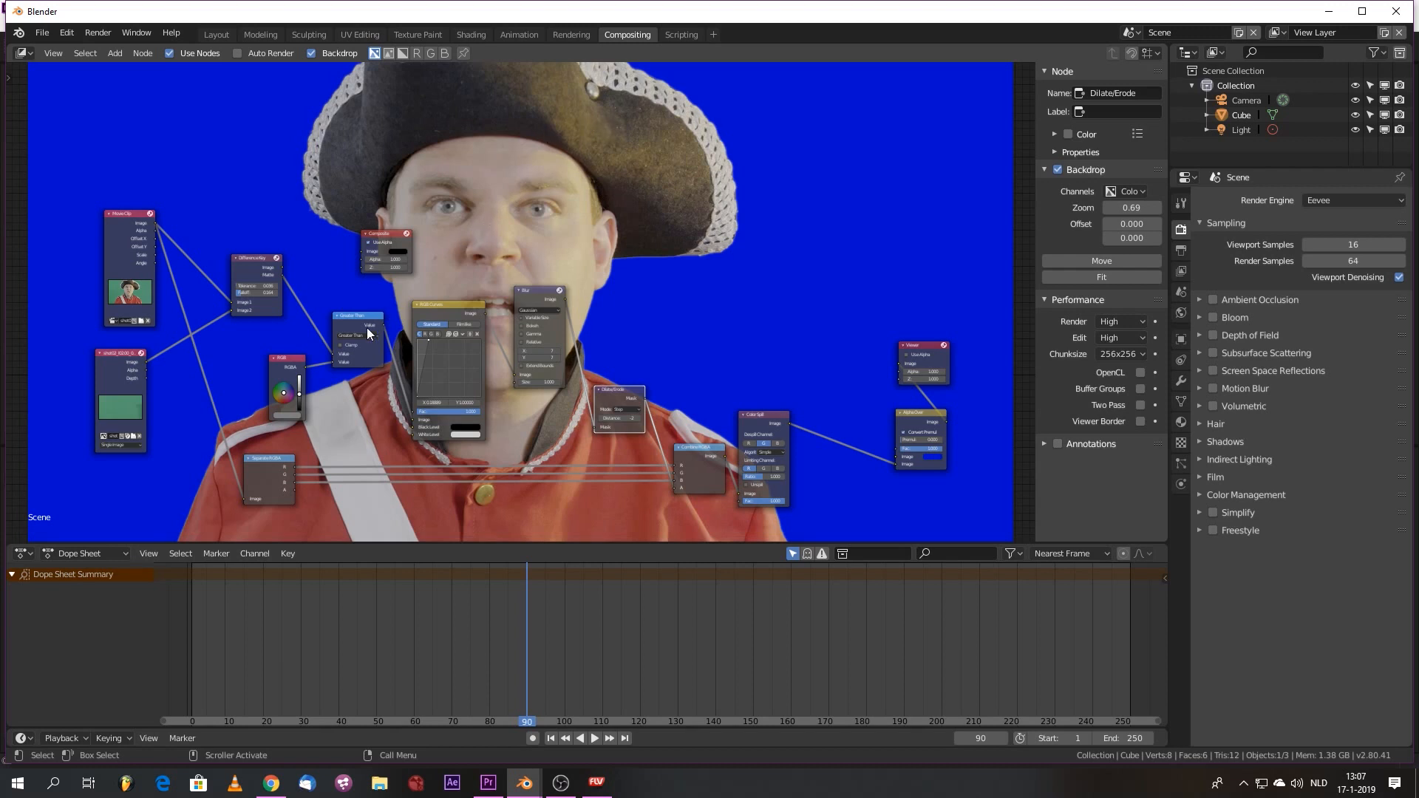
{"action": "mouse_move", "coordinate": [670, 300]}
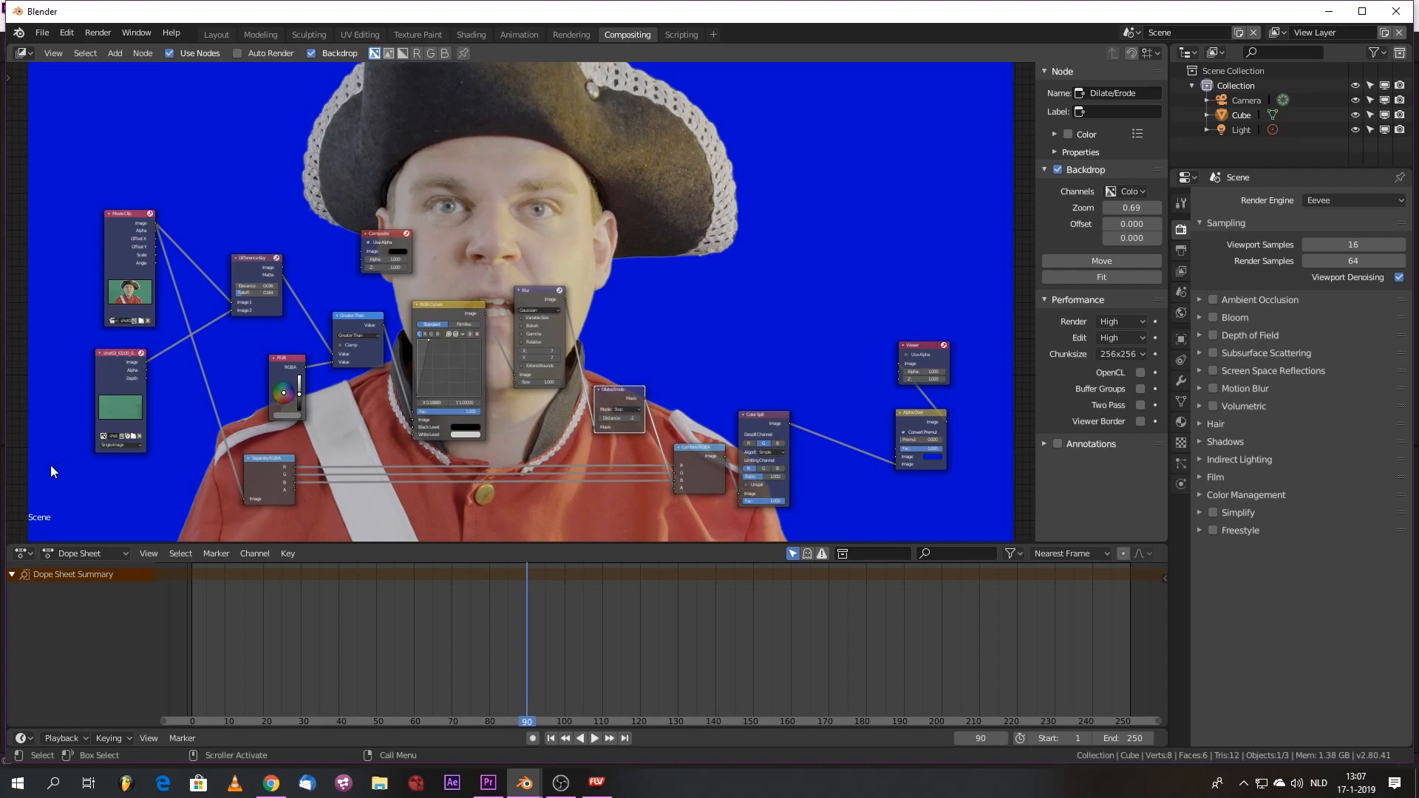
{"action": "mouse_move", "coordinate": [488, 399]}
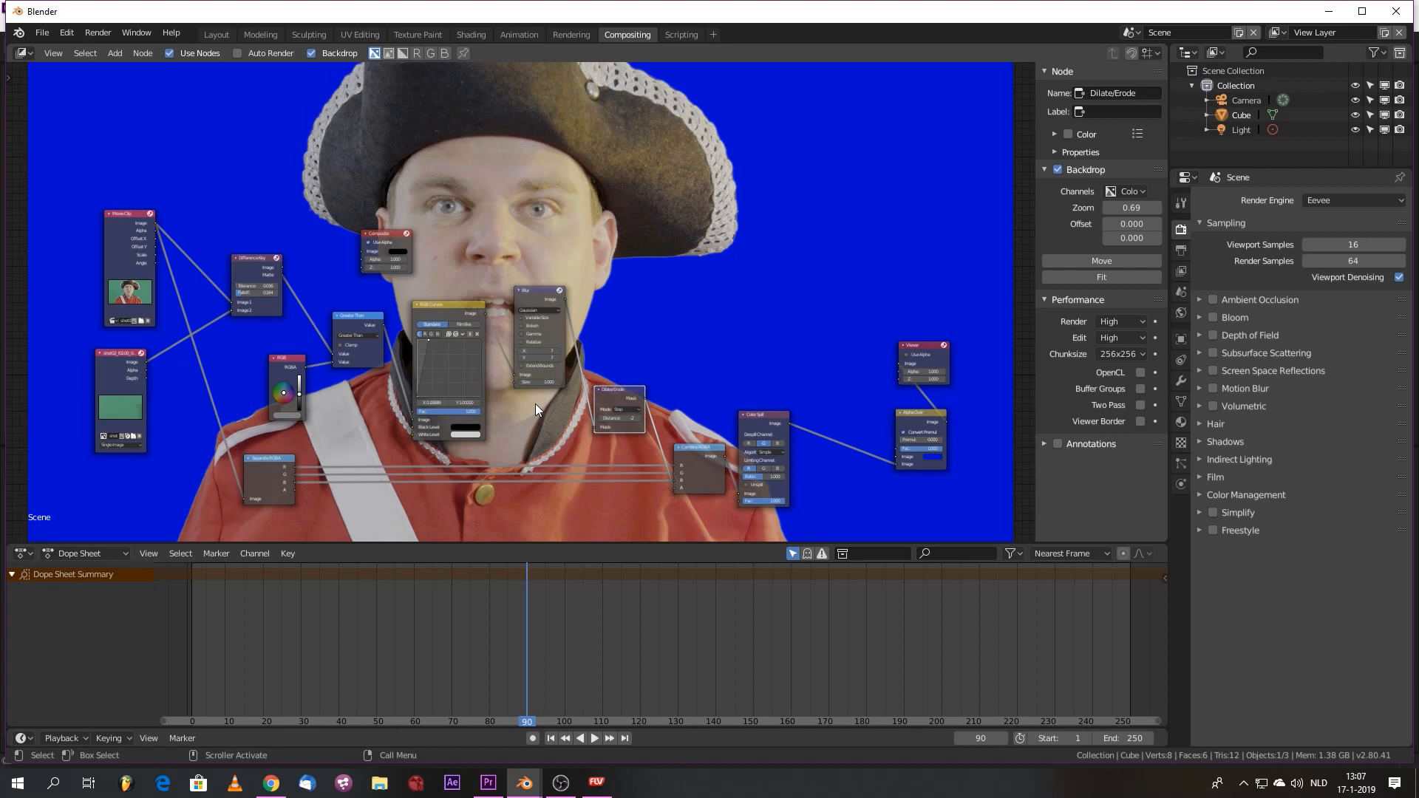
{"action": "mouse_move", "coordinate": [605, 247]}
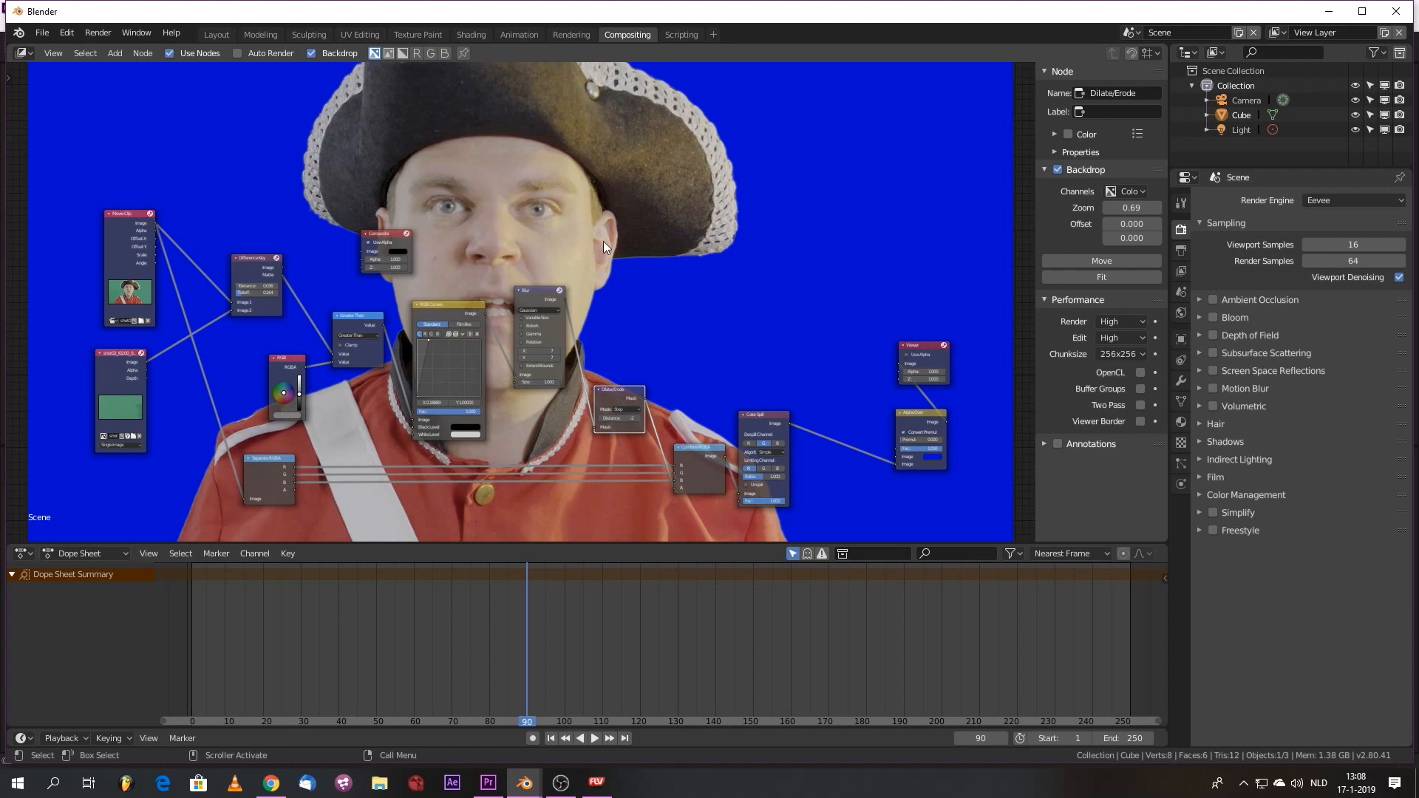